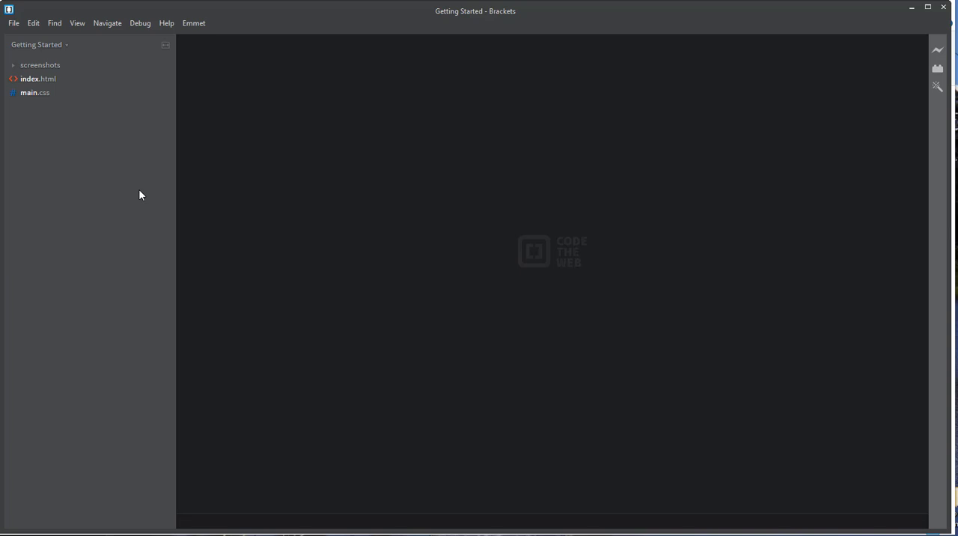
{"action": "mouse_move", "coordinate": [438, 135]}
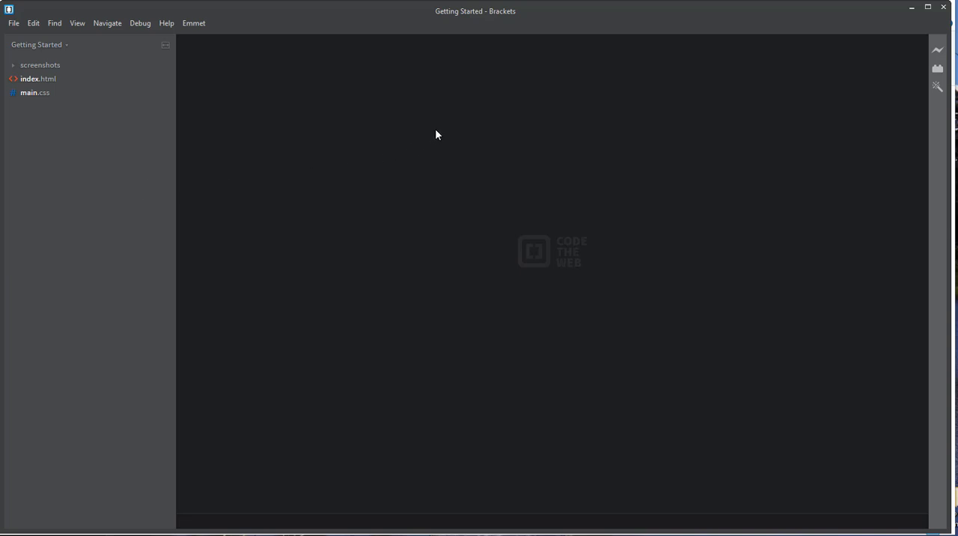
{"action": "mouse_move", "coordinate": [432, 113]}
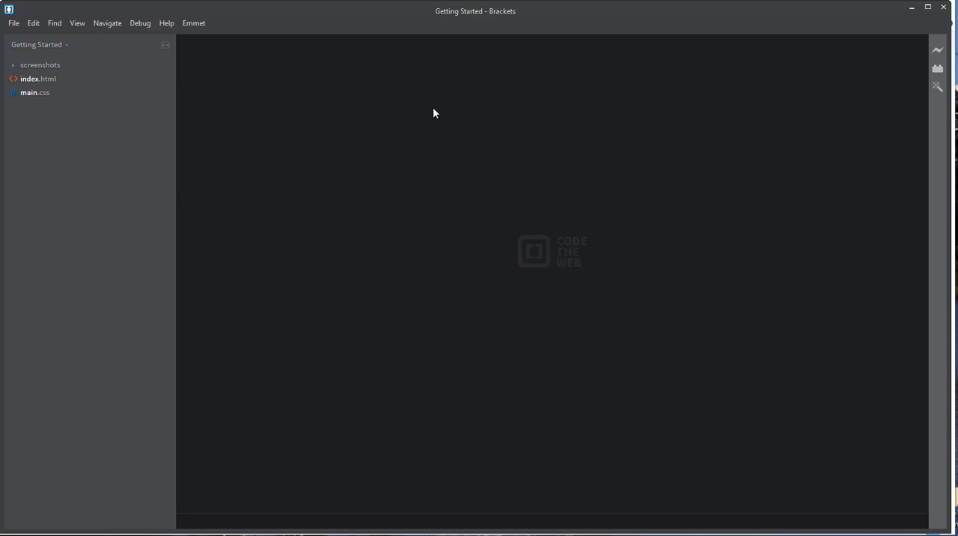
{"action": "mouse_move", "coordinate": [386, 117]}
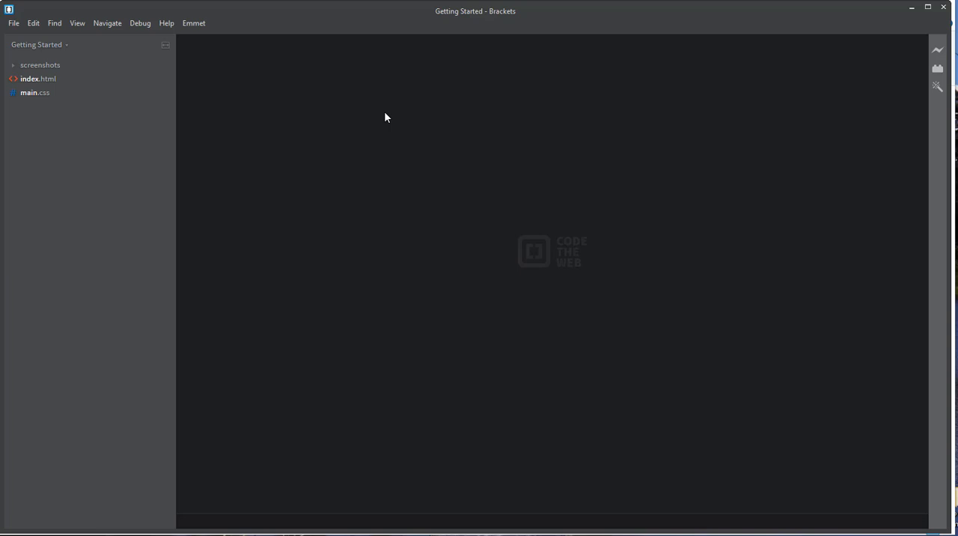
{"action": "mouse_move", "coordinate": [380, 117]}
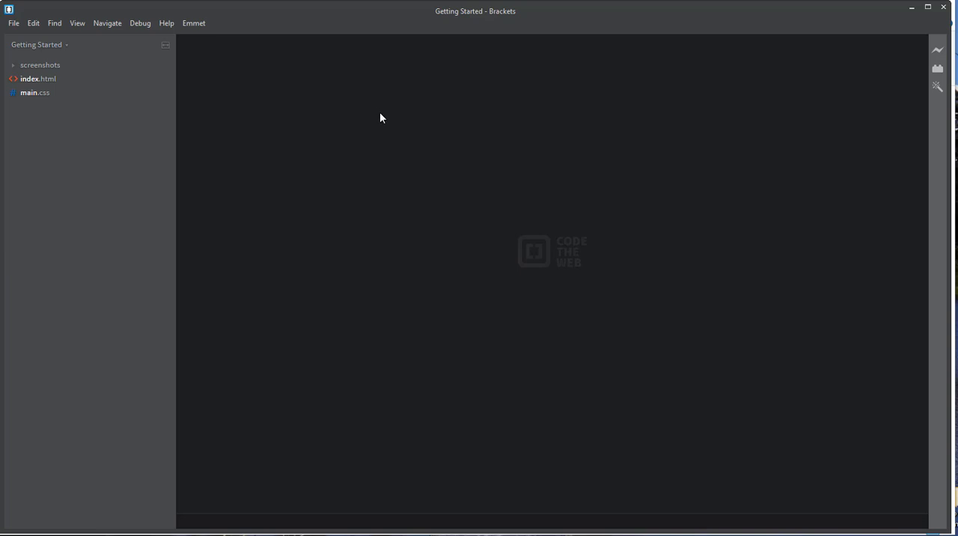
{"action": "mouse_move", "coordinate": [419, 212]}
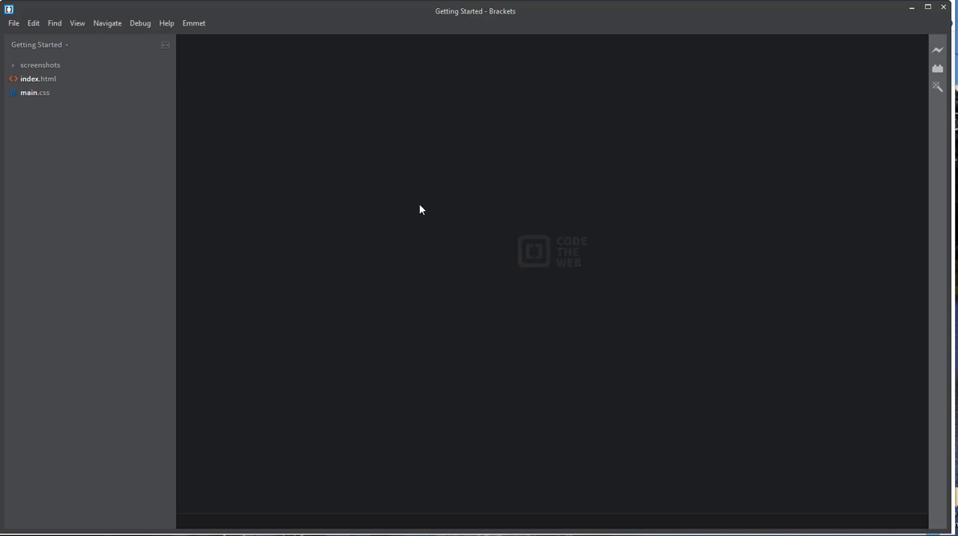
{"action": "mouse_move", "coordinate": [536, 237]}
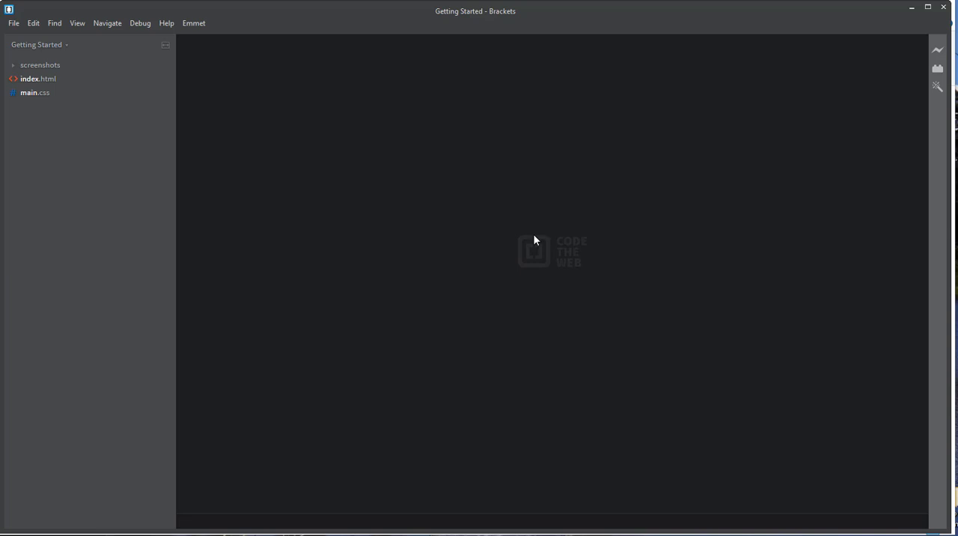
{"action": "mouse_move", "coordinate": [536, 245]}
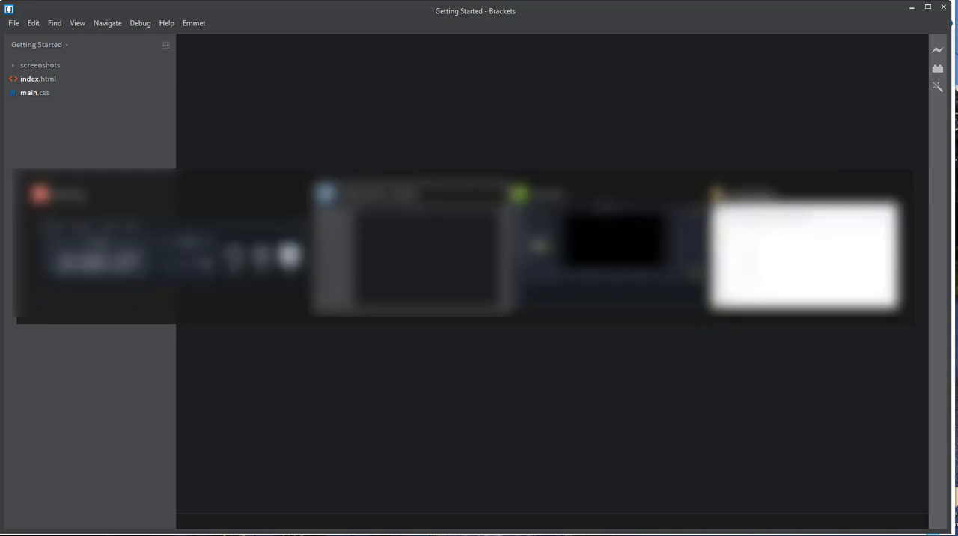
- Create a folder named HelloWorld inside 00_HelloWorld in File Explorer
{"action": "left_click", "coordinate": [803, 254]}
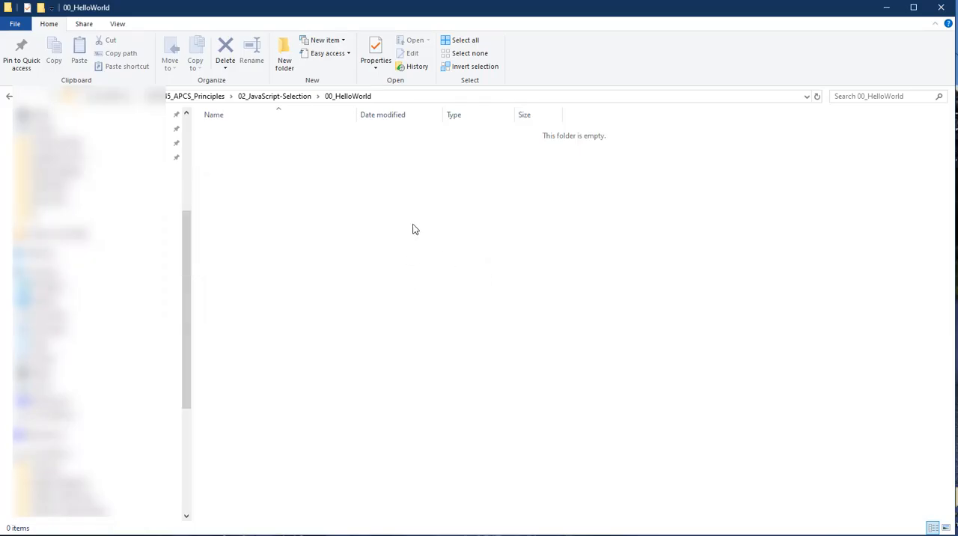
{"action": "mouse_move", "coordinate": [367, 196]}
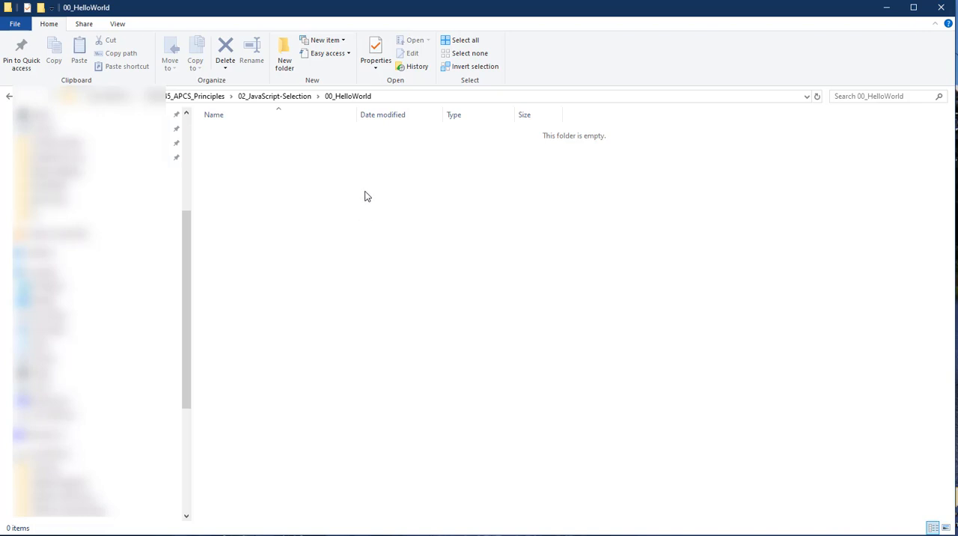
{"action": "left_click", "coordinate": [283, 52]}
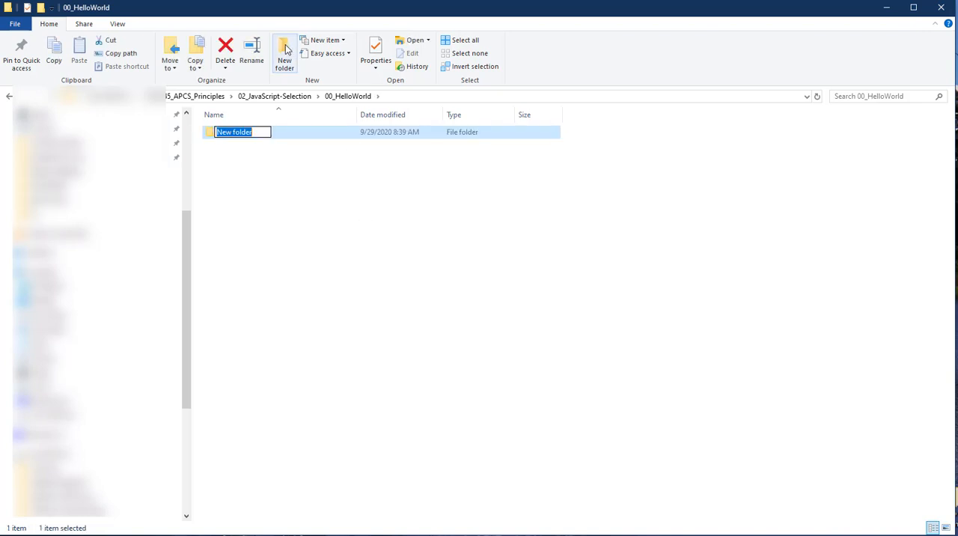
{"action": "type", "text": "HelloWorld"}
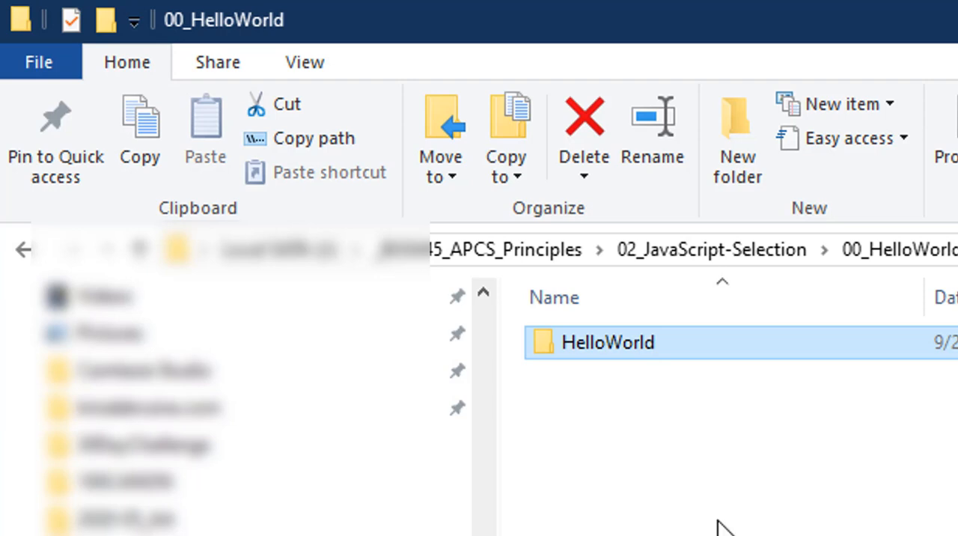
{"action": "mouse_move", "coordinate": [674, 374]}
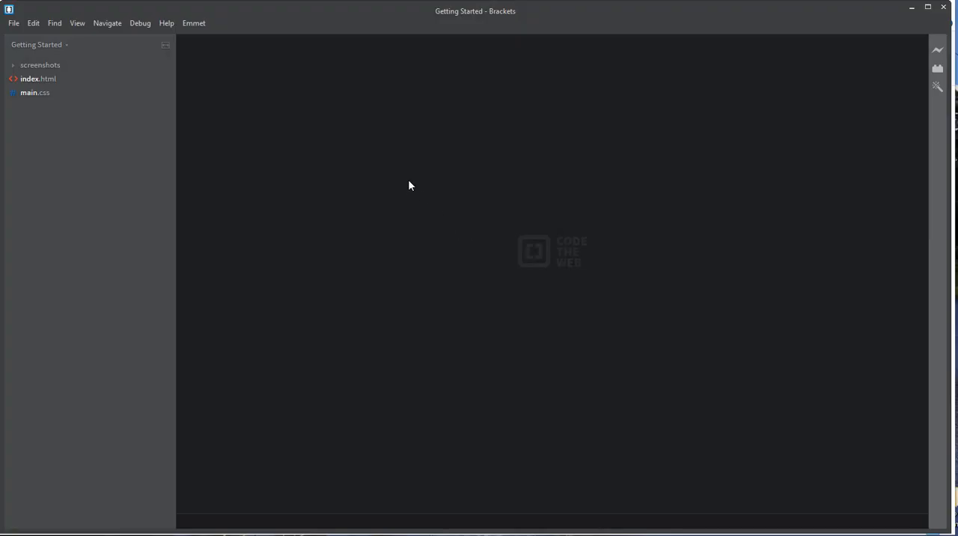
- Open the HelloWorld folder as the Brackets project, replacing Getting Started
{"action": "left_click", "coordinate": [13, 23]}
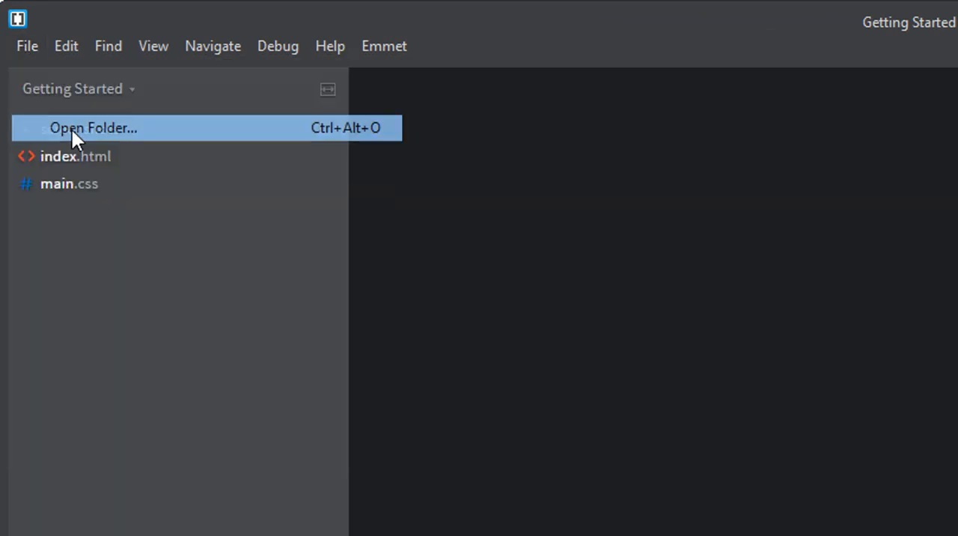
{"action": "left_click", "coordinate": [93, 127]}
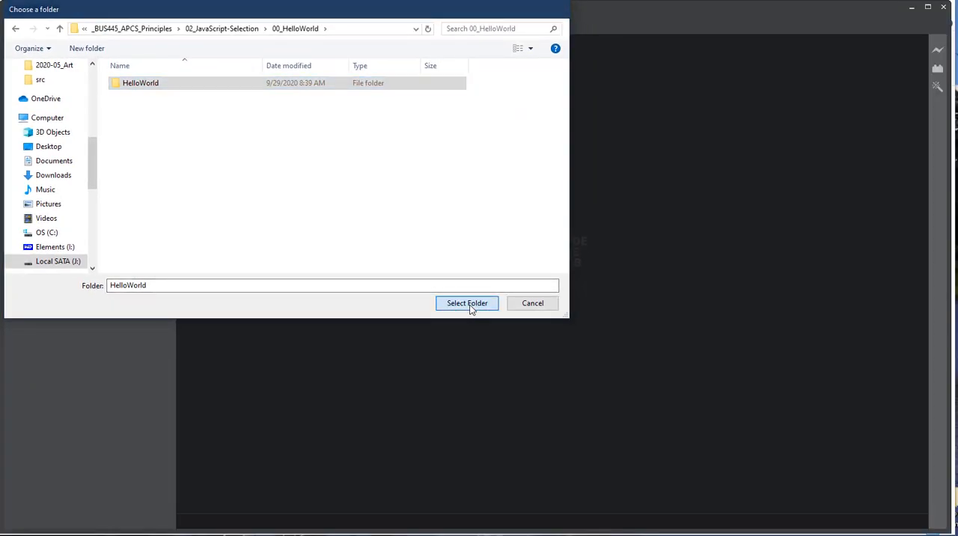
{"action": "left_click", "coordinate": [466, 302]}
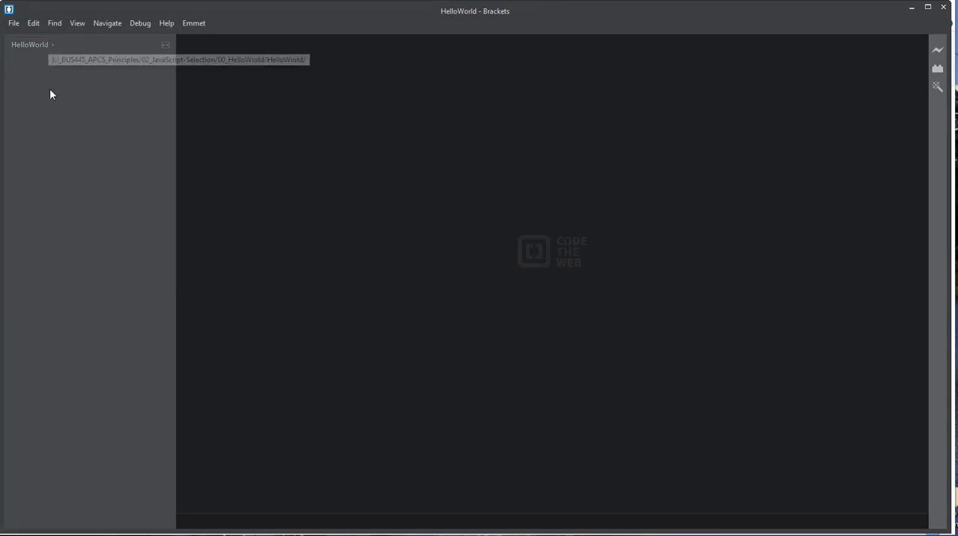
{"action": "mouse_move", "coordinate": [56, 143]}
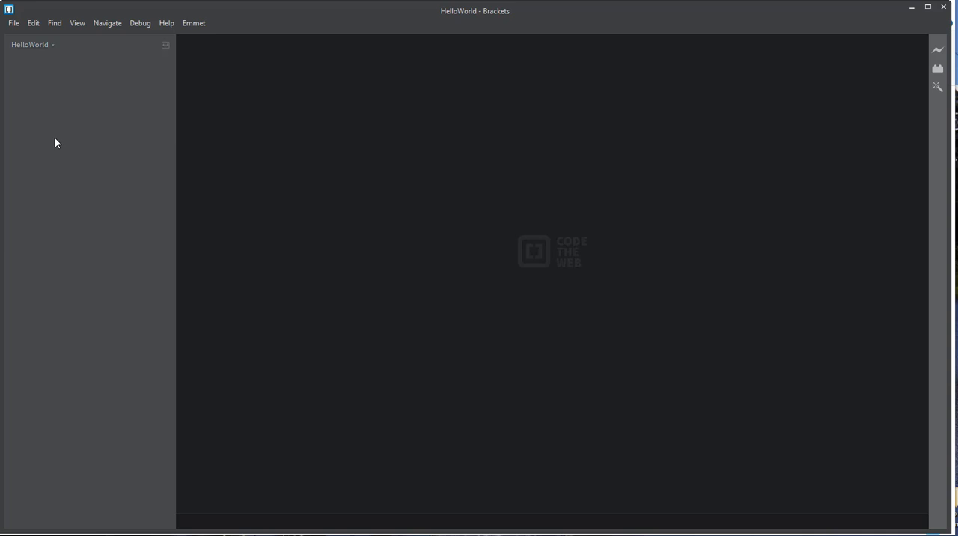
{"action": "mouse_move", "coordinate": [44, 83]}
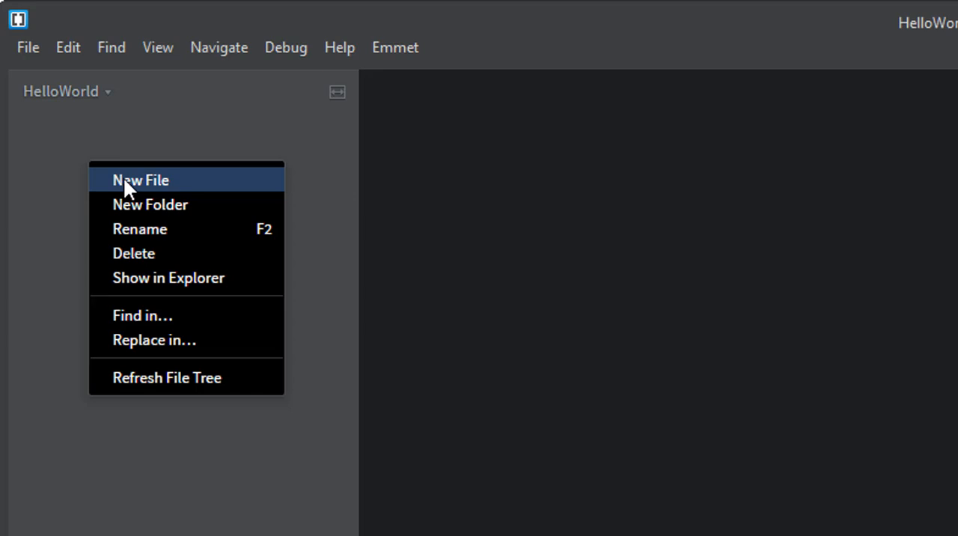
- Add a new file named helloWorld.html to the project and open it
{"action": "left_click", "coordinate": [140, 179]}
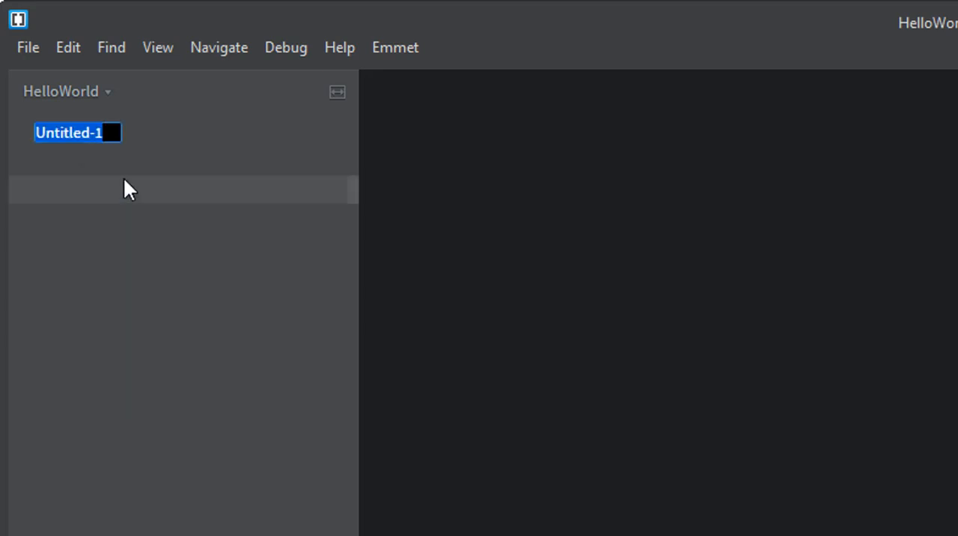
{"action": "type", "text": "helloWorld.html"}
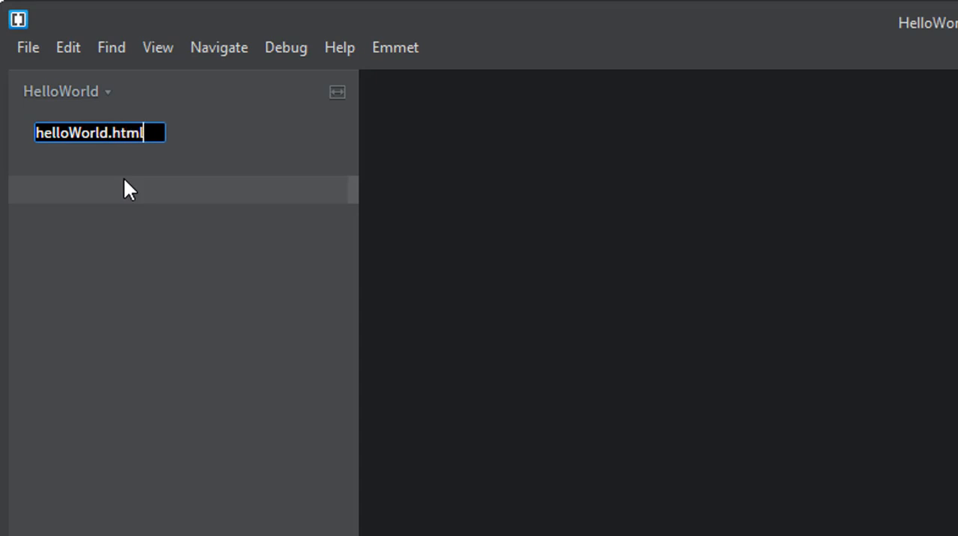
{"action": "key", "text": "Return"}
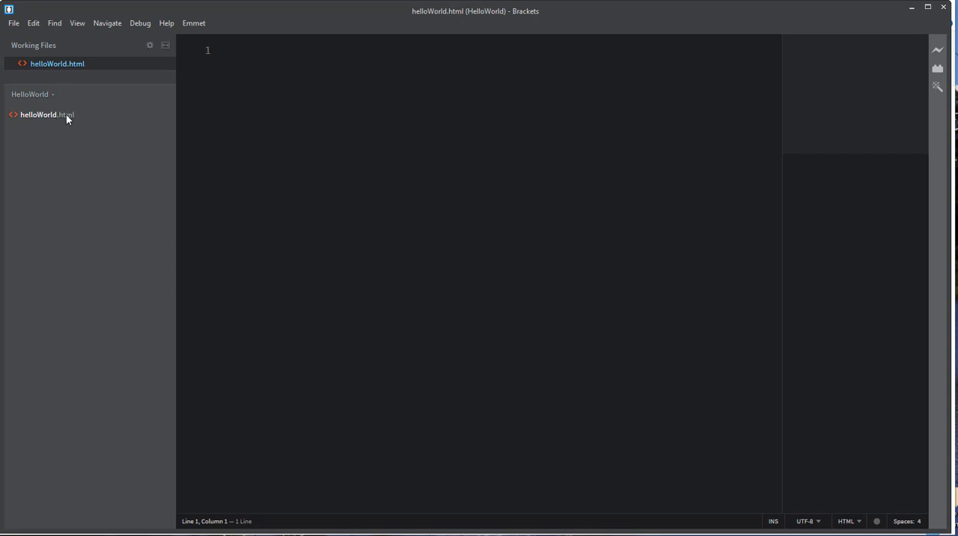
{"action": "mouse_move", "coordinate": [316, 247]}
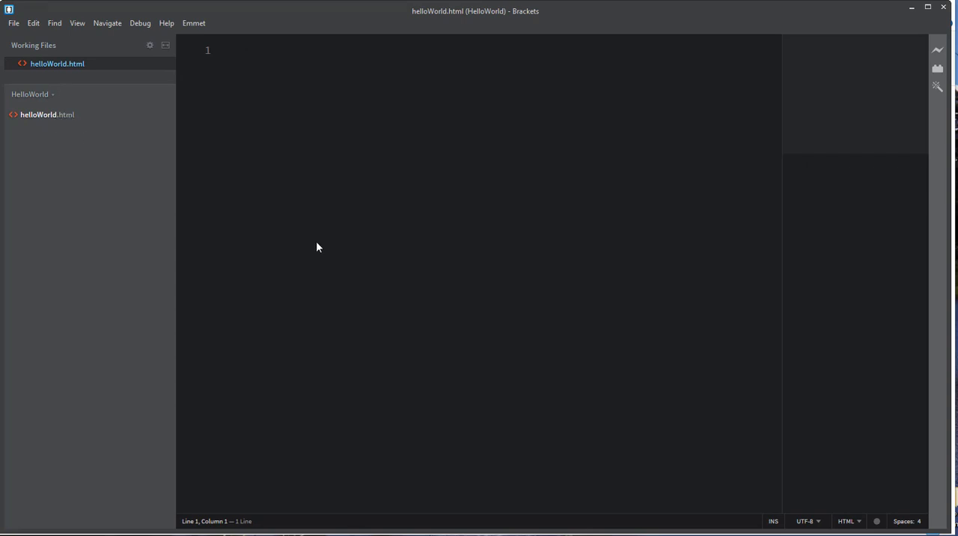
{"action": "left_click", "coordinate": [846, 521]}
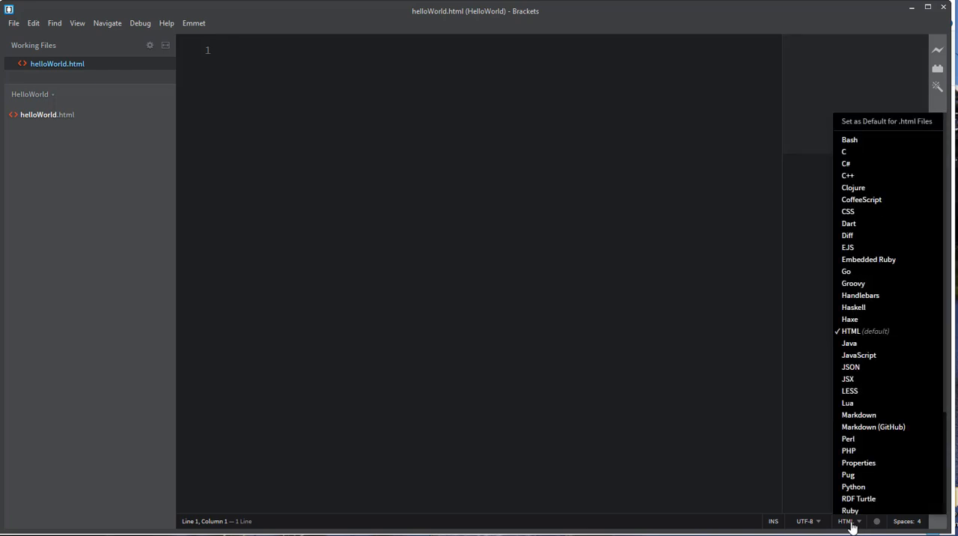
{"action": "mouse_move", "coordinate": [864, 331]}
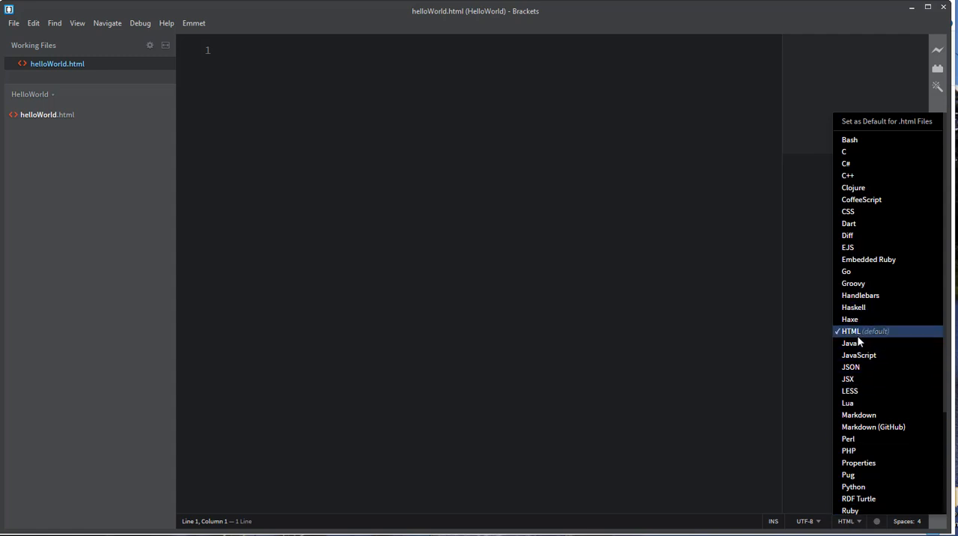
{"action": "mouse_move", "coordinate": [867, 336]}
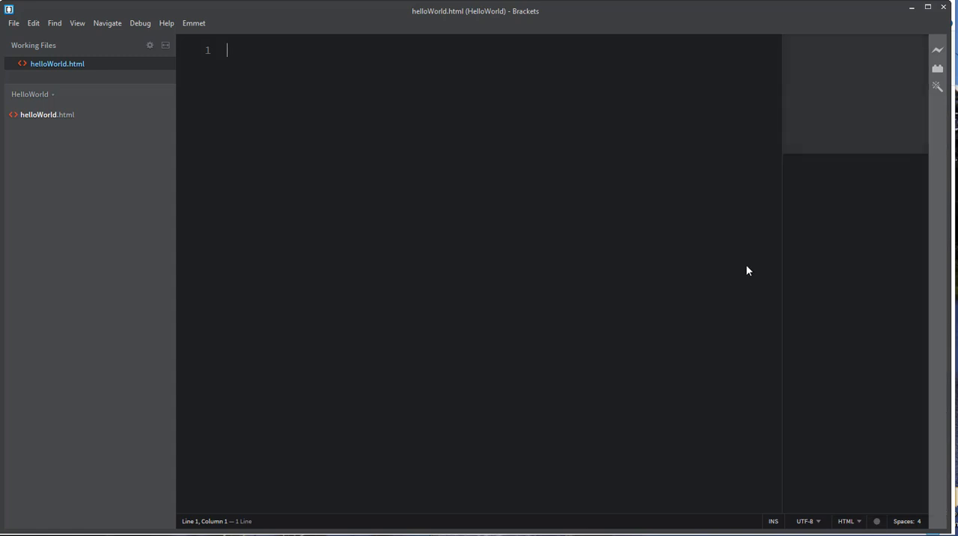
{"action": "mouse_move", "coordinate": [303, 163]}
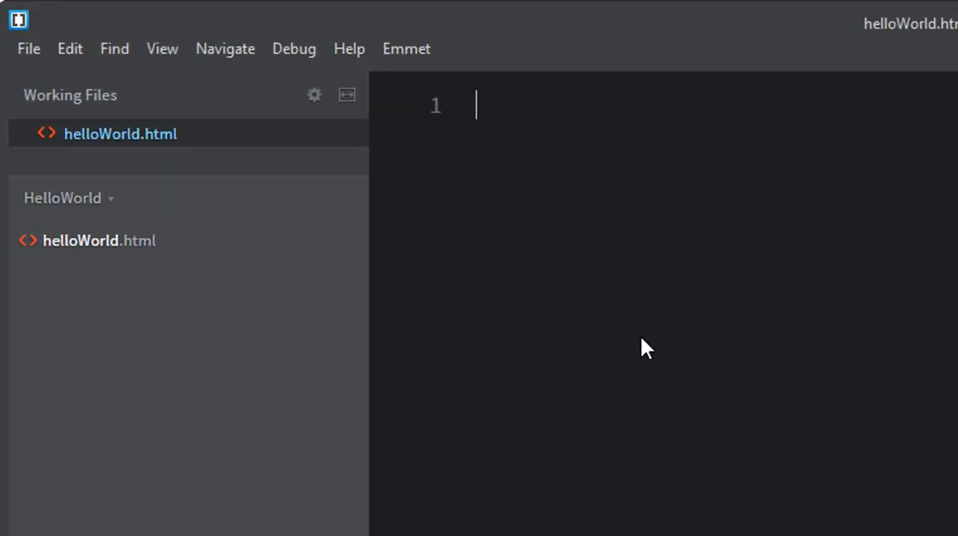
- Expand the Emmet '!' abbreviation into an HTML5 boilerplate in helloWorld.html
{"action": "type", "text": "!"}
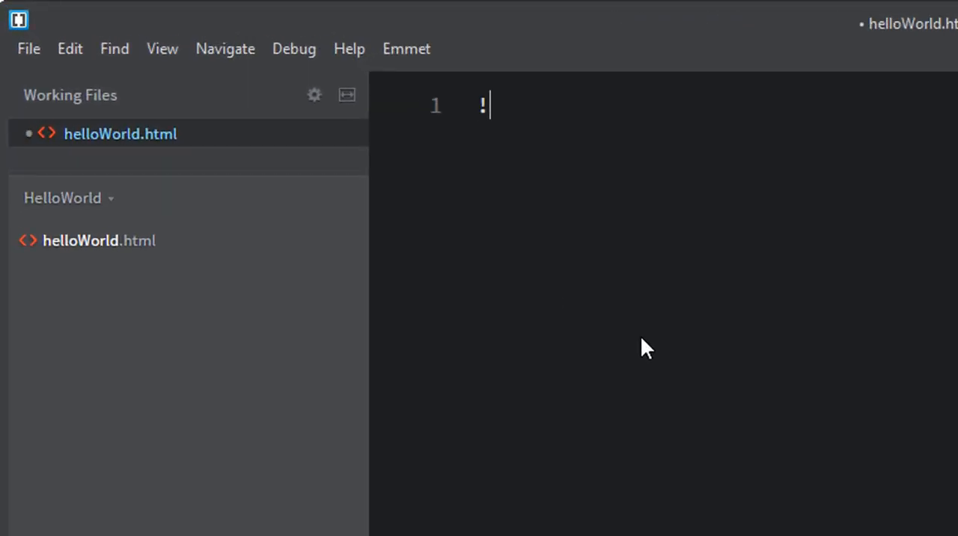
{"action": "key", "text": "Tab"}
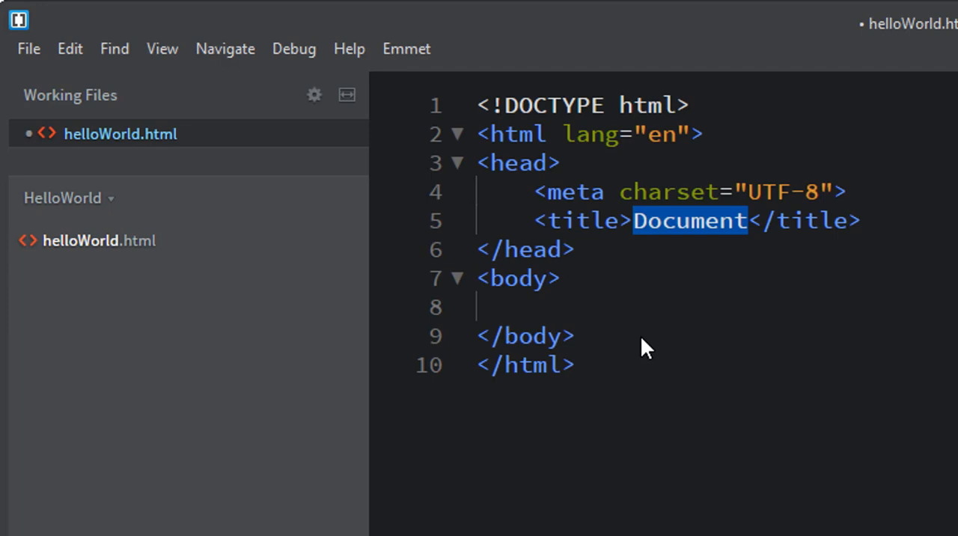
{"action": "mouse_move", "coordinate": [119, 133]}
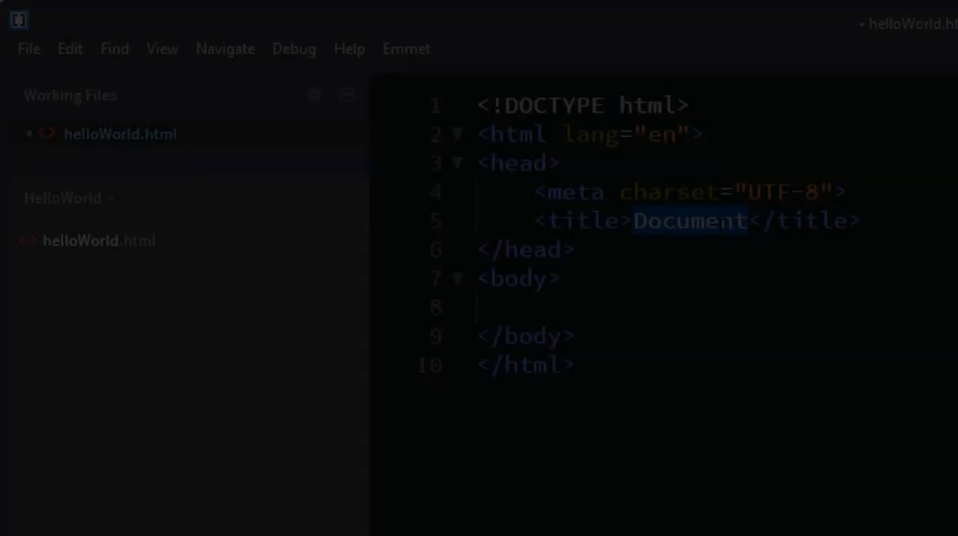
- Title the page 'Hello World in Javascript' and add an h1 'Hello World' plus h2 subheading
{"action": "type", "text": "Hello"}
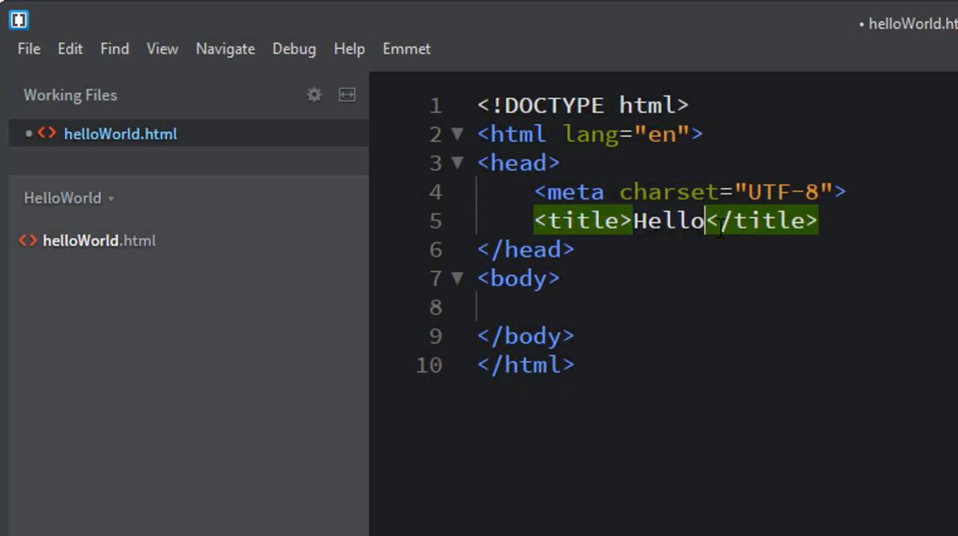
{"action": "type", "text": "World"}
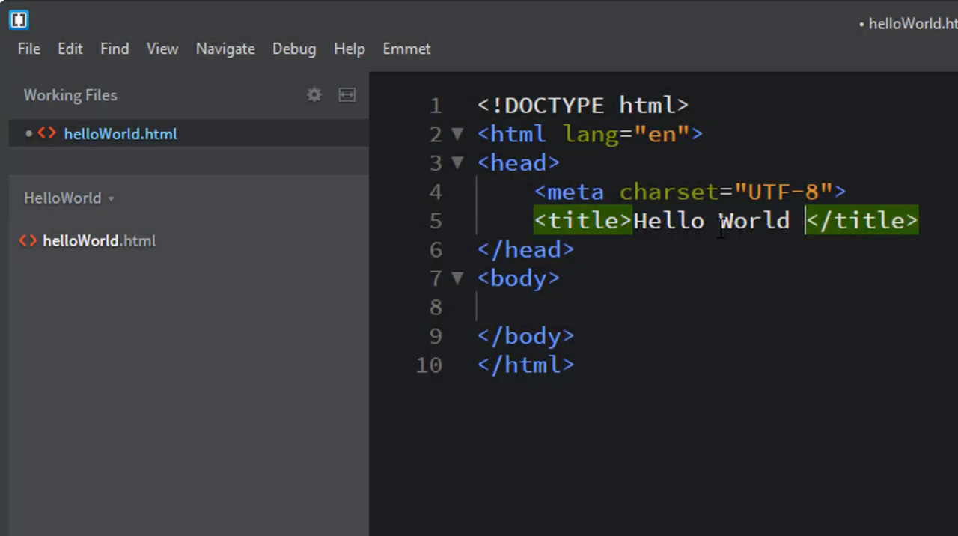
{"action": "type", "text": "in Jav"}
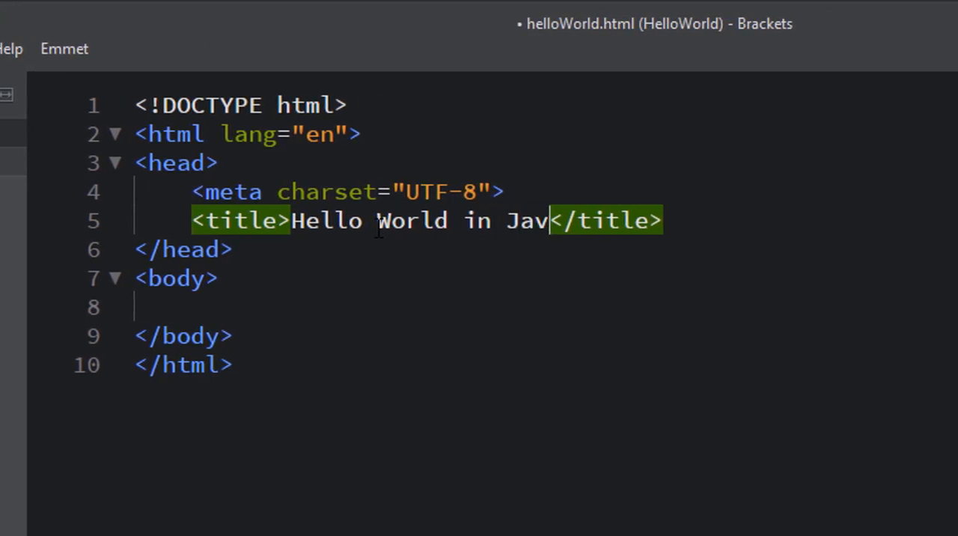
{"action": "type", "text": "ascript"}
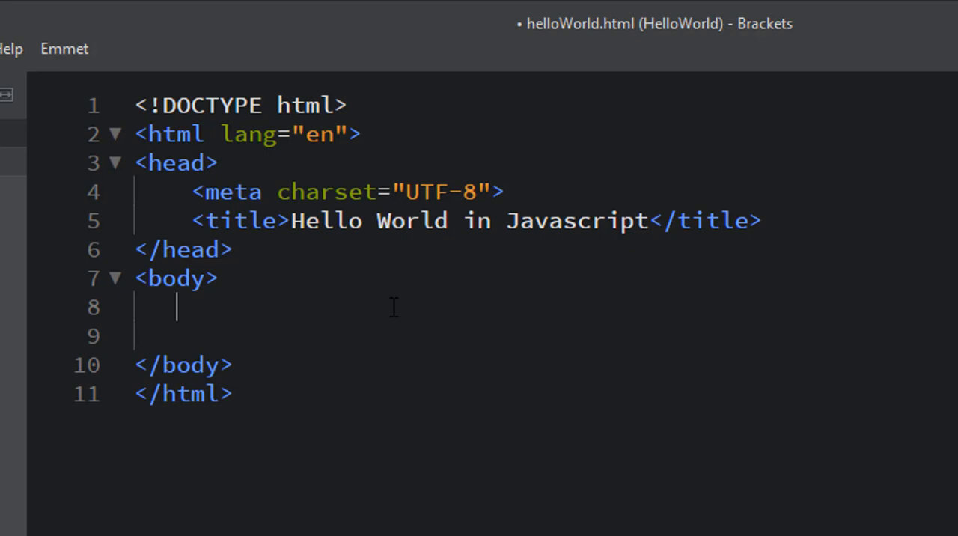
{"action": "type", "text": "h1>He</h1>"}
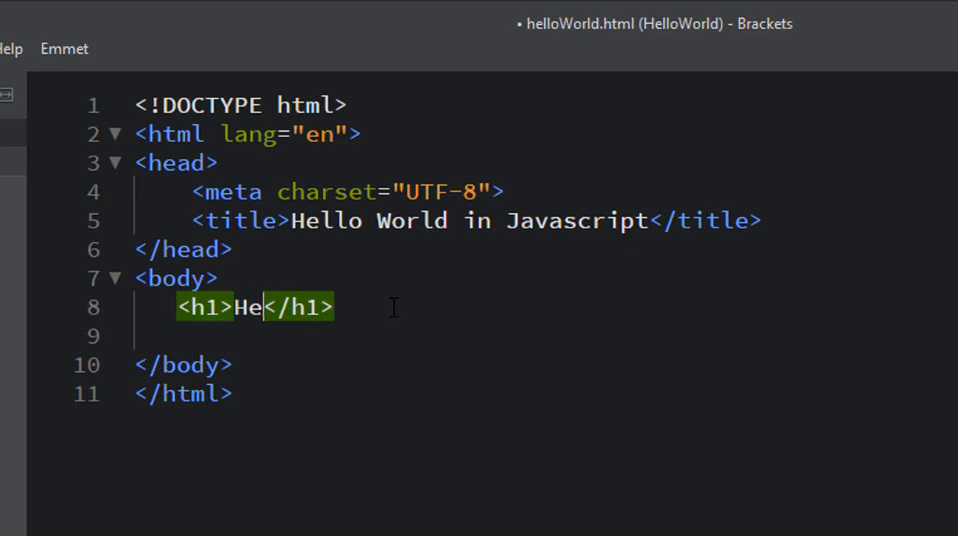
{"action": "type", "text": "llo"}
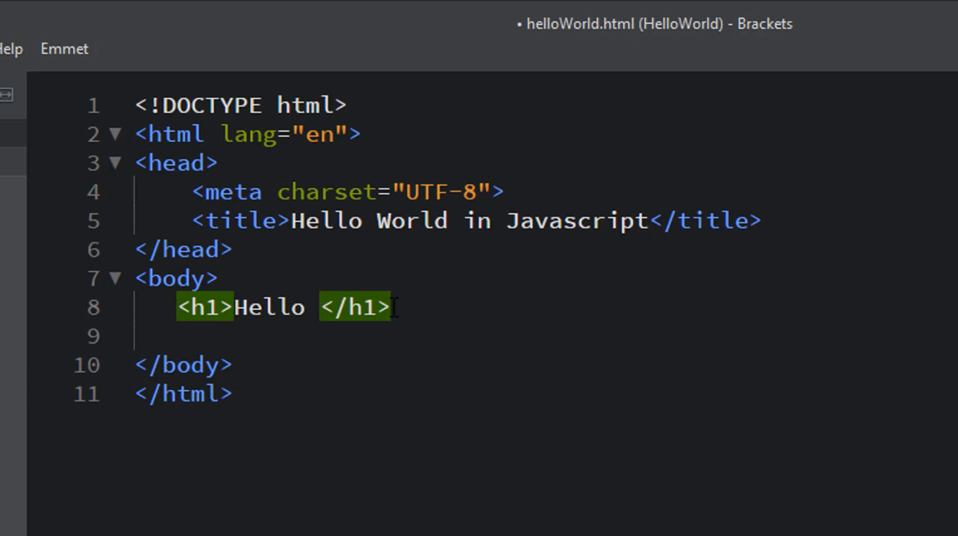
{"action": "type", "text": "World"}
{"action": "left_click", "coordinate": [494, 336]}
{"action": "type", "text": "<h2>Creating your first Javascript program</h2>"}
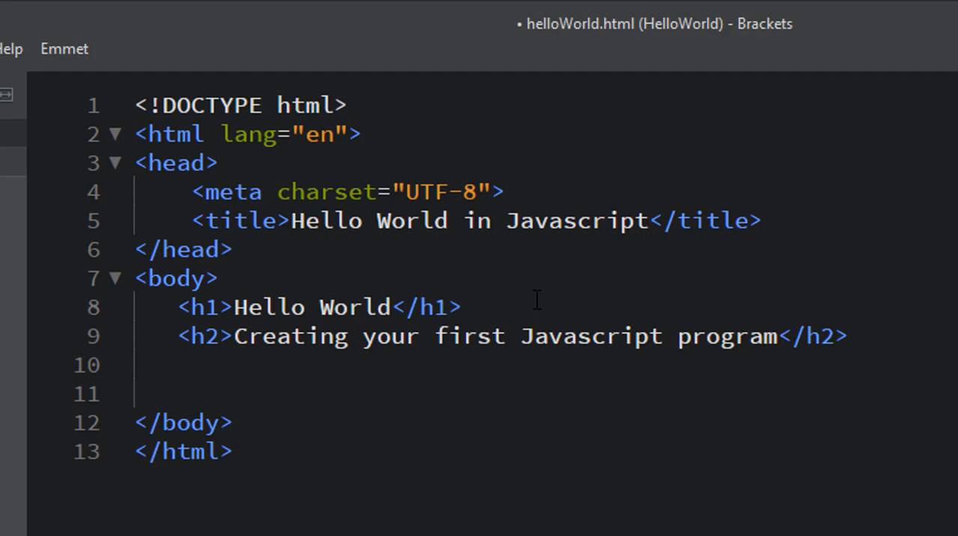
- Add an empty button and a paragraph 'Click the button below to start the program'
{"action": "key", "text": "enter"}
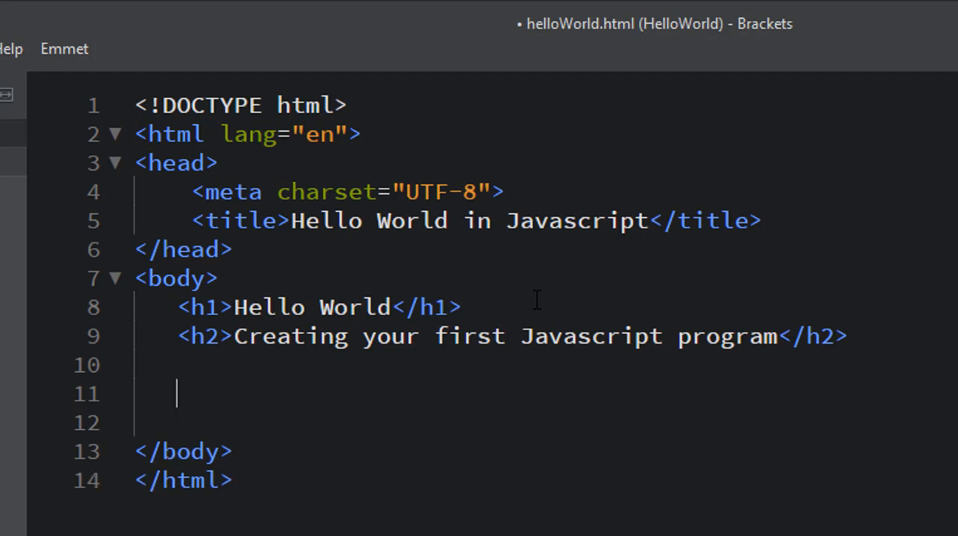
{"action": "type", "text": "butt"}
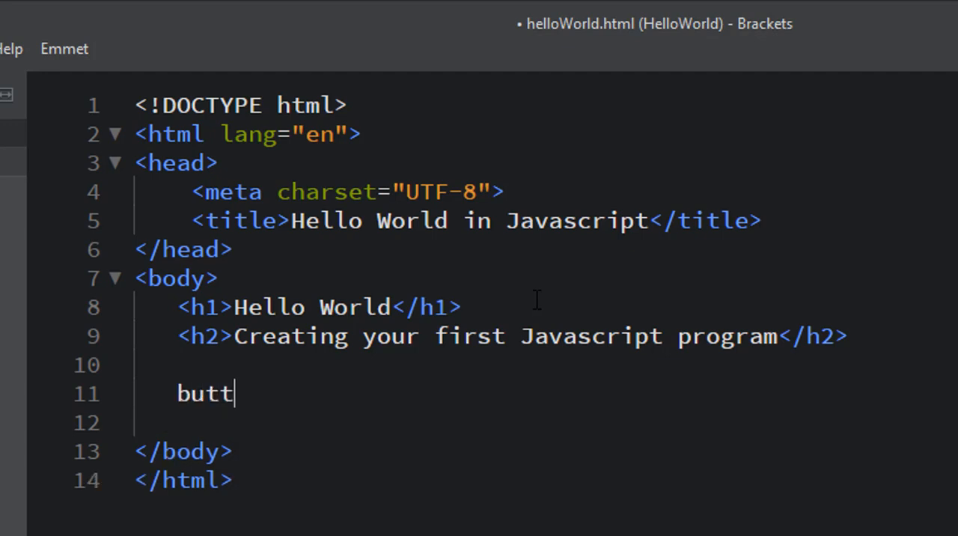
{"action": "key", "text": "Tab"}
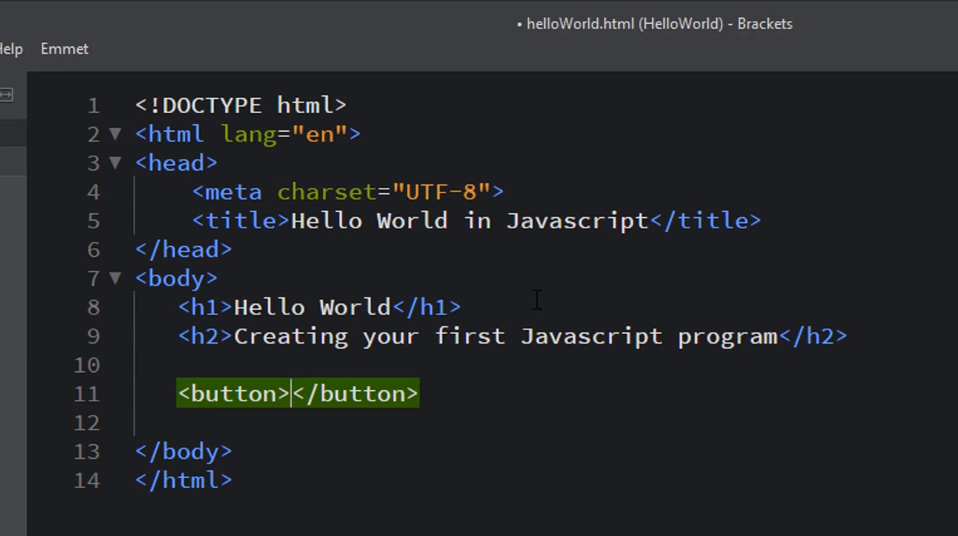
{"action": "mouse_move", "coordinate": [493, 275]}
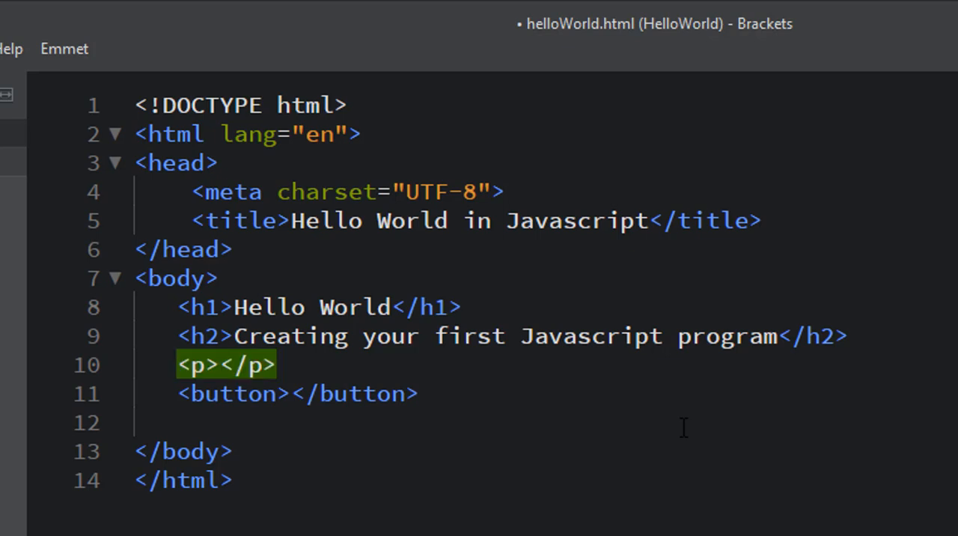
{"action": "type", "text": "Click the"}
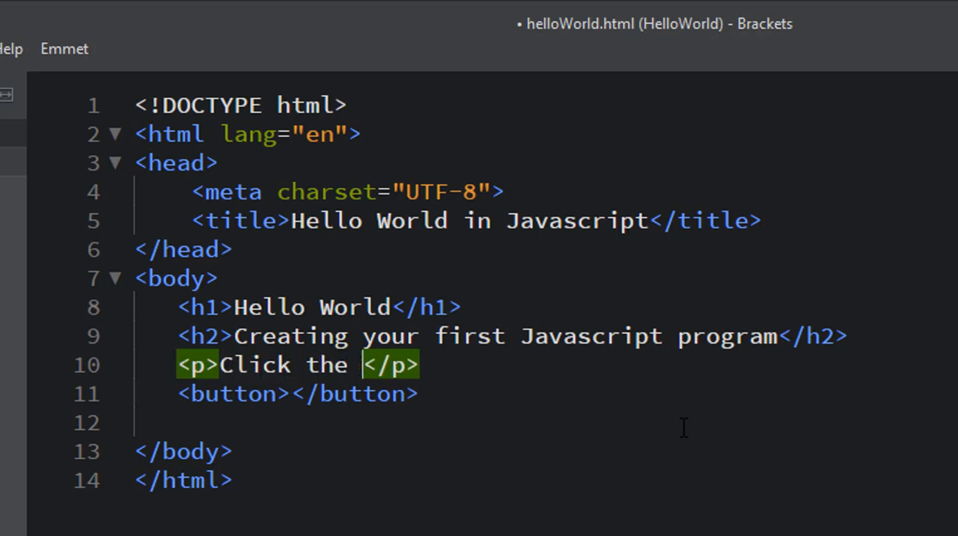
{"action": "type", "text": "button below"}
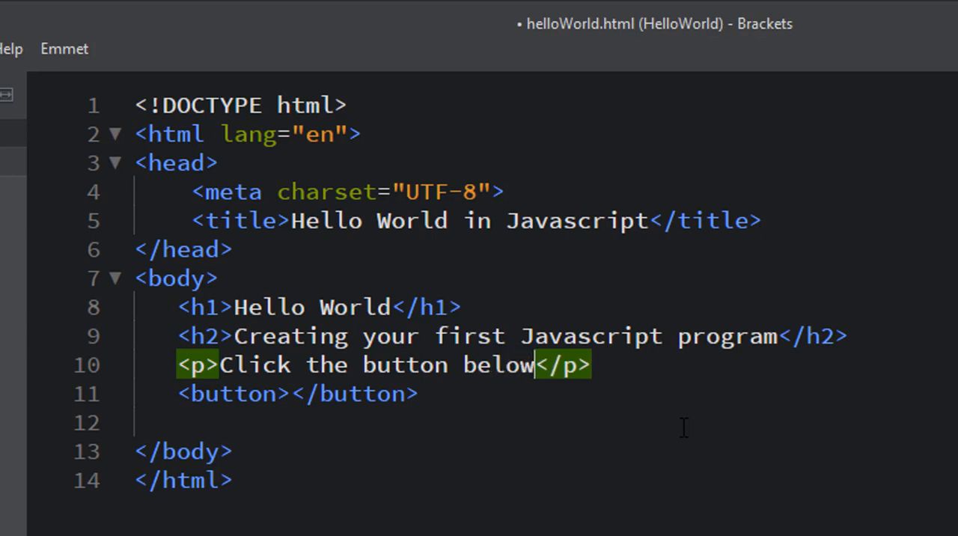
{"action": "type", "text": "to start"}
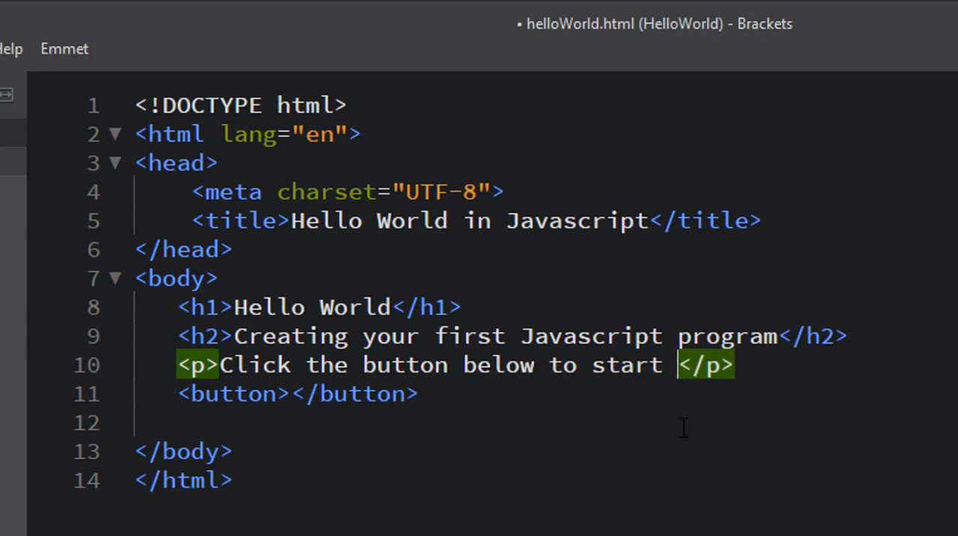
{"action": "type", "text": "the program"}
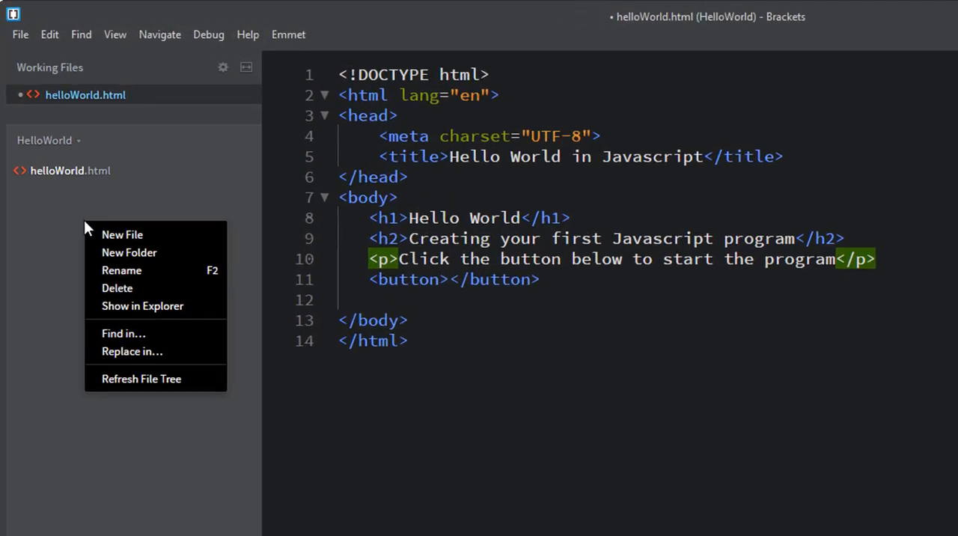
- Create a new file named helloWorld.js in the HelloWorld project
{"action": "left_click", "coordinate": [122, 234]}
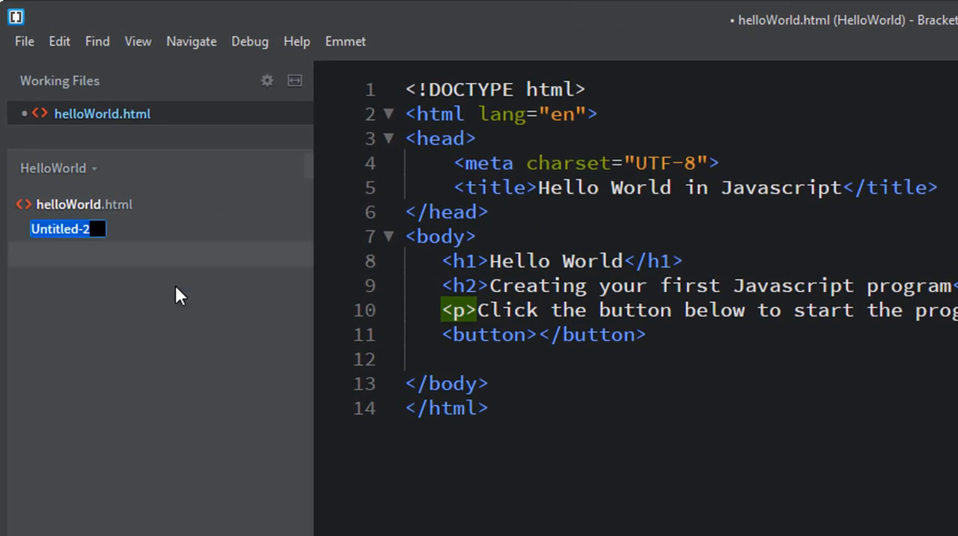
{"action": "type", "text": "helloWorld"}
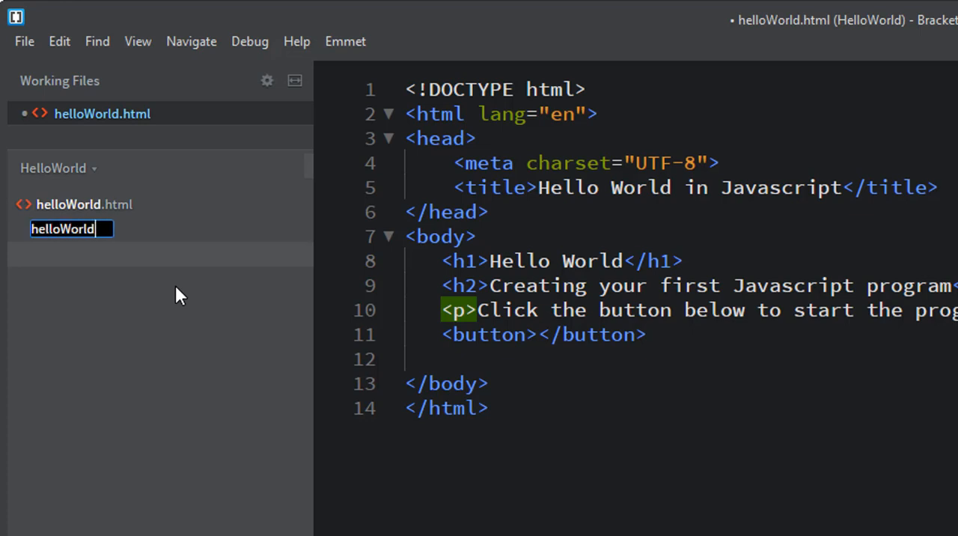
{"action": "type", "text": ".js"}
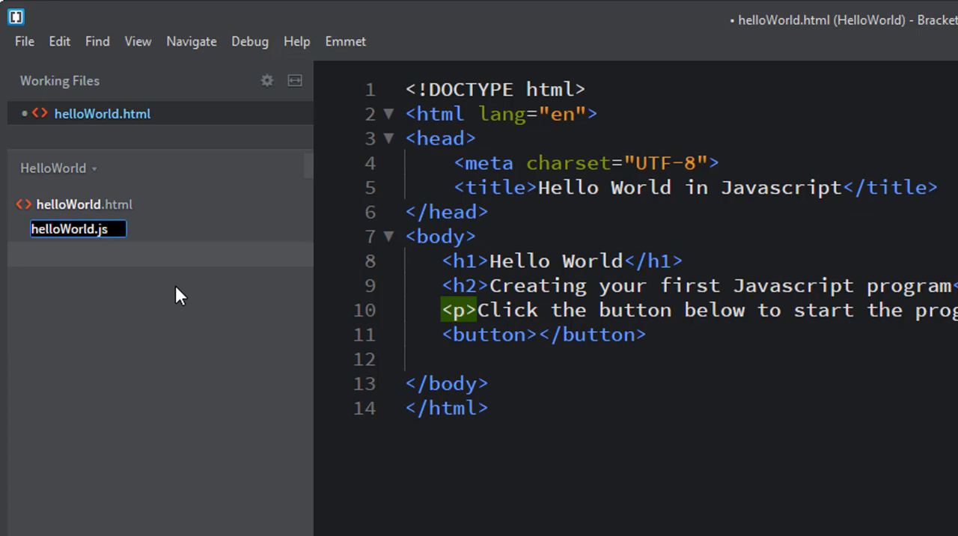
{"action": "key", "text": "Return"}
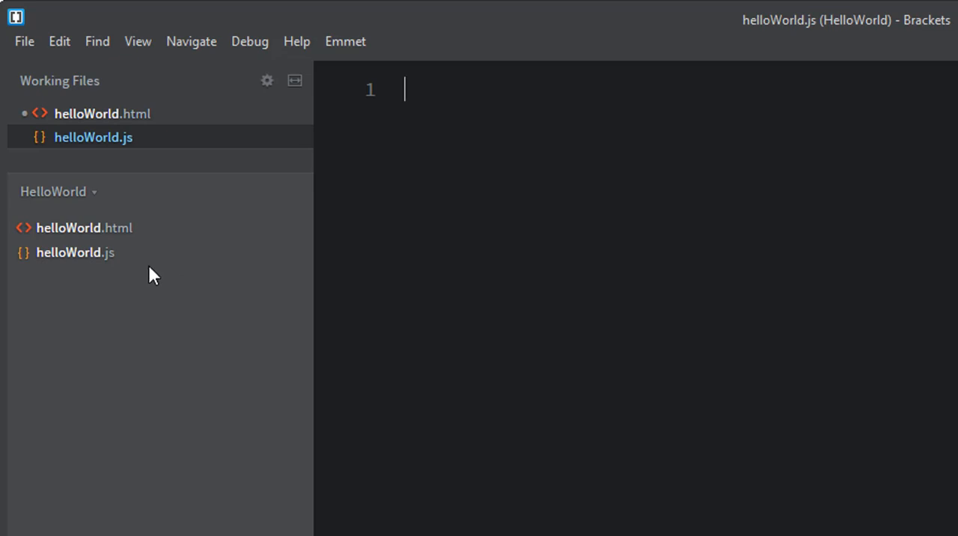
{"action": "mouse_move", "coordinate": [88, 149]}
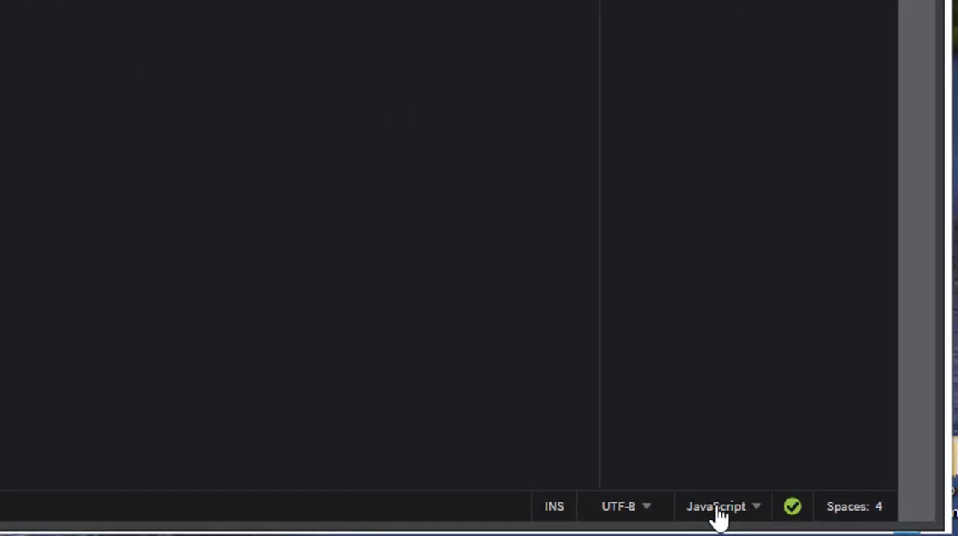
- Keep JavaScript as the language mode for helloWorld.js
{"action": "left_click", "coordinate": [715, 506]}
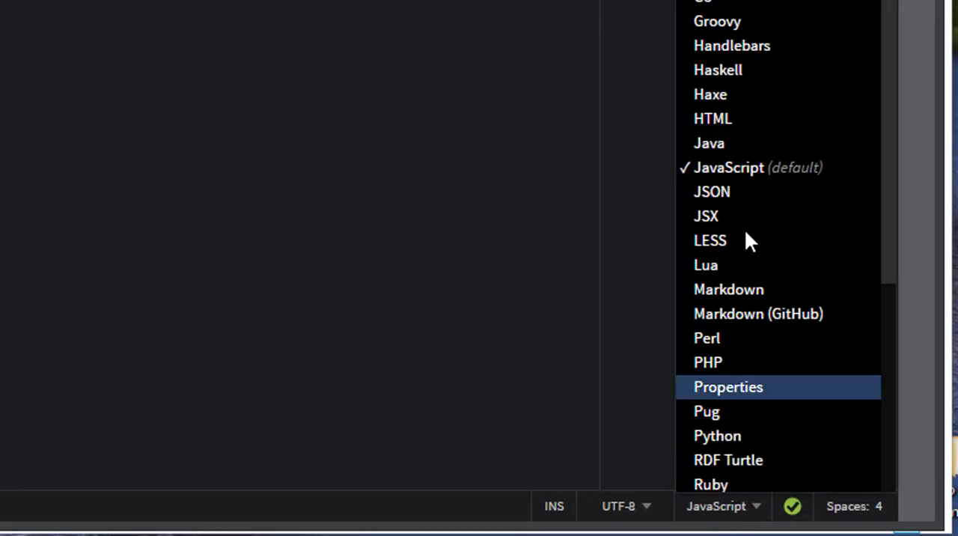
{"action": "mouse_move", "coordinate": [741, 180]}
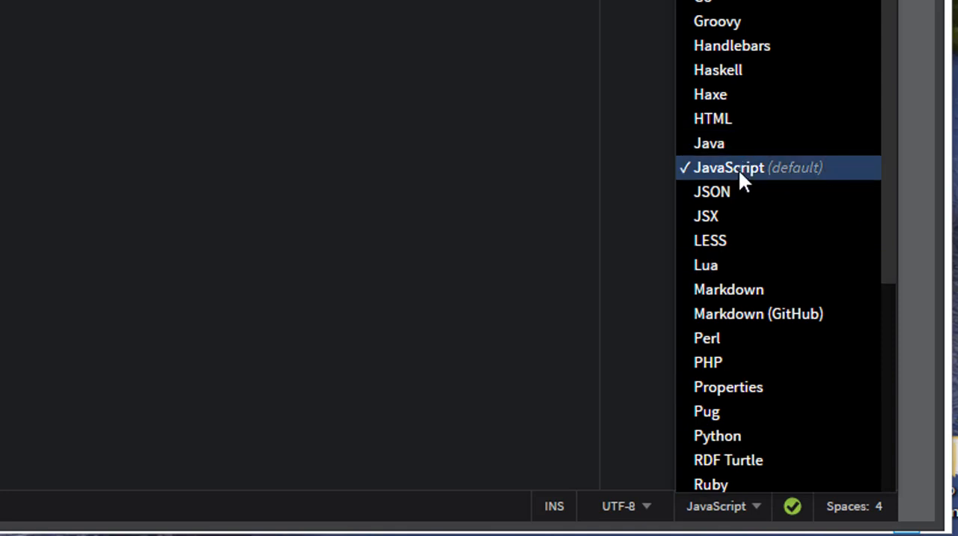
{"action": "left_click", "coordinate": [729, 167]}
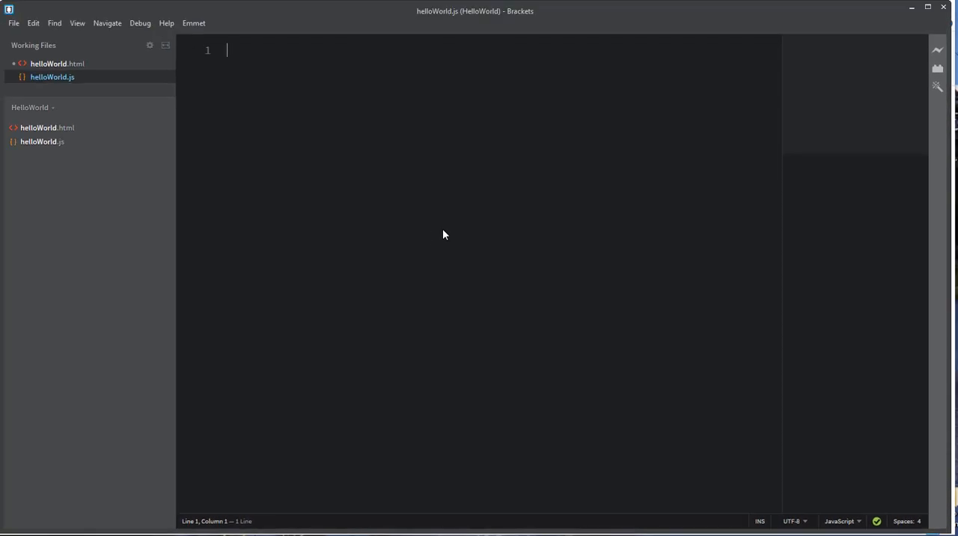
- Add a script tag with src 'helloWorld.js' in the head of helloWorld.html
{"action": "left_click", "coordinate": [47, 128]}
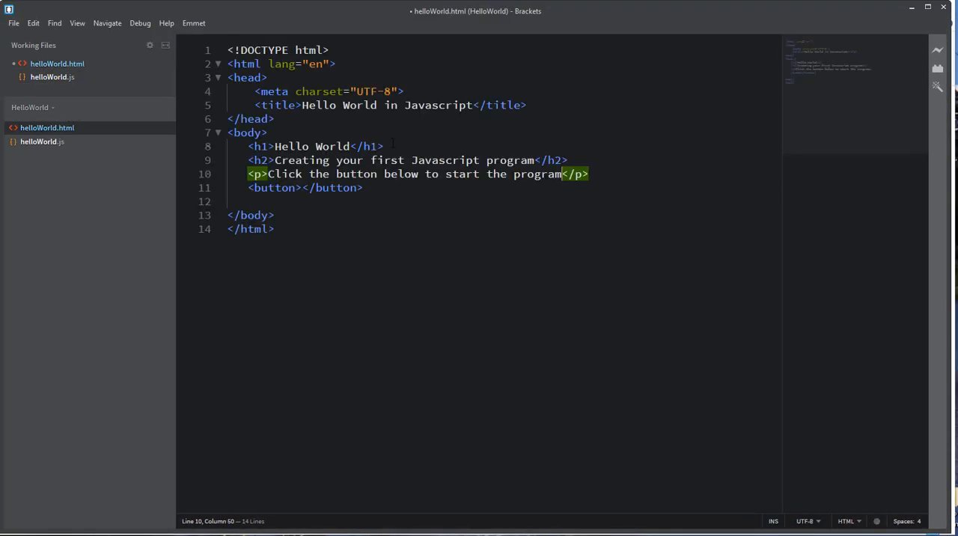
{"action": "left_click", "coordinate": [527, 105]}
{"action": "type", "text": "<script ></script>"}
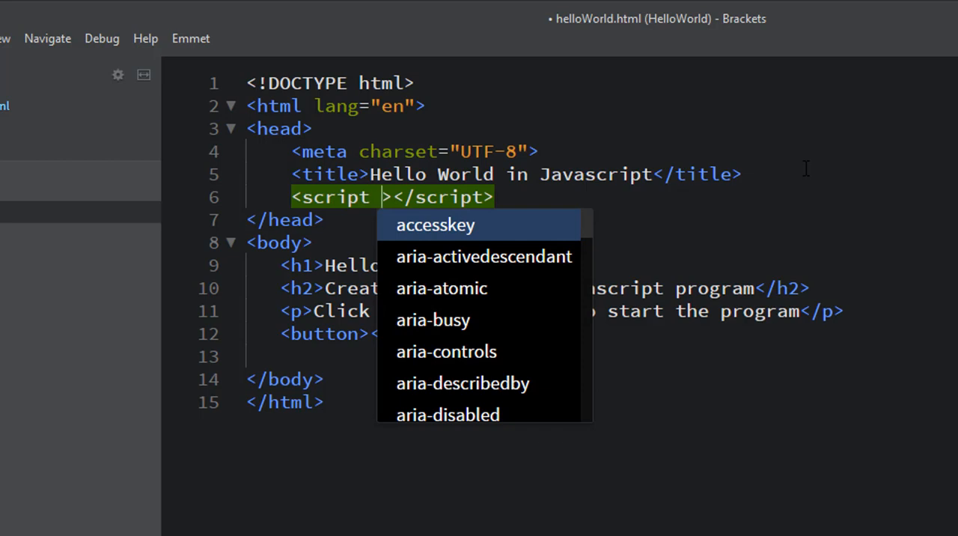
{"action": "type", "text": "src=\""}
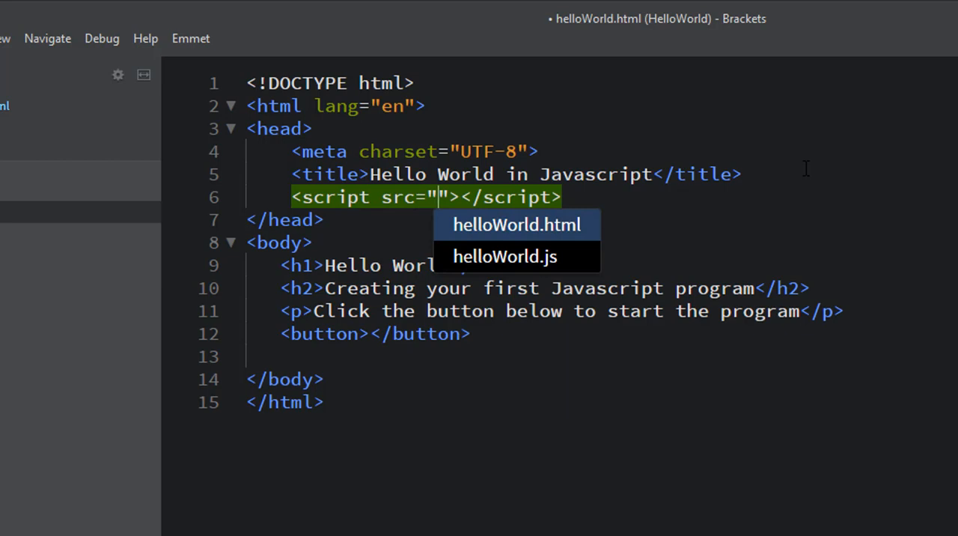
{"action": "mouse_move", "coordinate": [504, 256]}
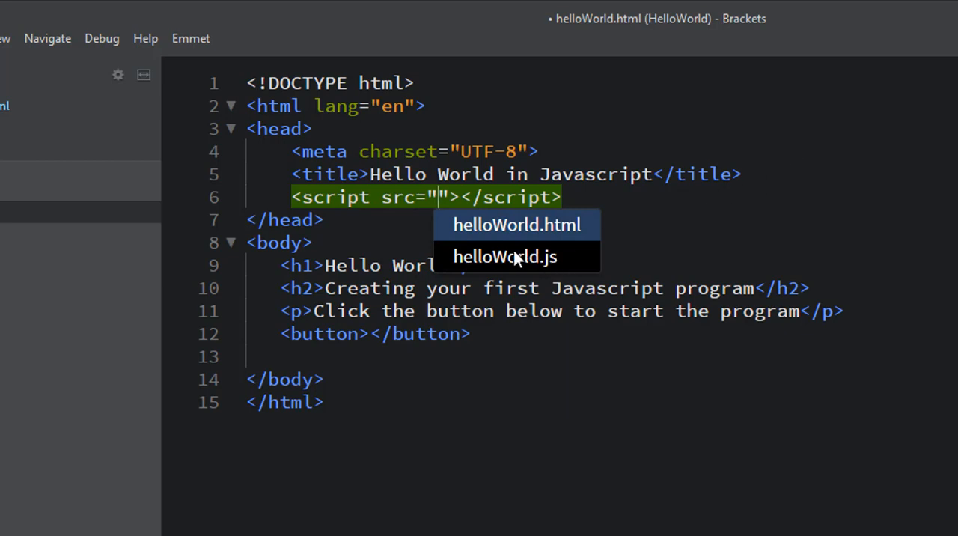
{"action": "left_click", "coordinate": [504, 256]}
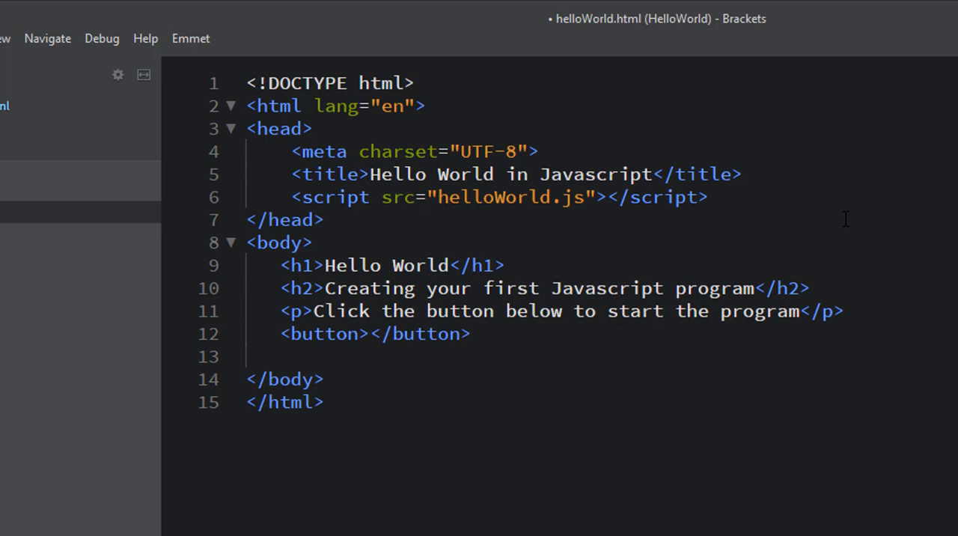
- Place an empty button element in the body, then return to helloWorld.js
{"action": "left_click", "coordinate": [709, 197]}
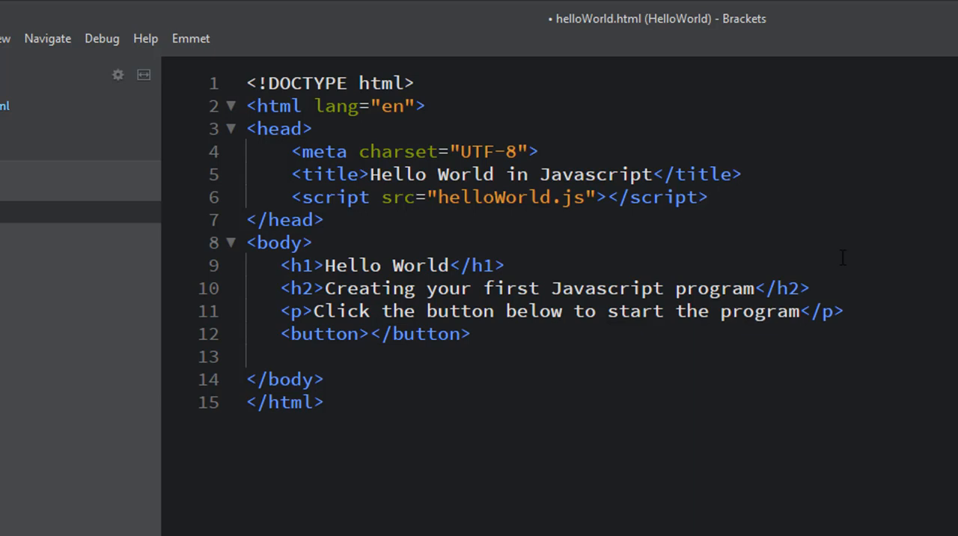
{"action": "left_click", "coordinate": [708, 196]}
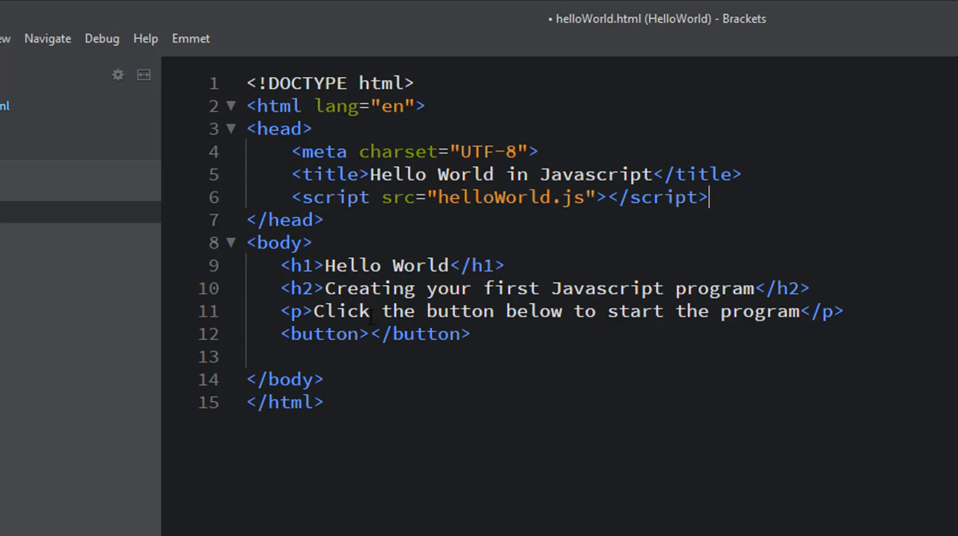
{"action": "double_click", "coordinate": [321, 333]}
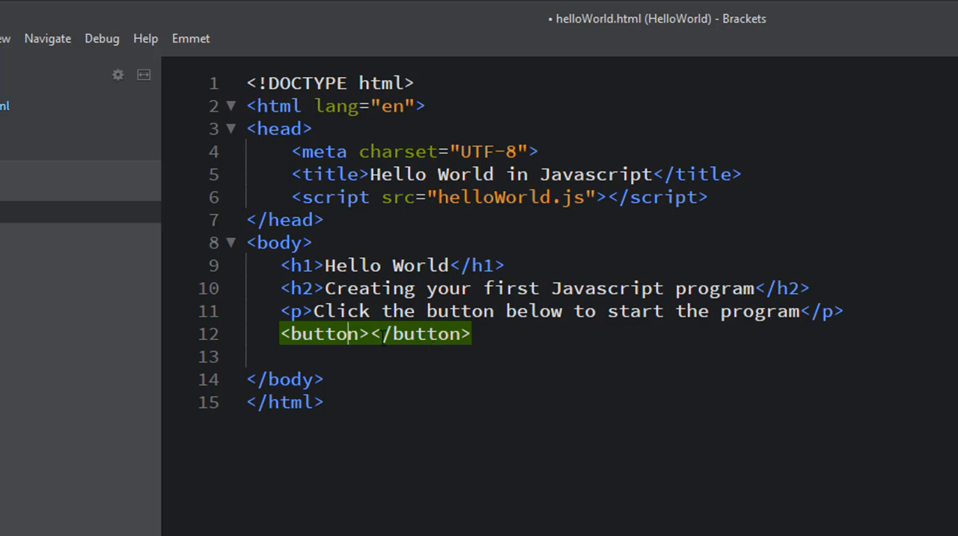
{"action": "left_click", "coordinate": [363, 333]}
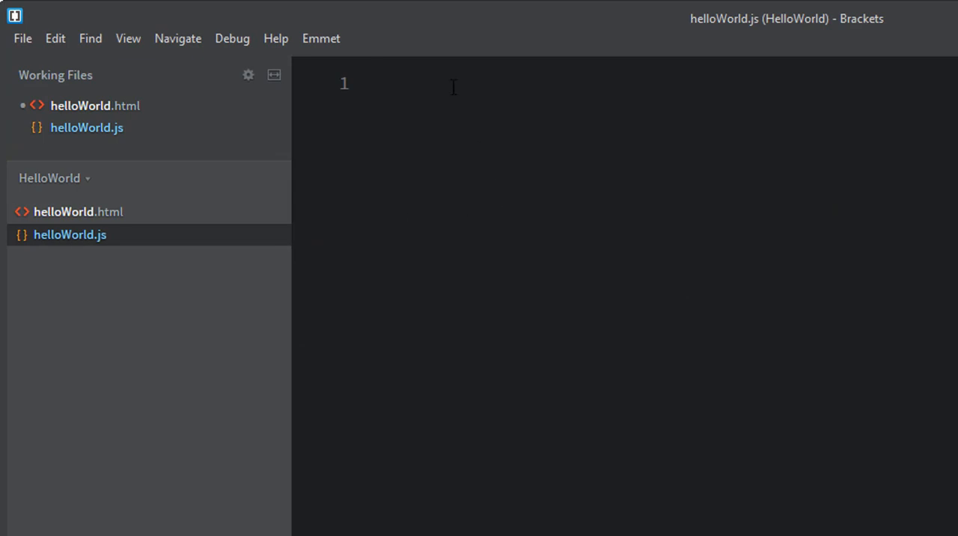
- Declare function start() {} in helloWorld.js and open its body on a new line
{"action": "type", "text": "function"}
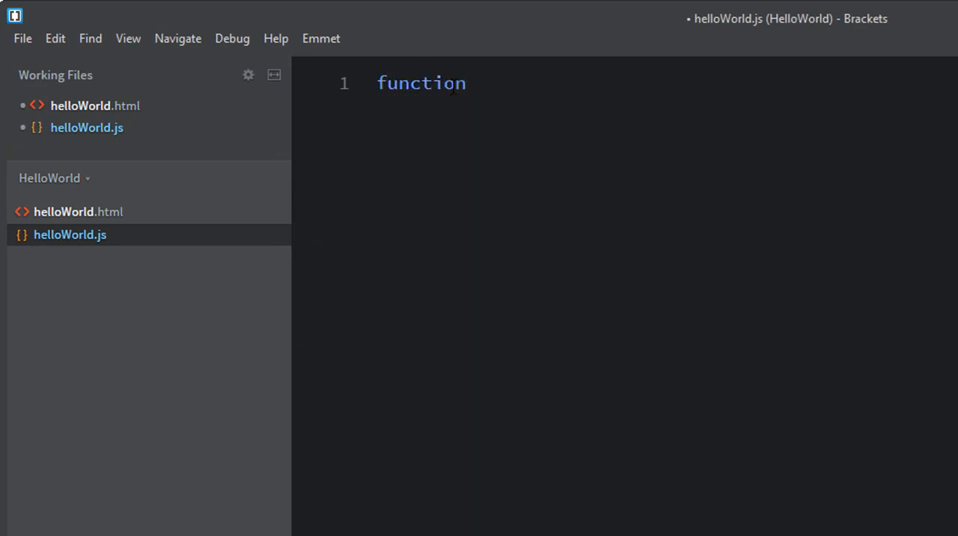
{"action": "type", "text": "start() {"}
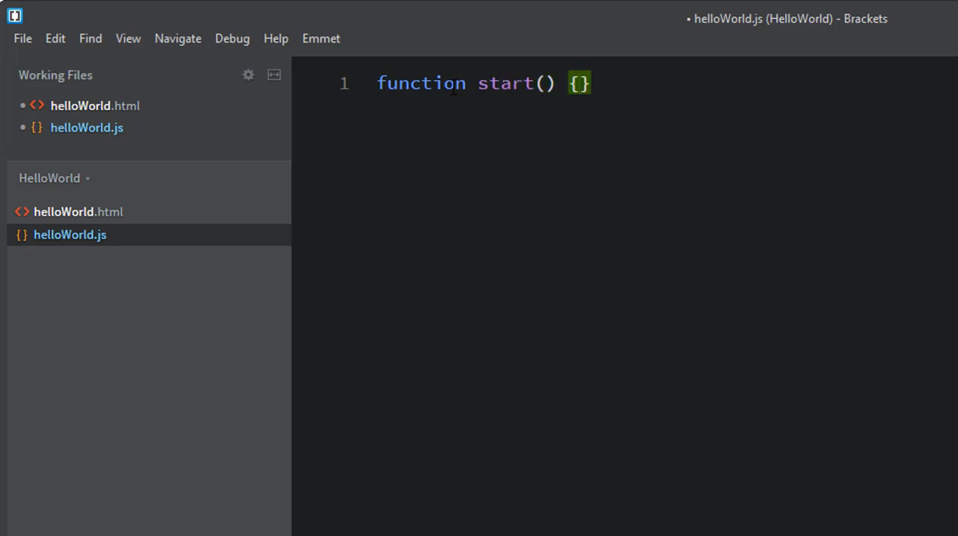
{"action": "key", "text": "Return"}
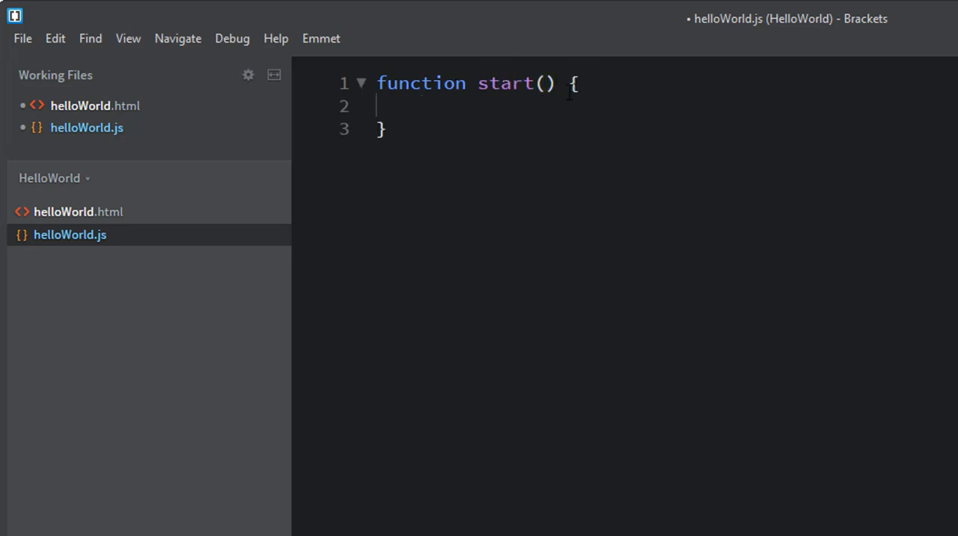
{"action": "mouse_move", "coordinate": [583, 205]}
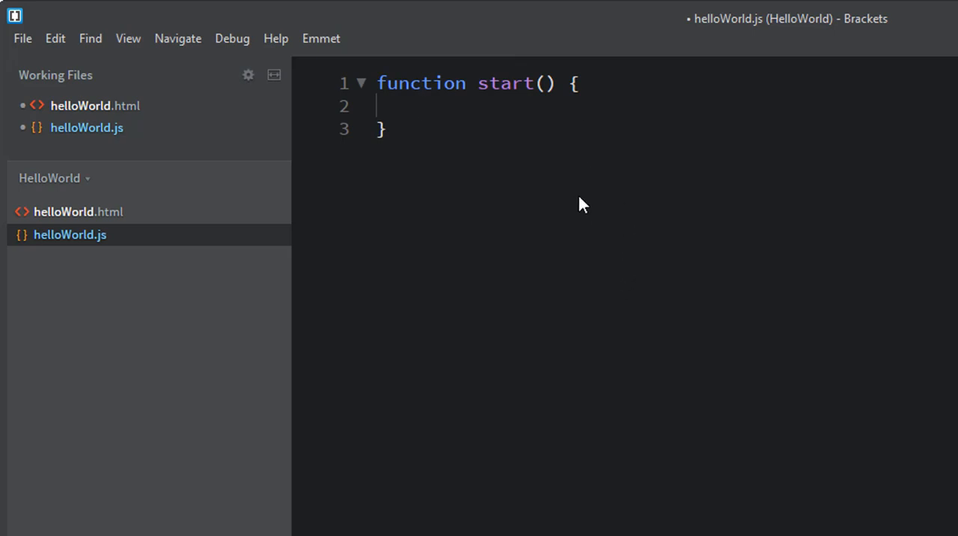
{"action": "mouse_move", "coordinate": [587, 203]}
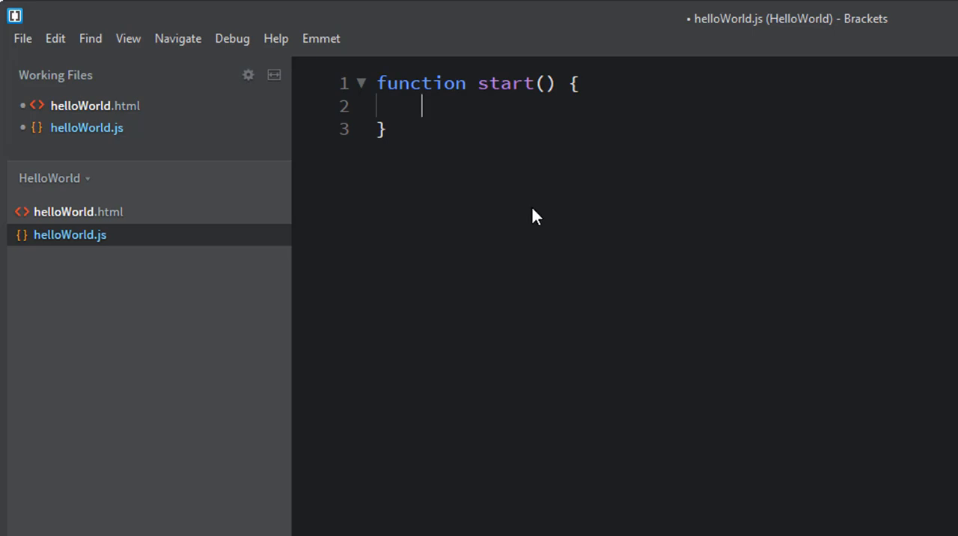
{"action": "mouse_move", "coordinate": [629, 226]}
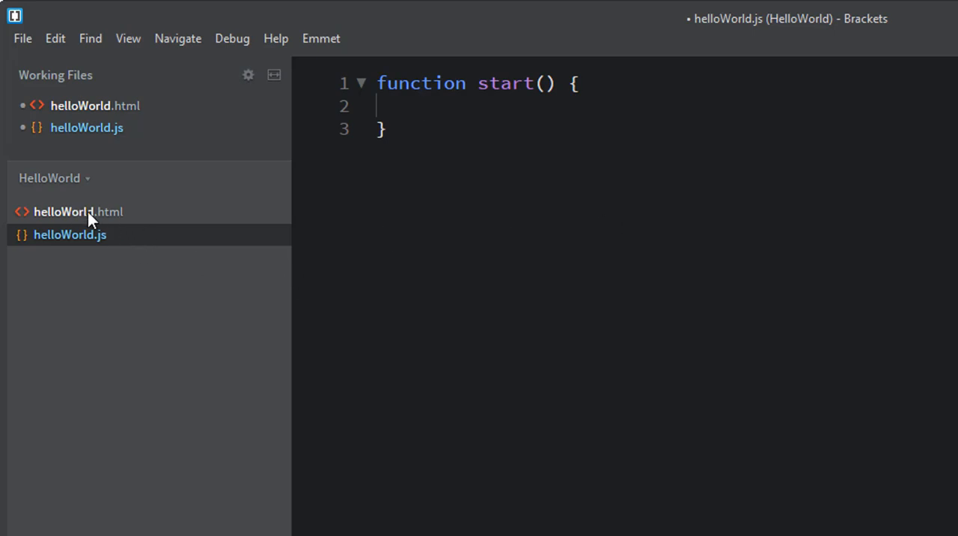
- Give the helloWorld.html button onclick="start()" and the label 'Enter'
{"action": "left_click", "coordinate": [78, 211]}
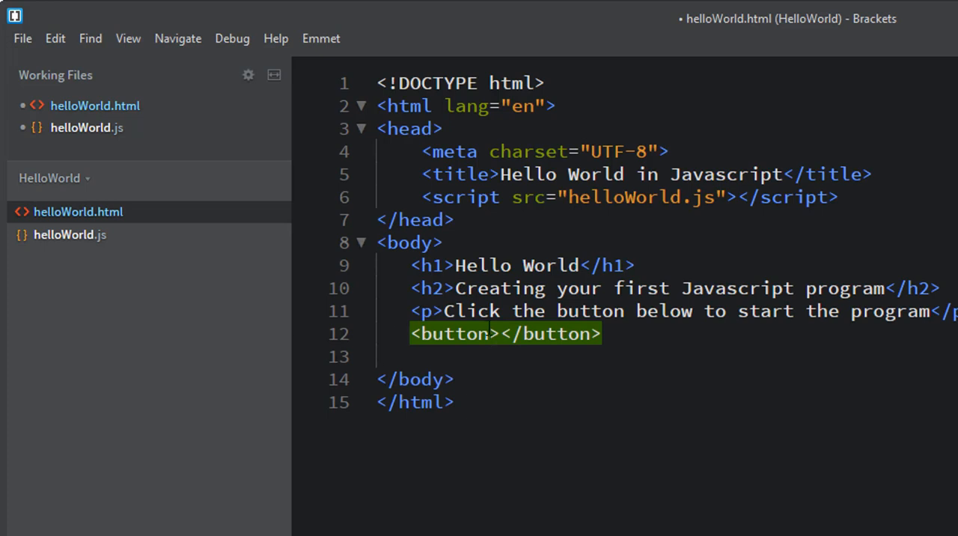
{"action": "type", "text": "on"}
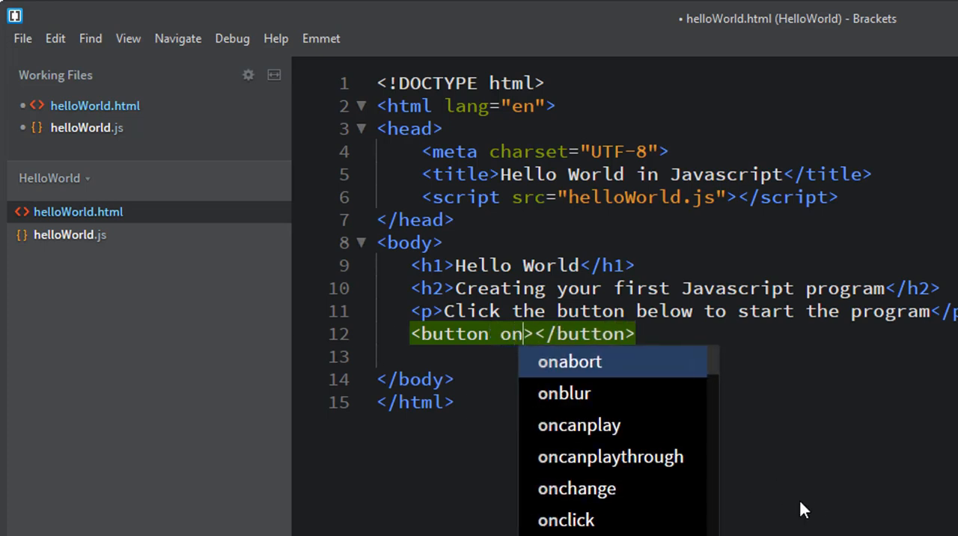
{"action": "type", "text": "click=\""}
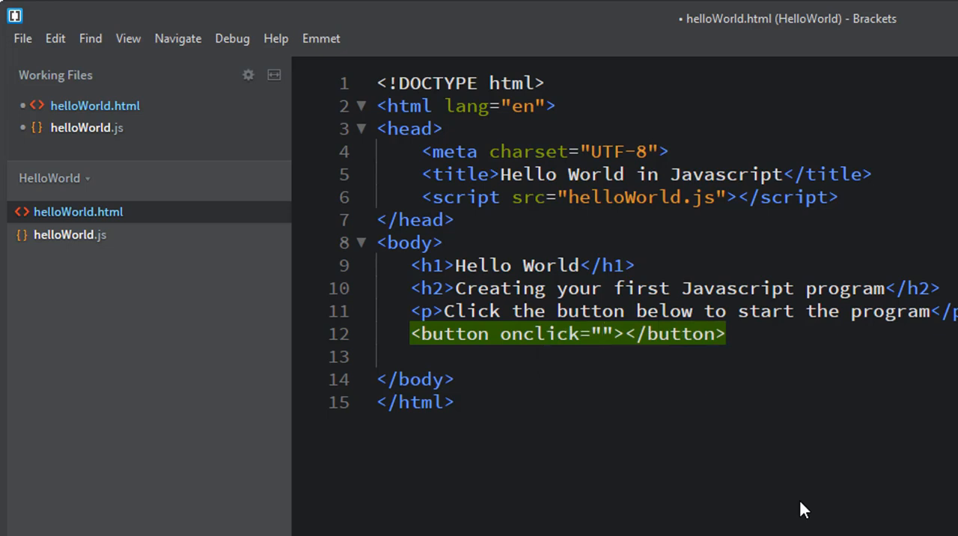
{"action": "type", "text": "sta"}
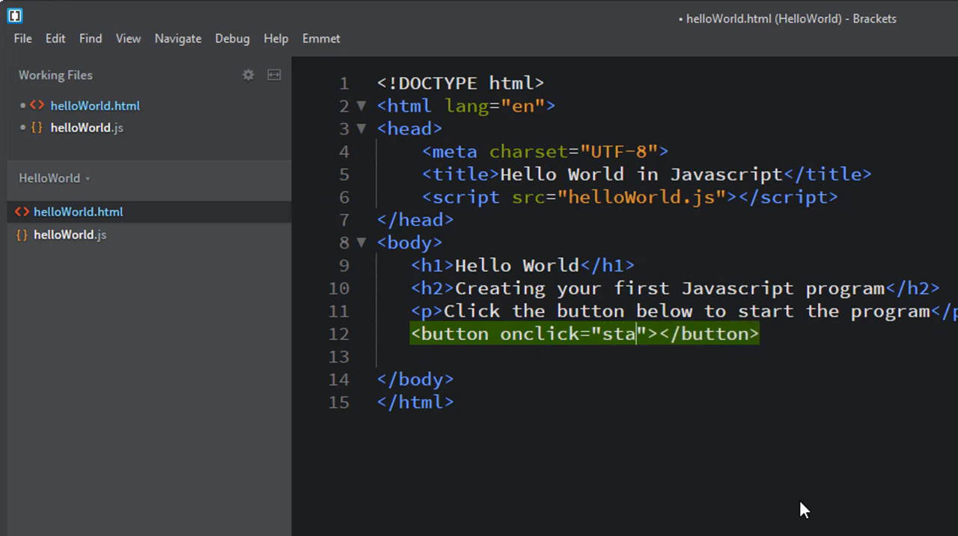
{"action": "type", "text": "rt()"}
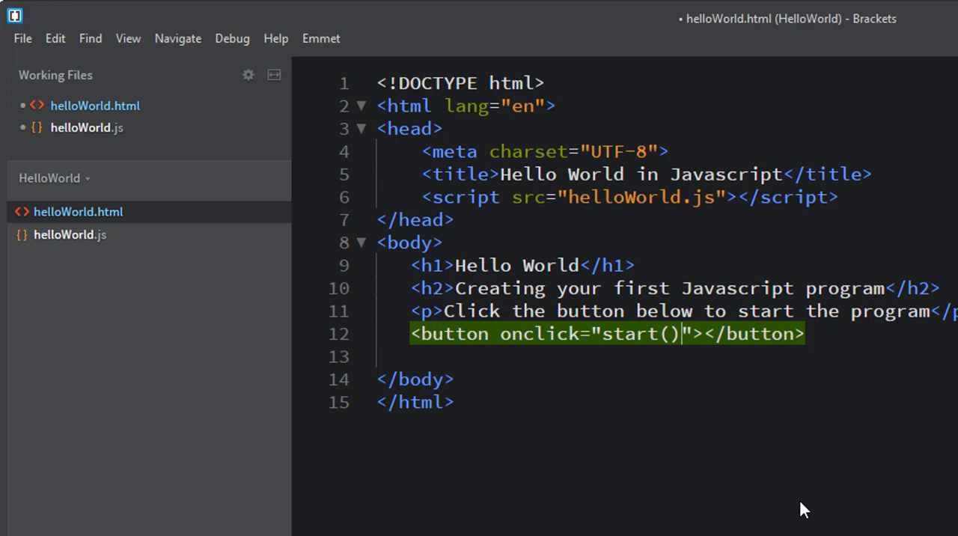
{"action": "key", "text": "Right"}
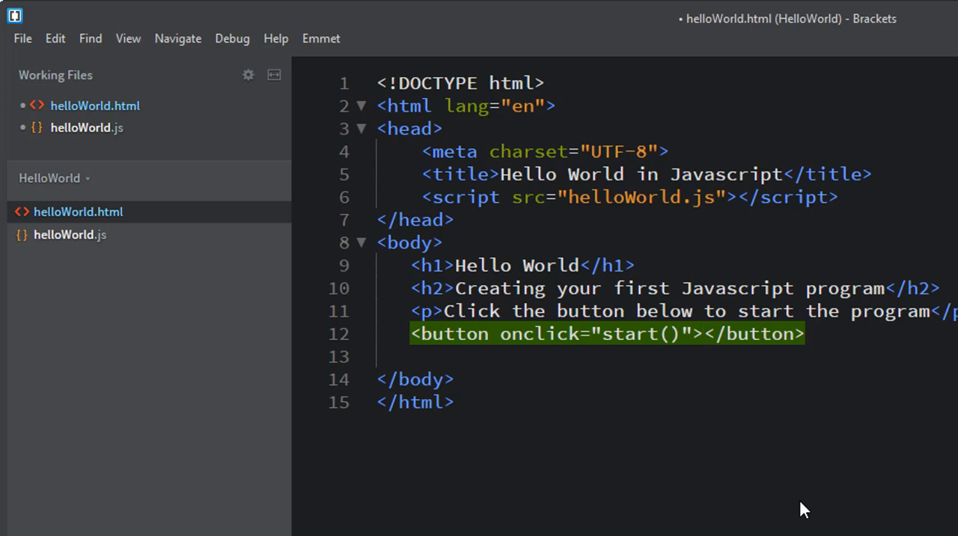
{"action": "type", "text": "Enter"}
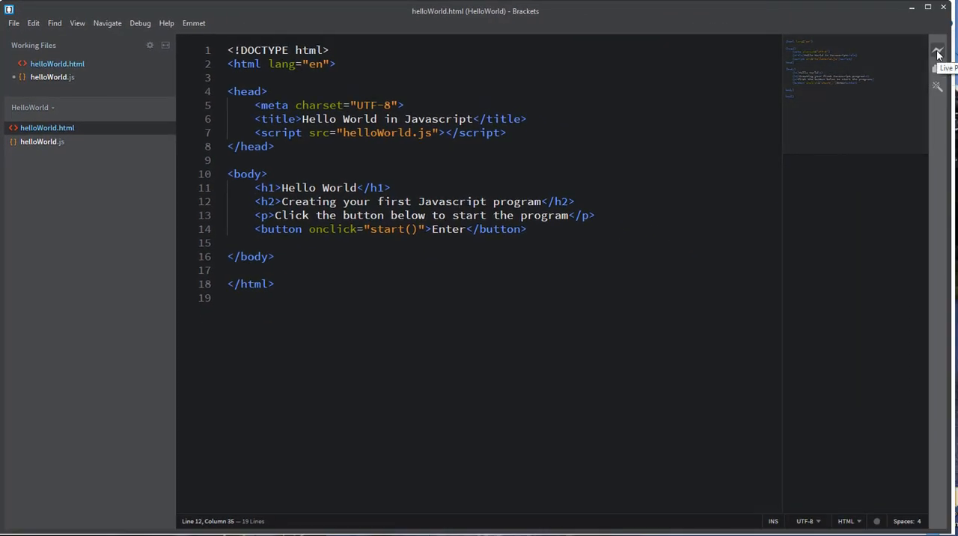
- Launch Live Preview so helloWorld.html shows its headings and Enter button in Chrome
{"action": "left_click", "coordinate": [936, 54]}
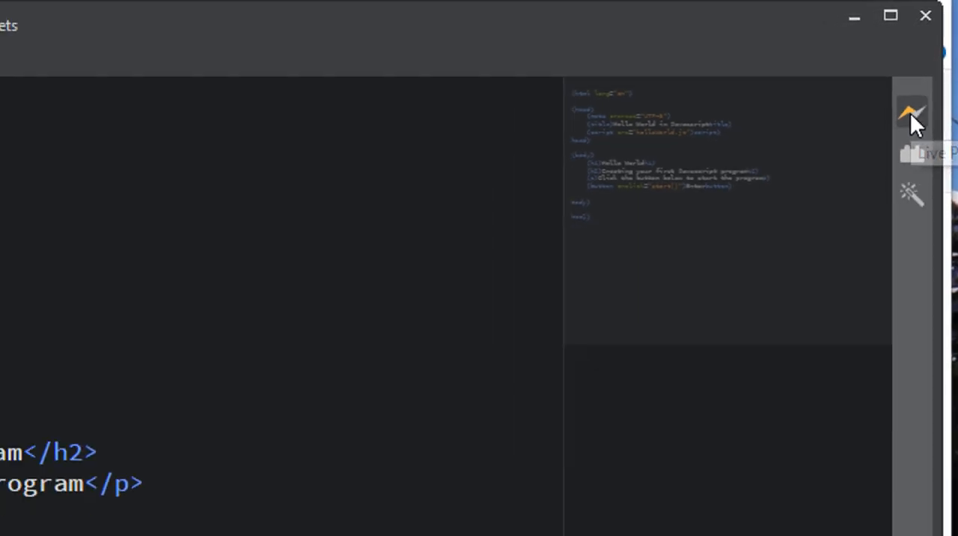
{"action": "left_click", "coordinate": [911, 112]}
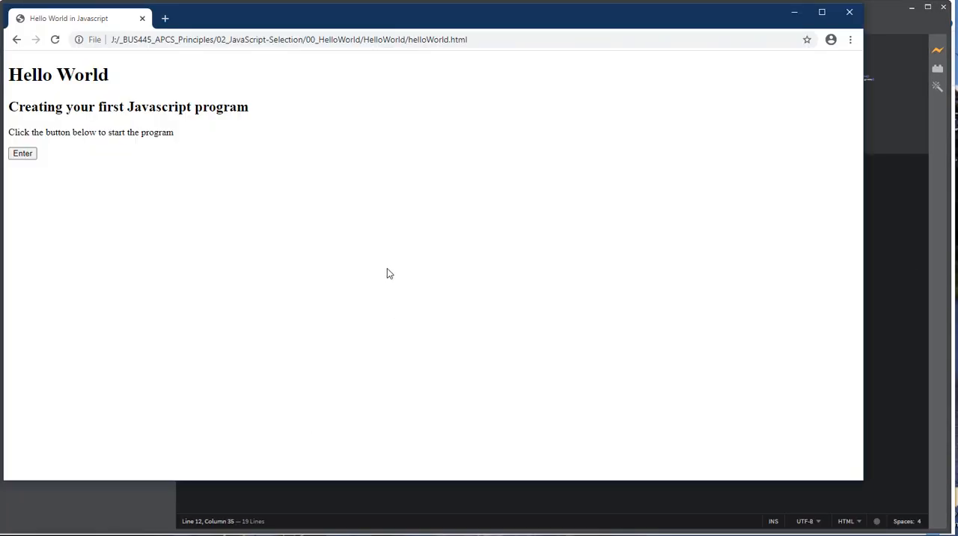
{"action": "mouse_move", "coordinate": [445, 226]}
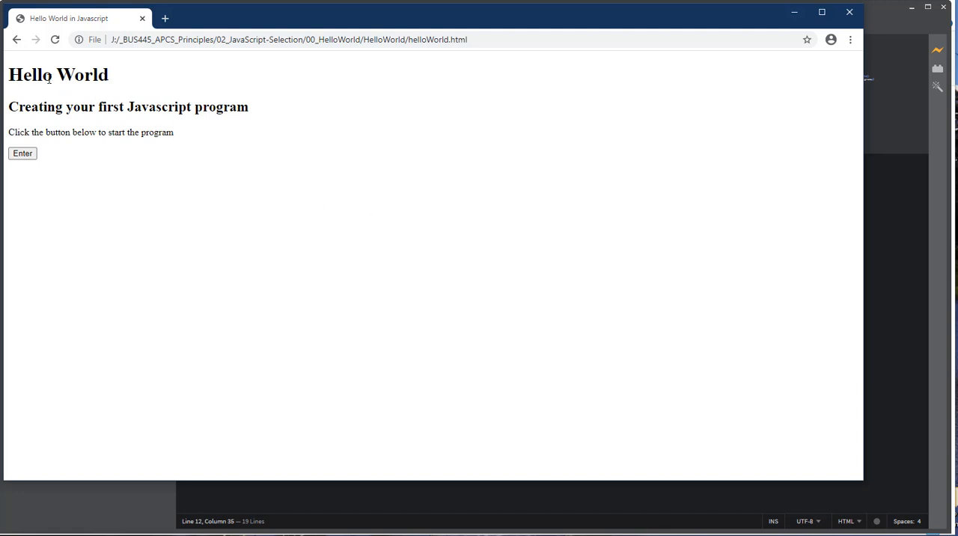
{"action": "left_click_drag", "start_coordinate": [25, 106], "coordinate": [162, 106]}
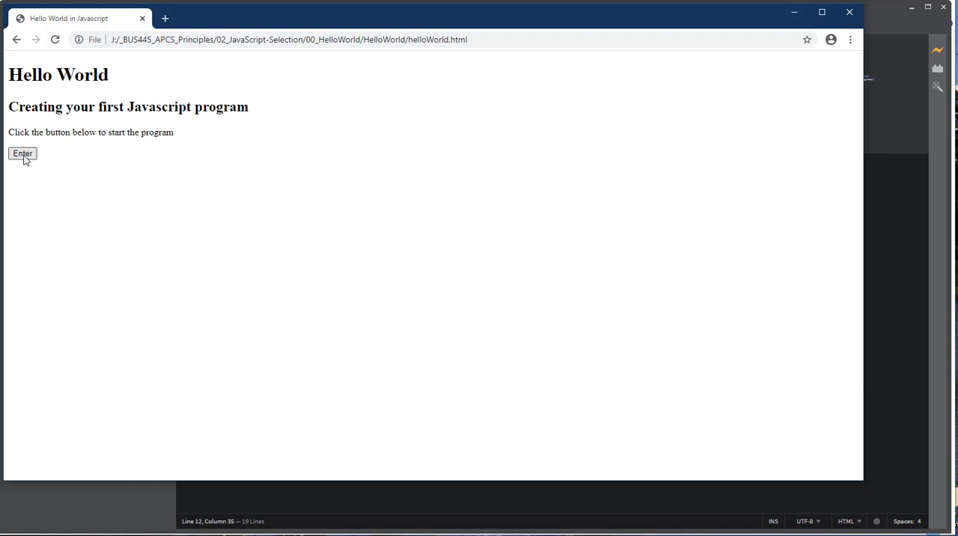
{"action": "mouse_move", "coordinate": [50, 174]}
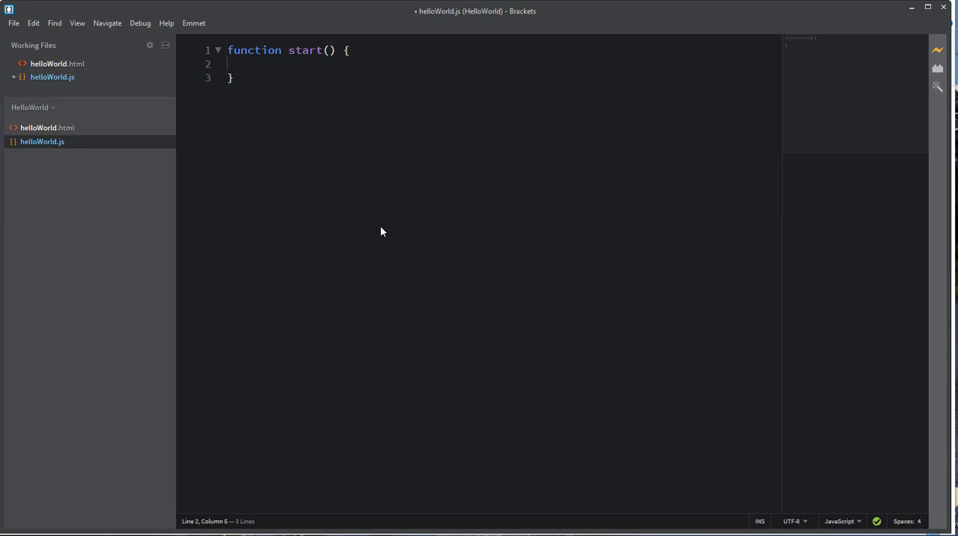
- Type console.log("Hello World!!!") inside start(), correcting a typo in "World"
{"action": "type", "text": "conso"}
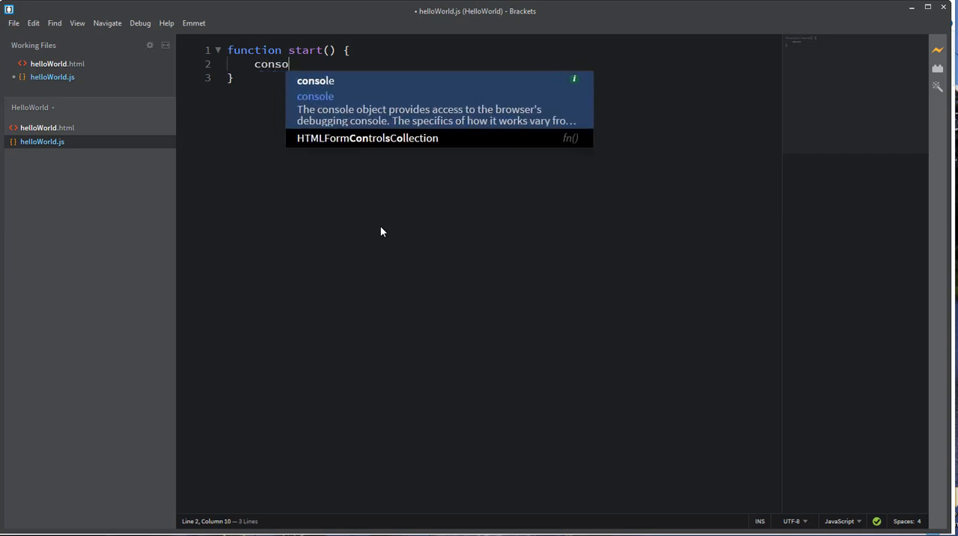
{"action": "type", "text": "le"}
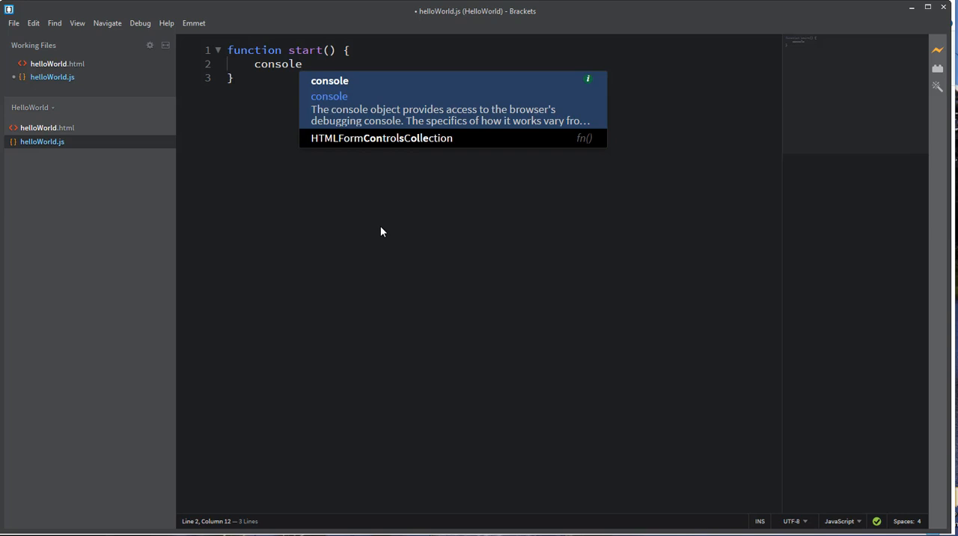
{"action": "type", "text": ".log("}
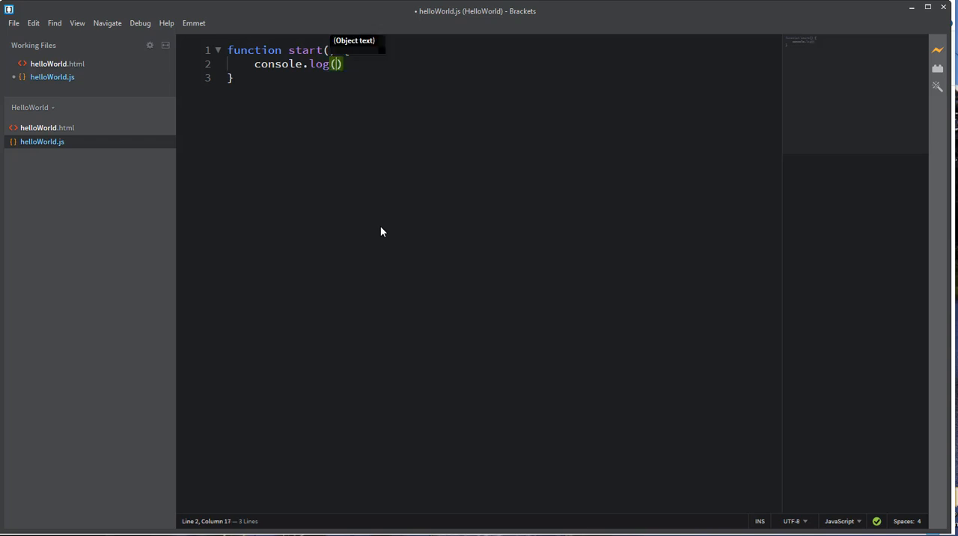
{"action": "type", "text": "\"Hello\""}
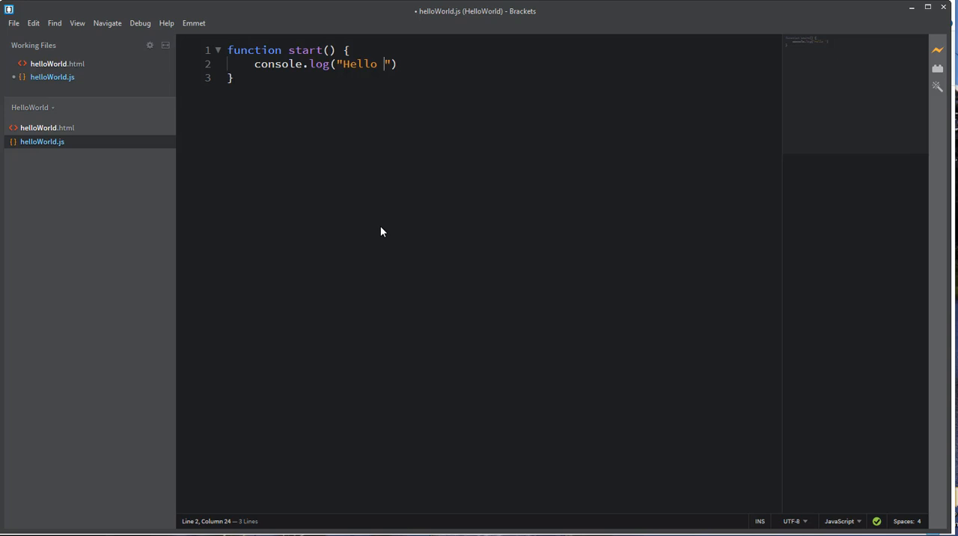
{"action": "type", "text": "Wpr;d"}
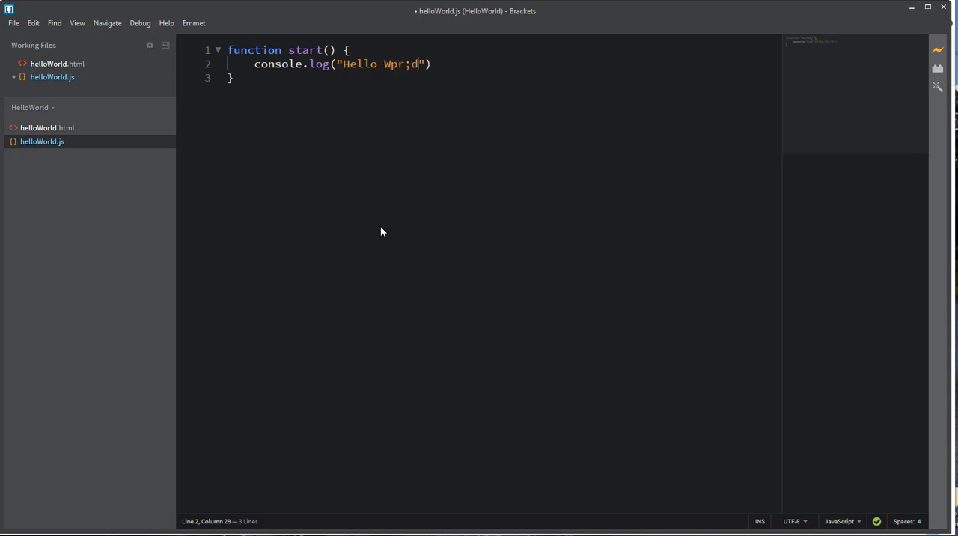
{"action": "key", "text": "BackSpace"}
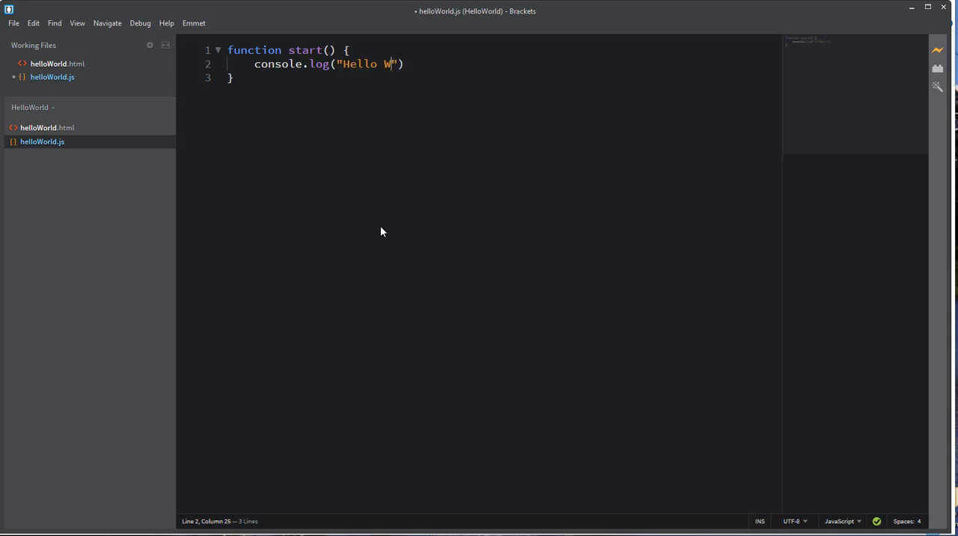
{"action": "type", "text": "orld"}
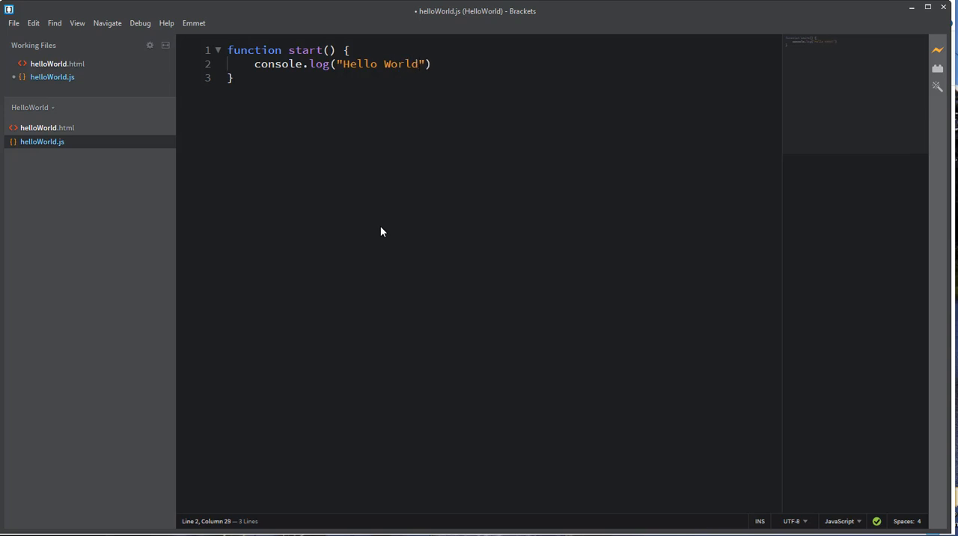
{"action": "type", "text": "!!!"}
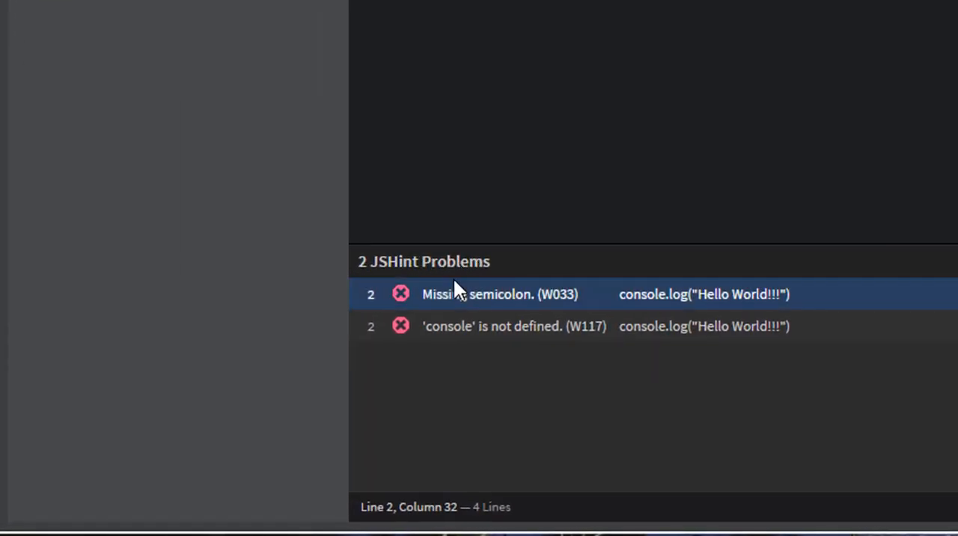
{"action": "mouse_move", "coordinate": [586, 303]}
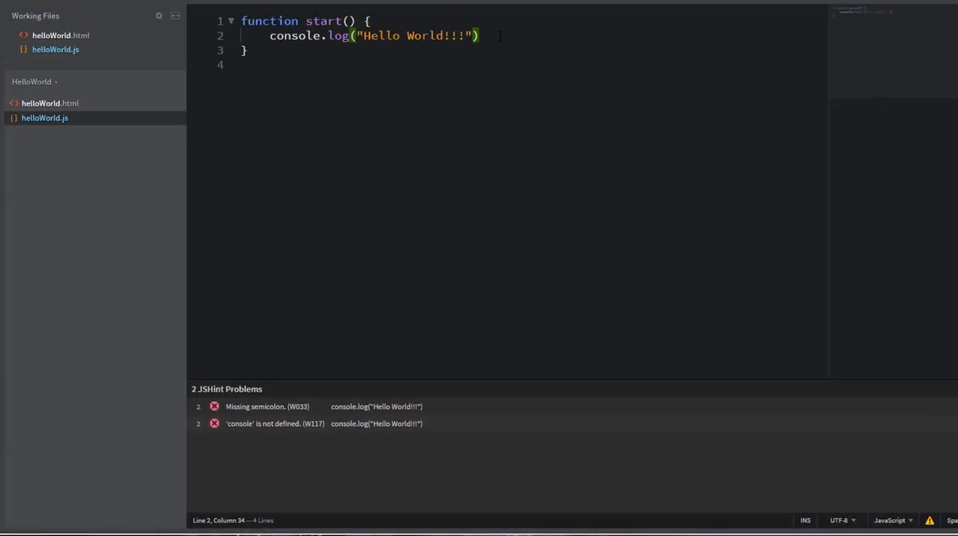
- End the console.log("Hello World!!!") line with a semicolon and save helloWorld.js
{"action": "type", "text": ";"}
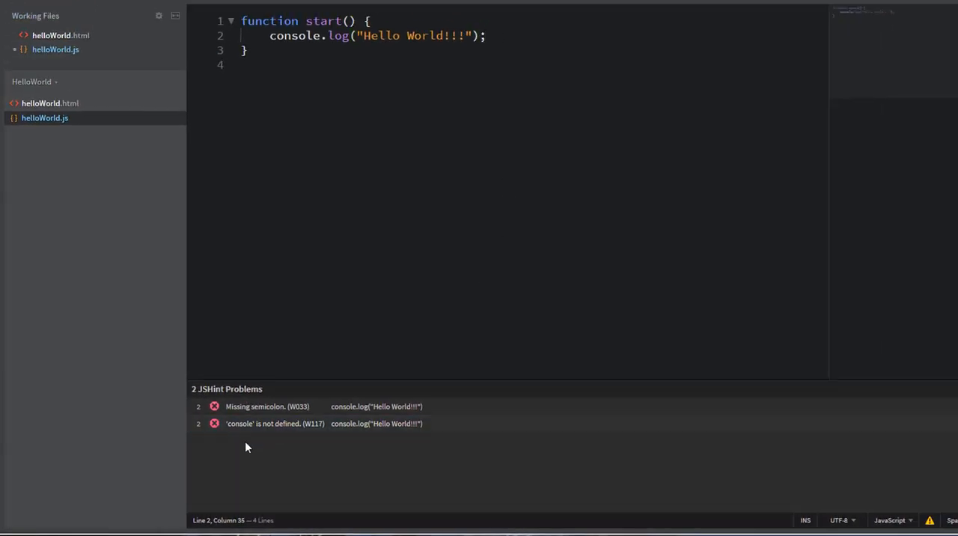
{"action": "left_click", "coordinate": [337, 423]}
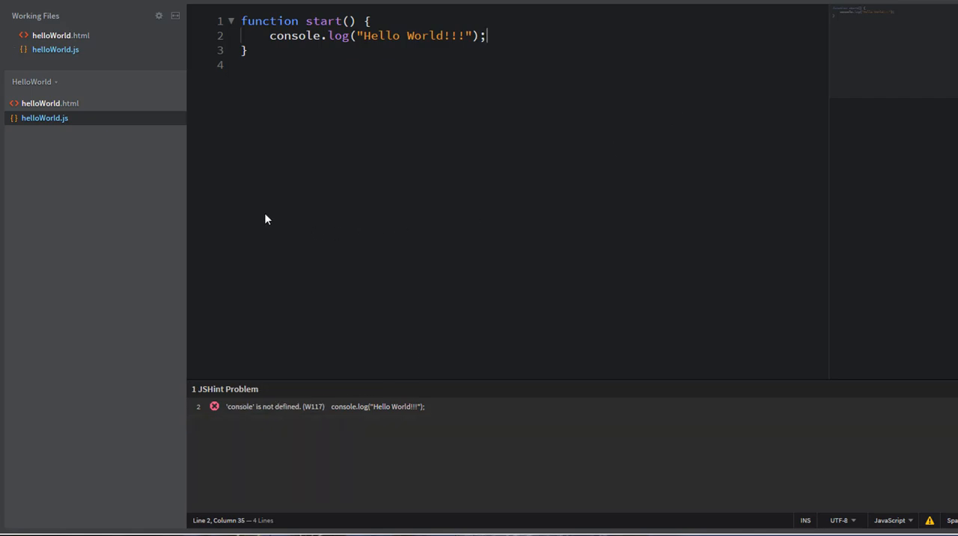
{"action": "left_click", "coordinate": [51, 102]}
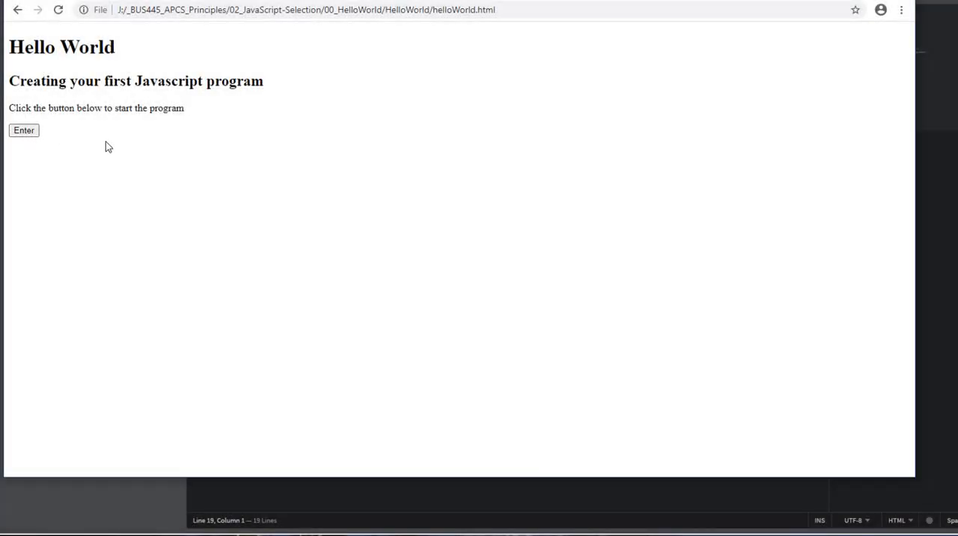
{"action": "mouse_move", "coordinate": [188, 142]}
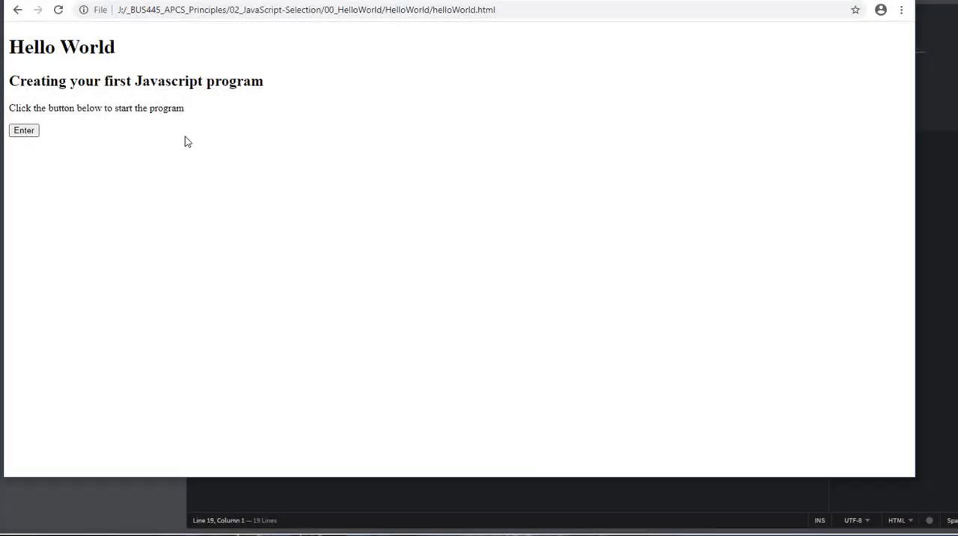
{"action": "mouse_move", "coordinate": [326, 202]}
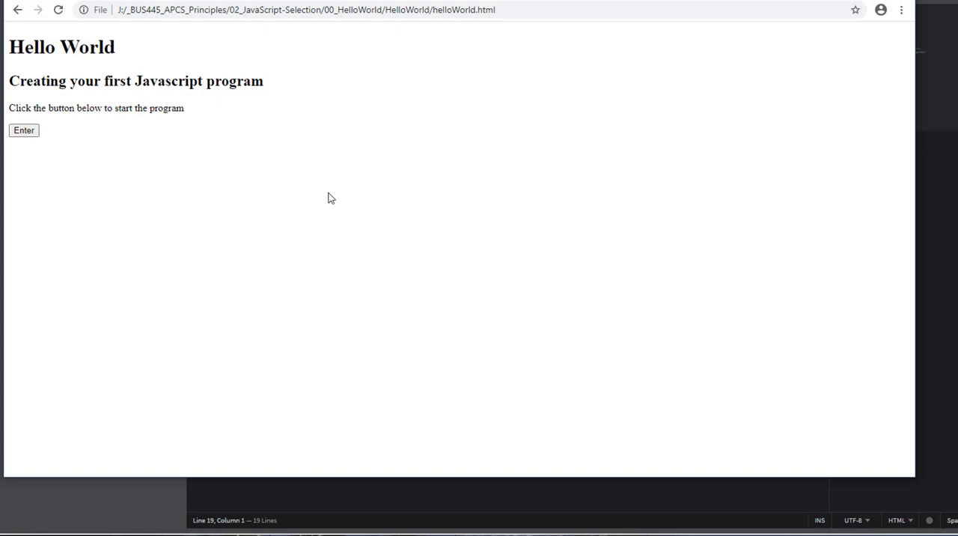
{"action": "mouse_move", "coordinate": [382, 217]}
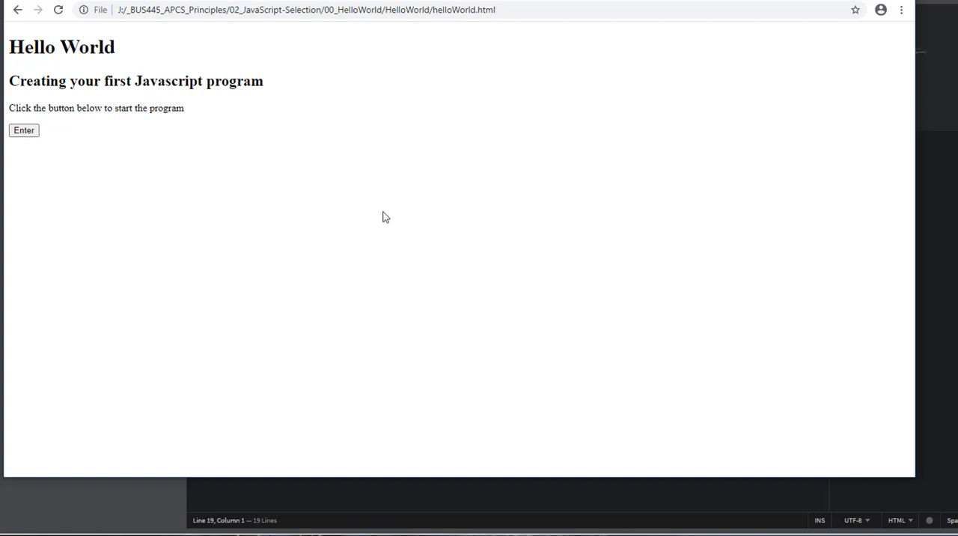
{"action": "mouse_move", "coordinate": [445, 212]}
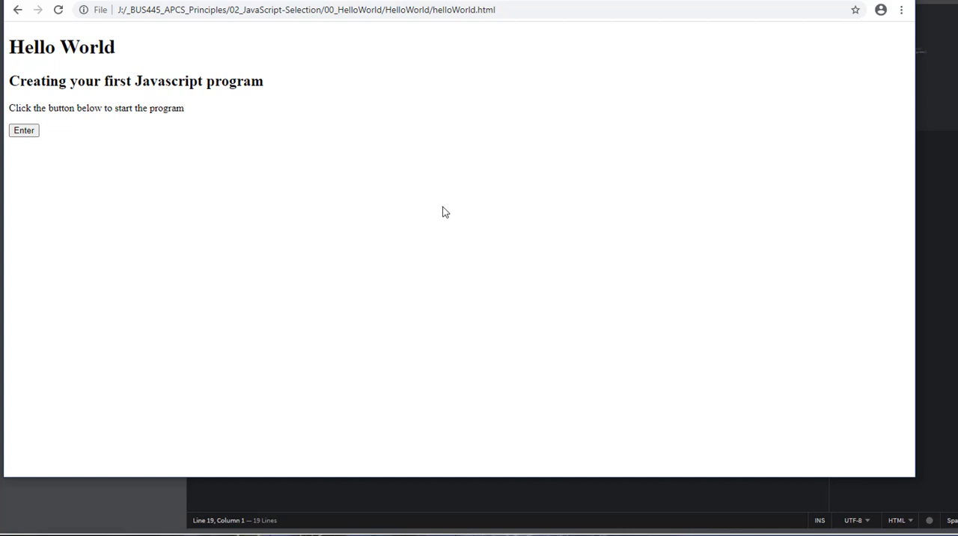
- Open Chrome DevTools with F12 and widen the Console showing "Hello World!!!"
{"action": "key", "text": "F12"}
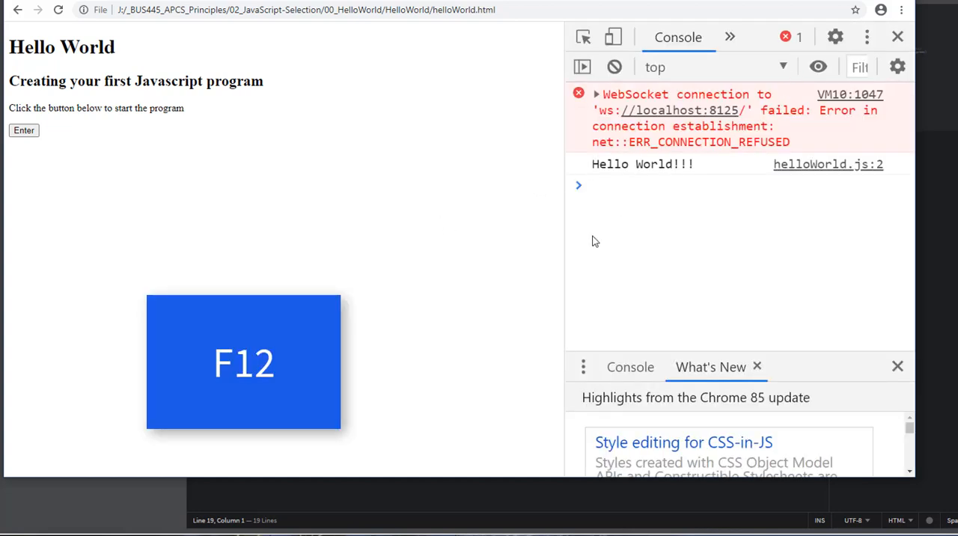
{"action": "left_click_drag", "start_coordinate": [569, 225], "coordinate": [633, 224]}
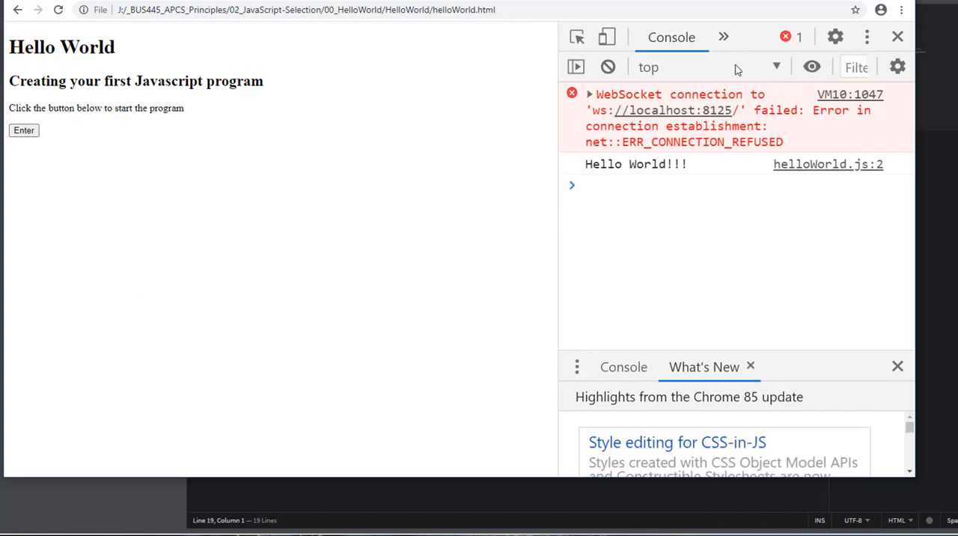
{"action": "left_click", "coordinate": [723, 37]}
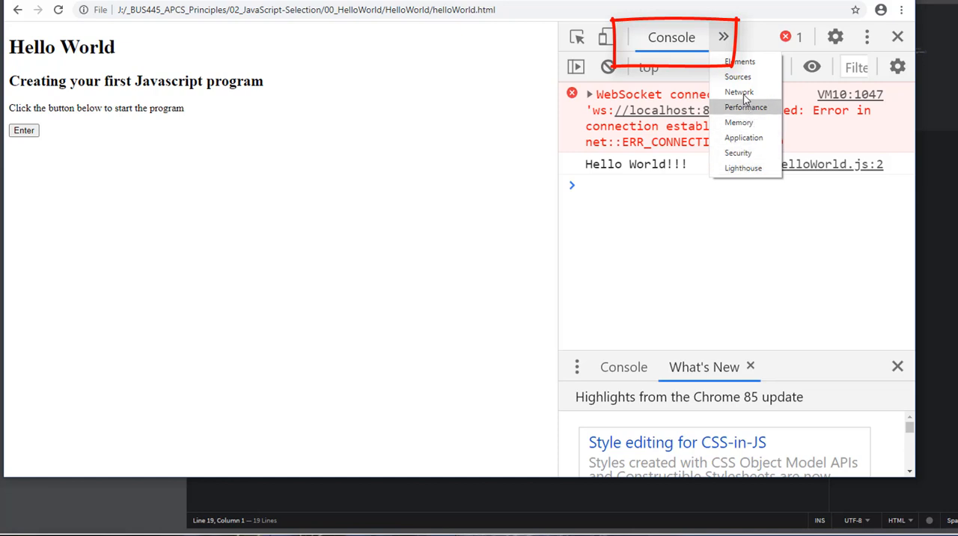
{"action": "left_click", "coordinate": [671, 37]}
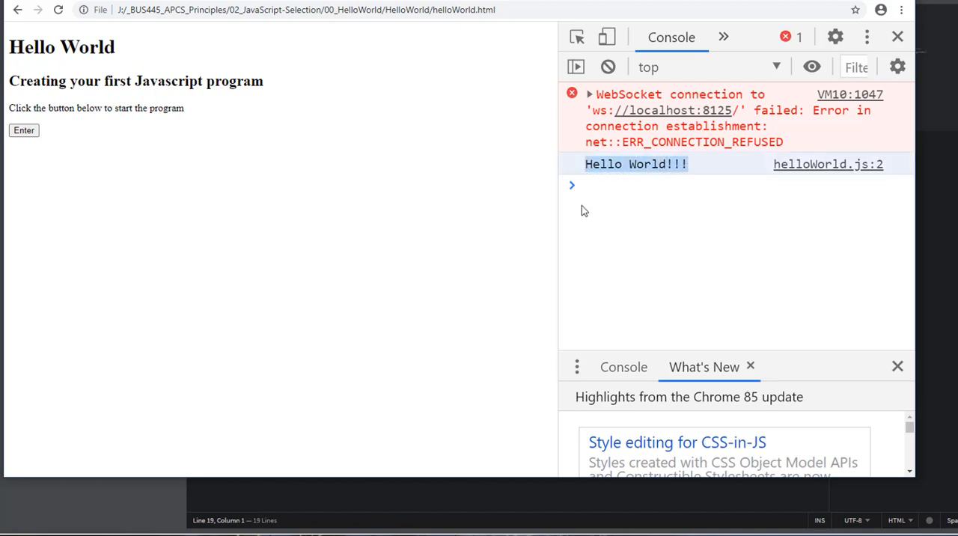
{"action": "mouse_move", "coordinate": [782, 166]}
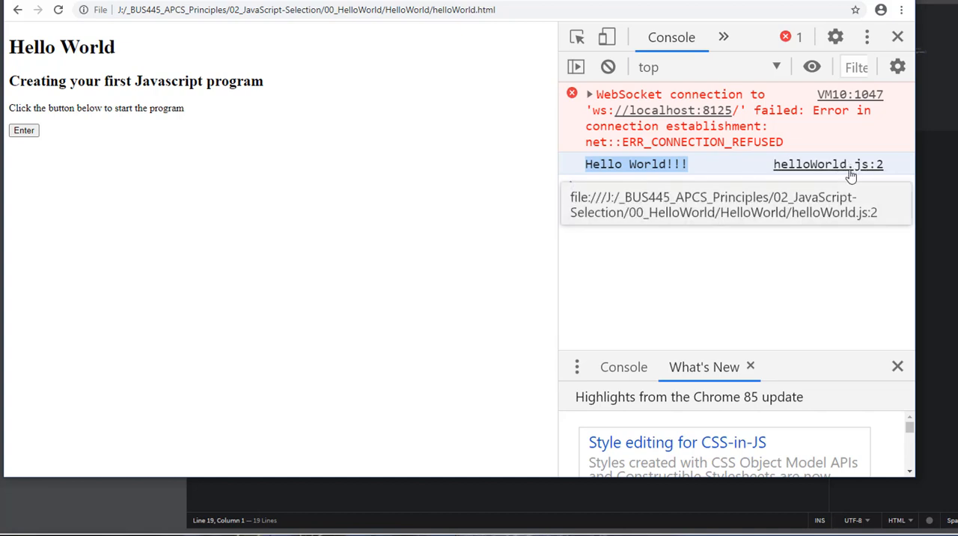
{"action": "mouse_move", "coordinate": [703, 284]}
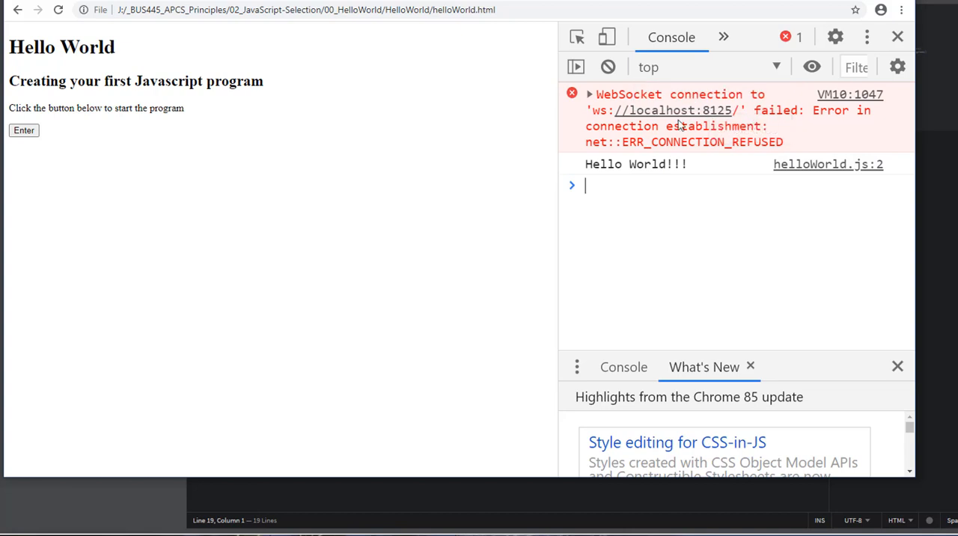
{"action": "mouse_move", "coordinate": [661, 98]}
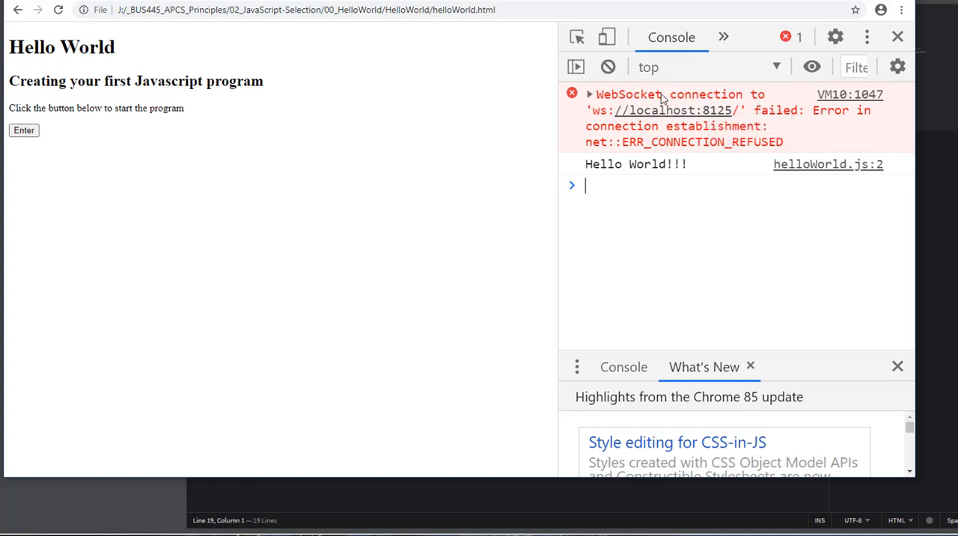
{"action": "mouse_move", "coordinate": [781, 124]}
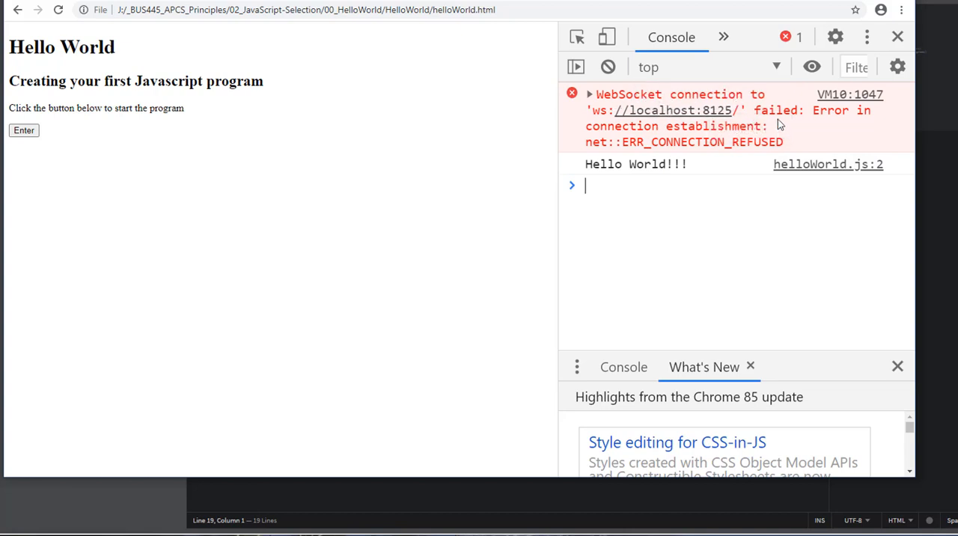
{"action": "mouse_move", "coordinate": [746, 178]}
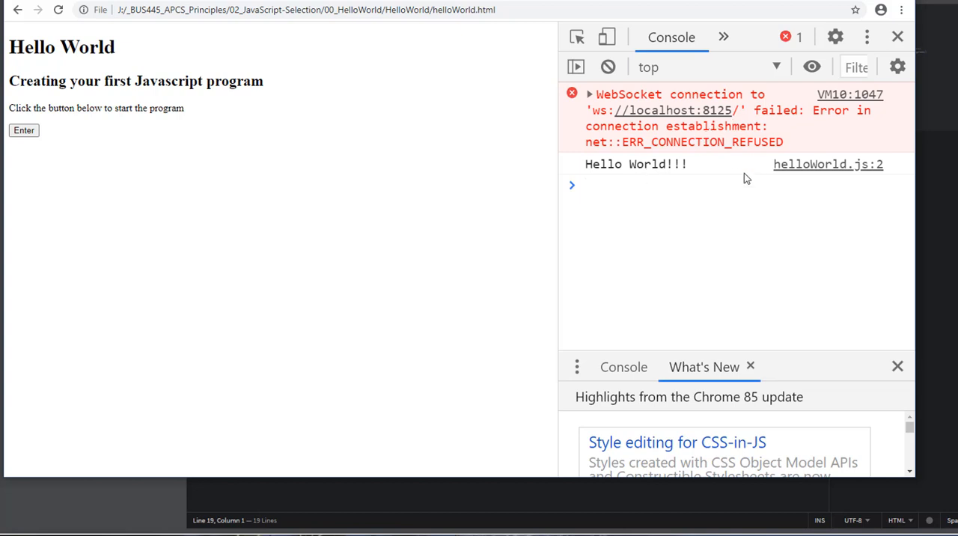
{"action": "mouse_move", "coordinate": [738, 168]}
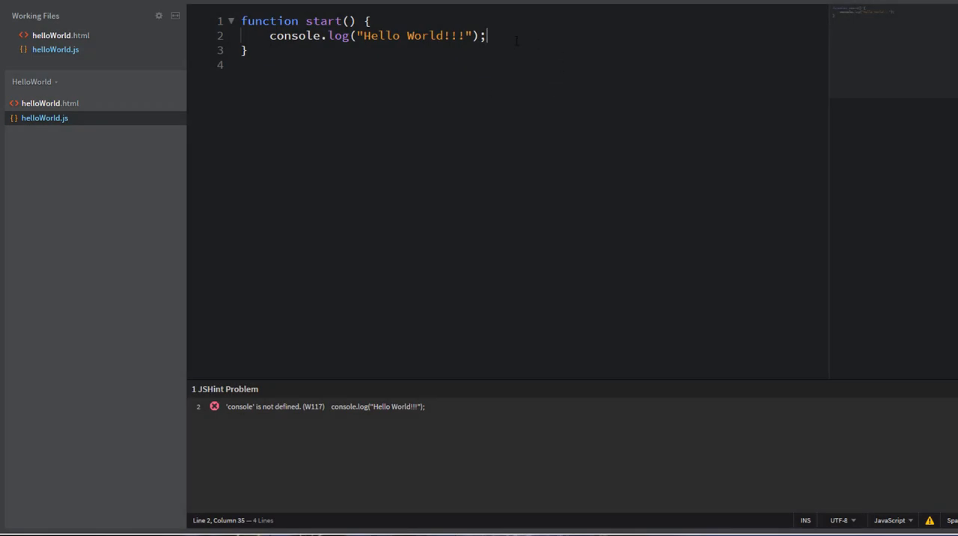
- Add window.alert("Hello World again!!!"); on a new line below console.log
{"action": "key", "text": "Enter"}
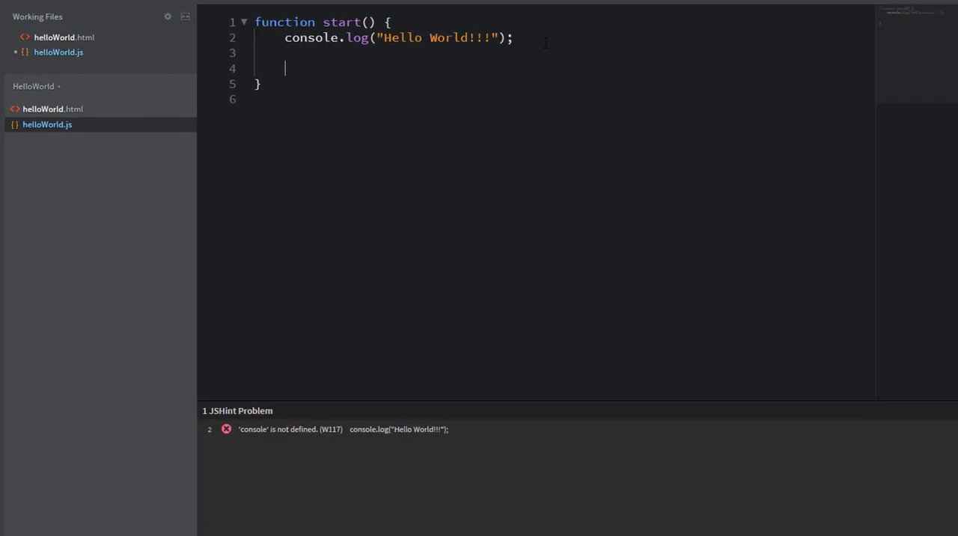
{"action": "type", "text": "window.alert(\"Hello"}
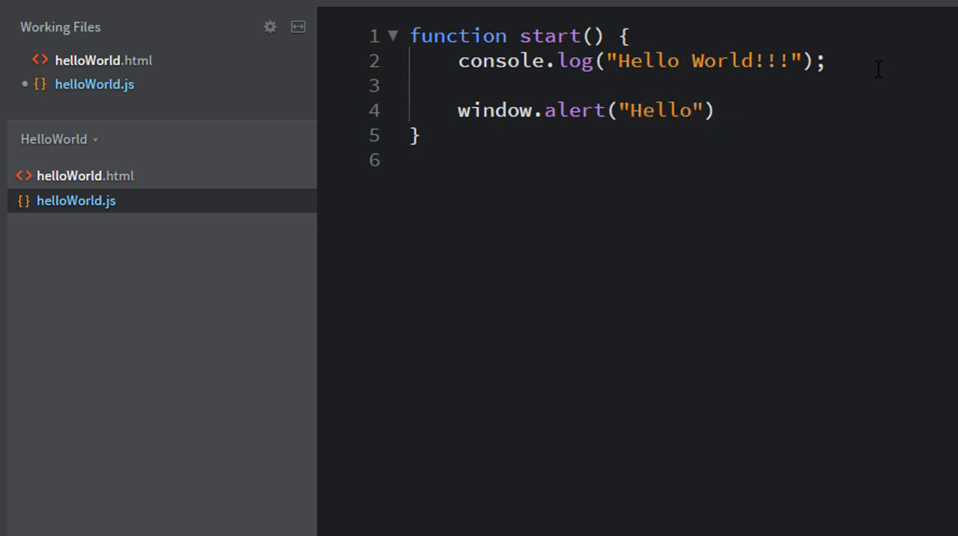
{"action": "type", "text": "World"}
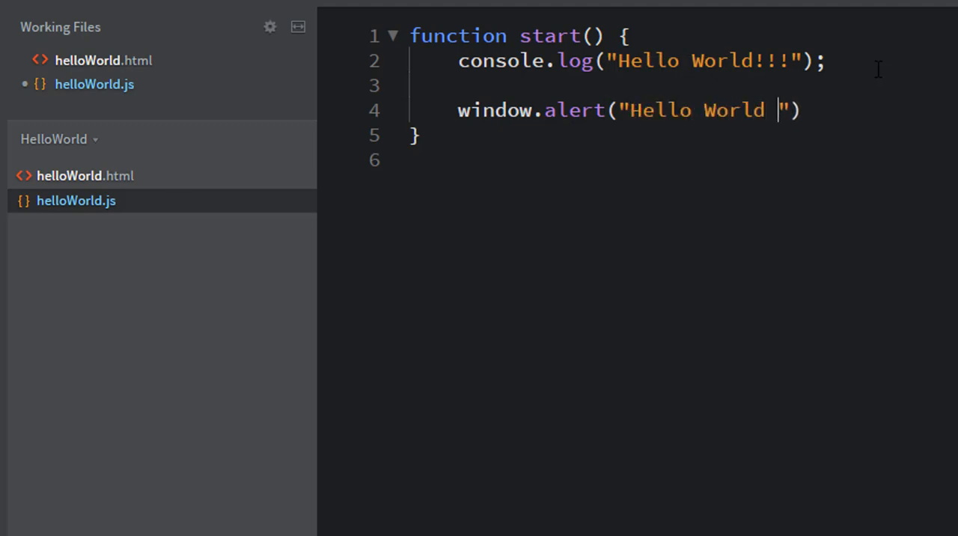
{"action": "type", "text": "again!!!"}
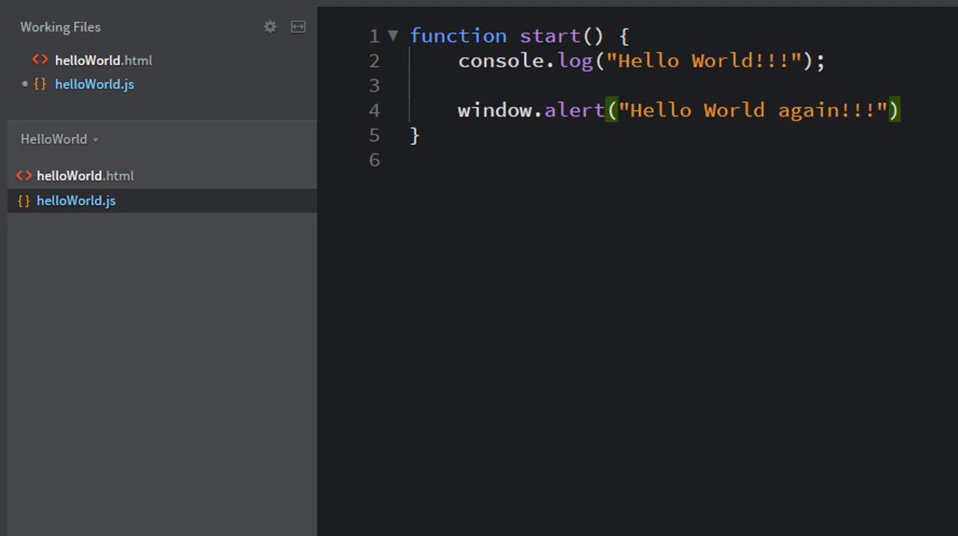
{"action": "type", "text": ";"}
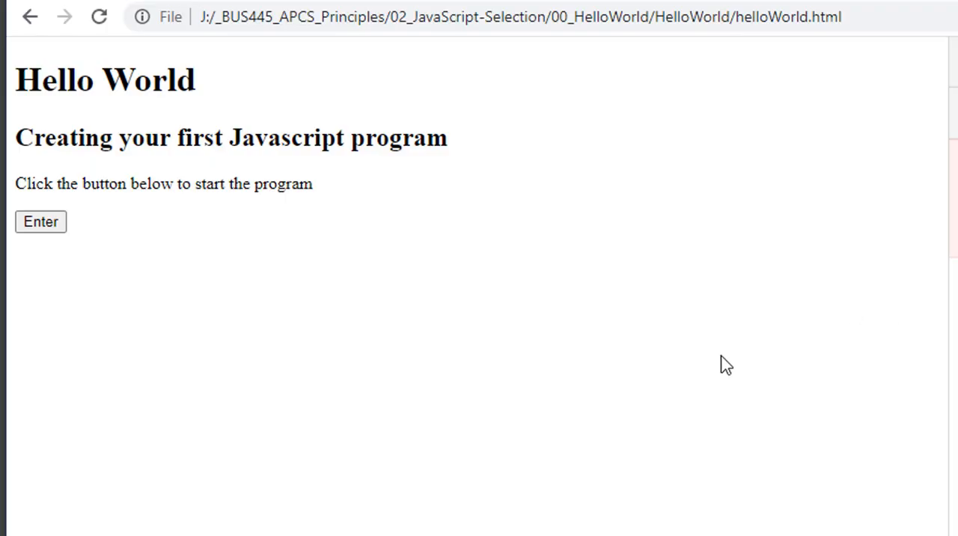
{"action": "mouse_move", "coordinate": [713, 254]}
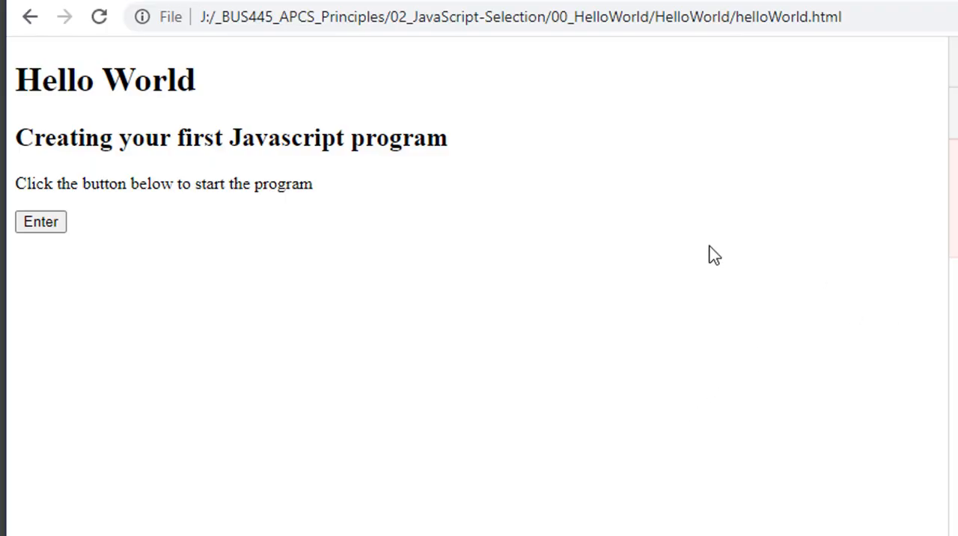
{"action": "mouse_move", "coordinate": [719, 241]}
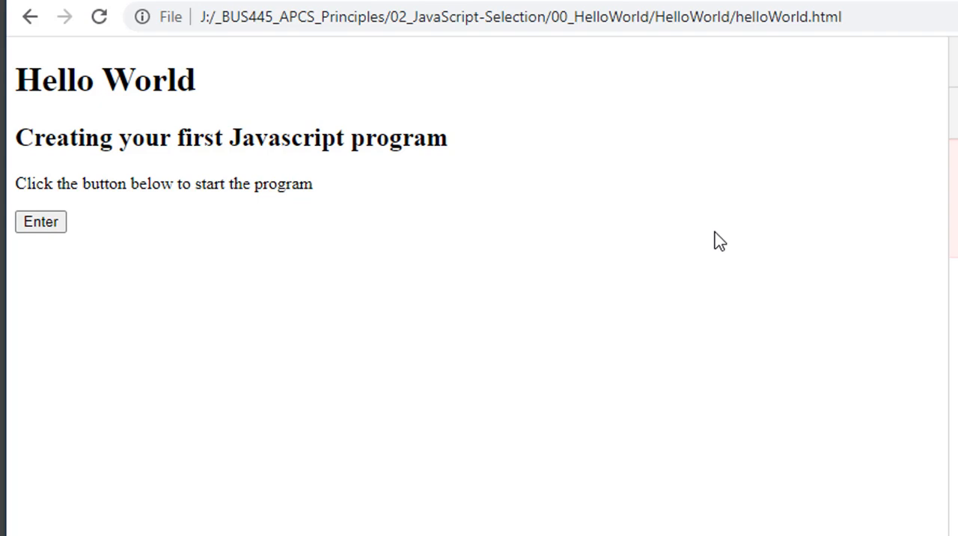
{"action": "mouse_move", "coordinate": [687, 352]}
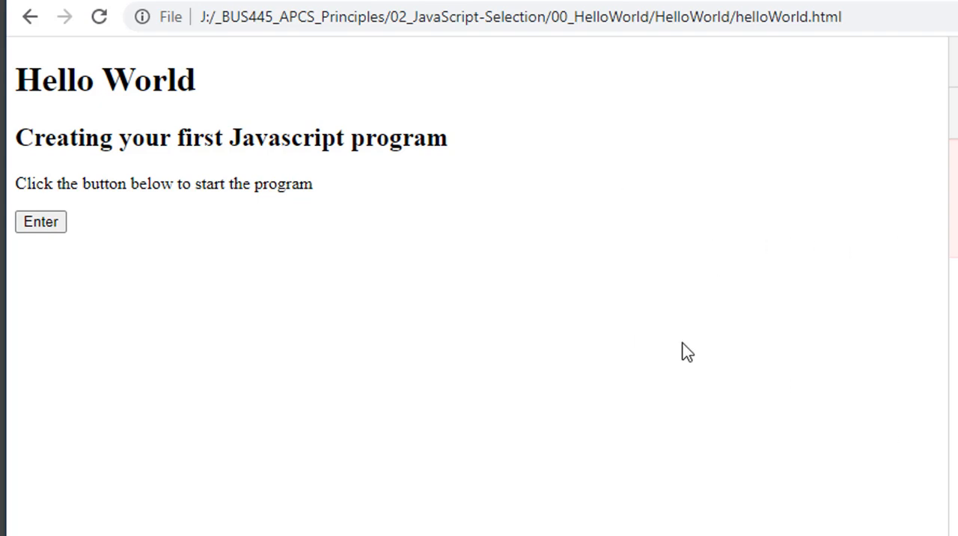
{"action": "mouse_move", "coordinate": [178, 69]}
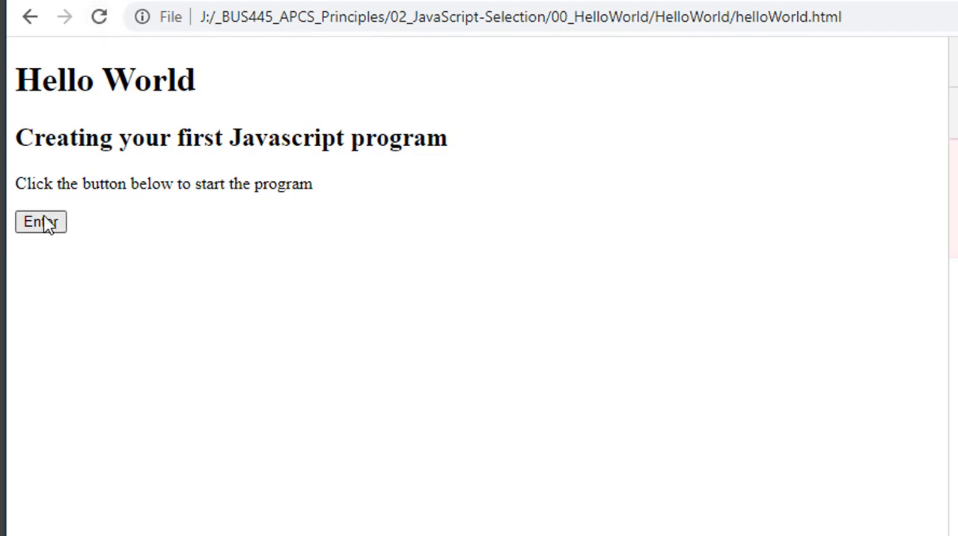
- Press the page's Enter button to trigger the "Hello World again!!!" alert
{"action": "left_click", "coordinate": [41, 221]}
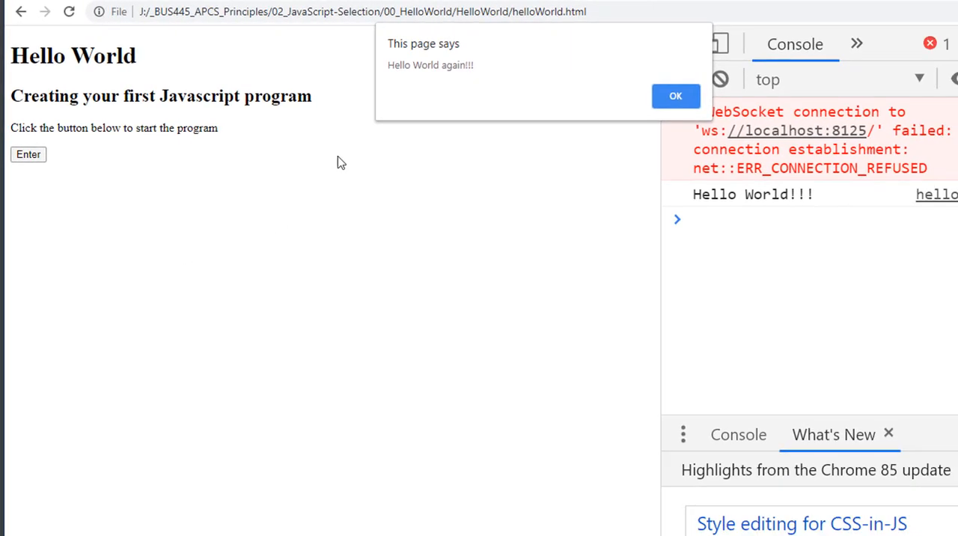
{"action": "mouse_move", "coordinate": [770, 203]}
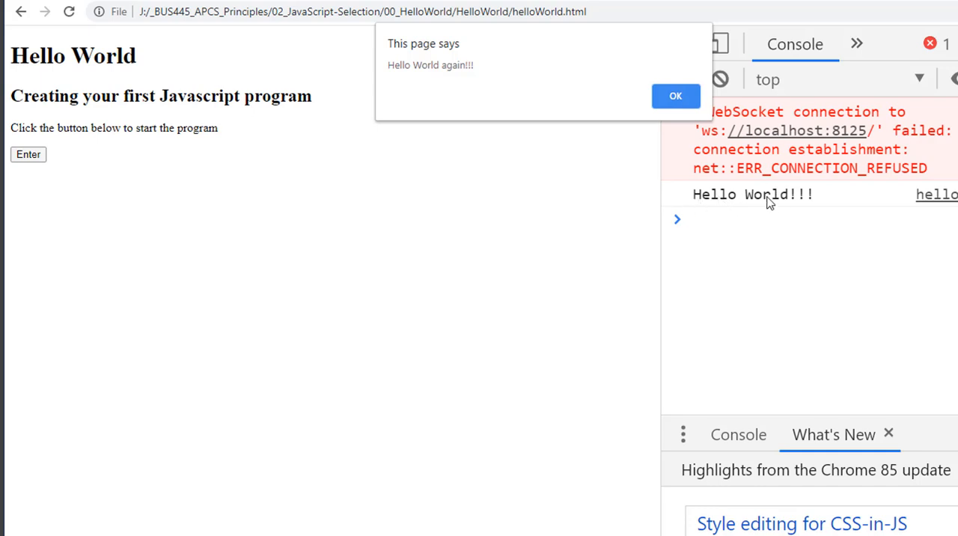
{"action": "mouse_move", "coordinate": [497, 41]}
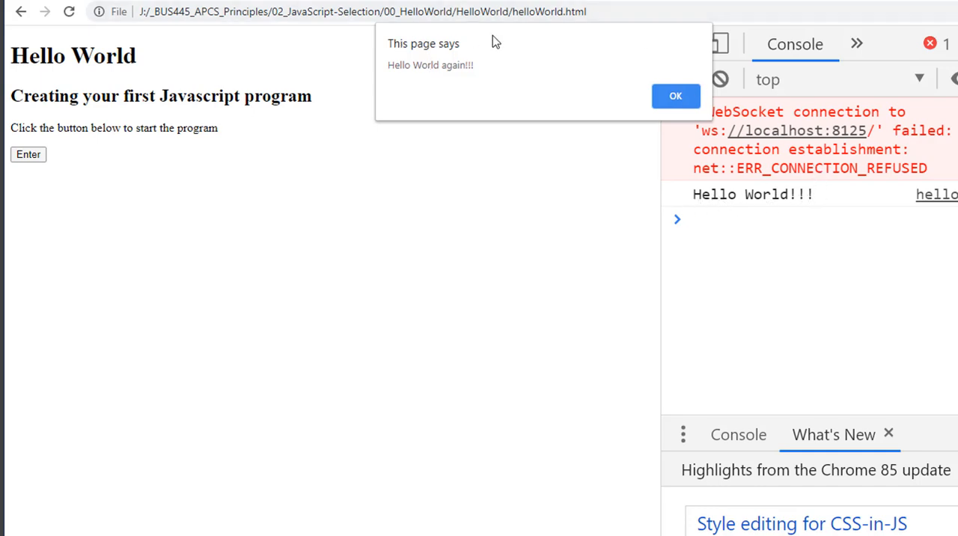
{"action": "mouse_move", "coordinate": [440, 64]}
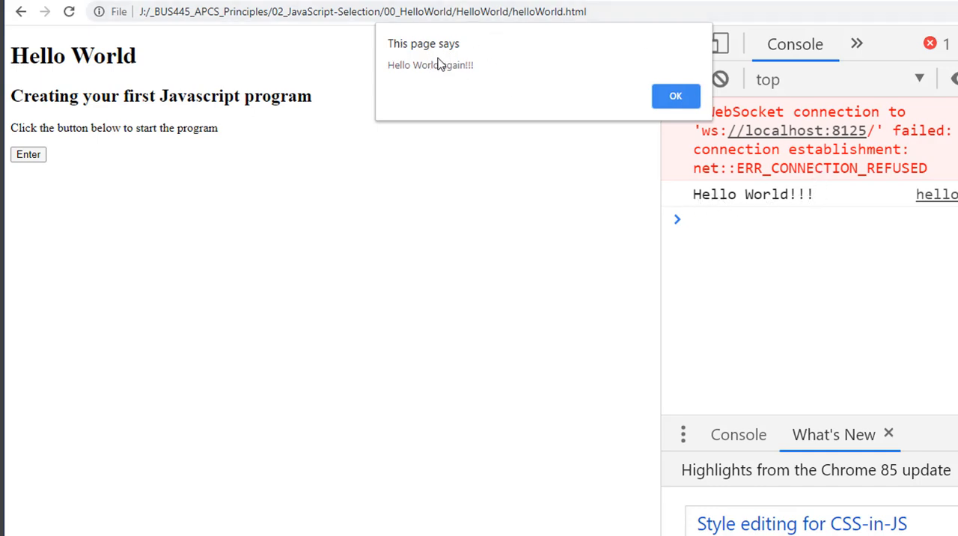
{"action": "mouse_move", "coordinate": [502, 80]}
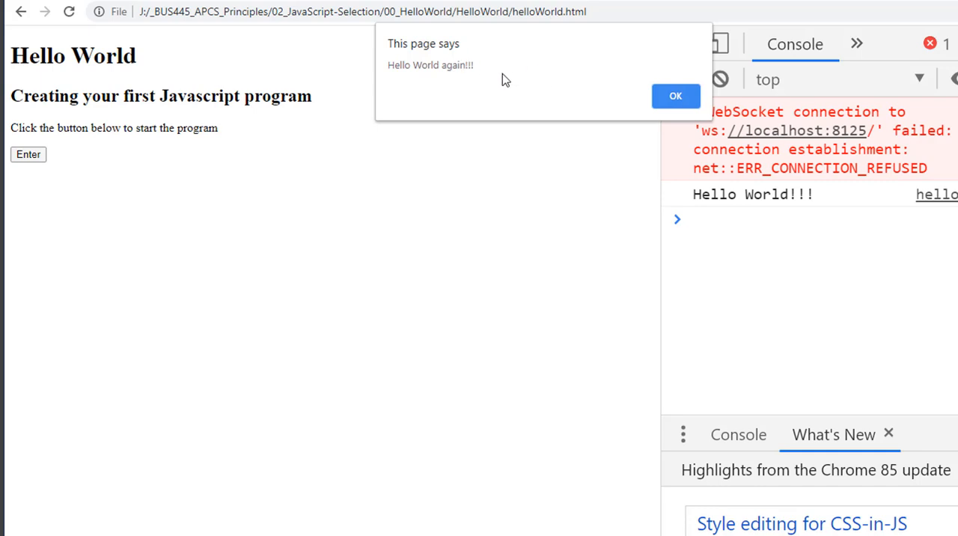
{"action": "mouse_move", "coordinate": [545, 58]}
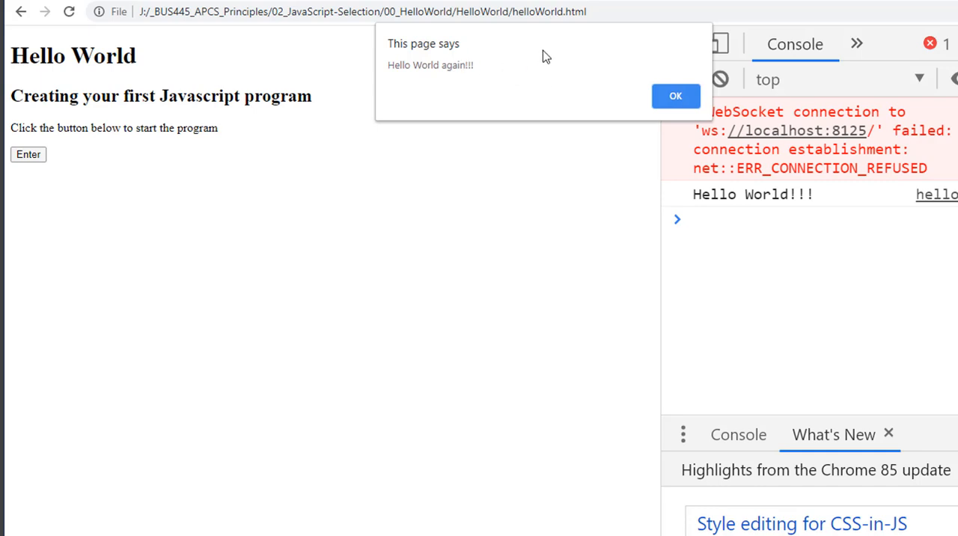
{"action": "mouse_move", "coordinate": [566, 54]}
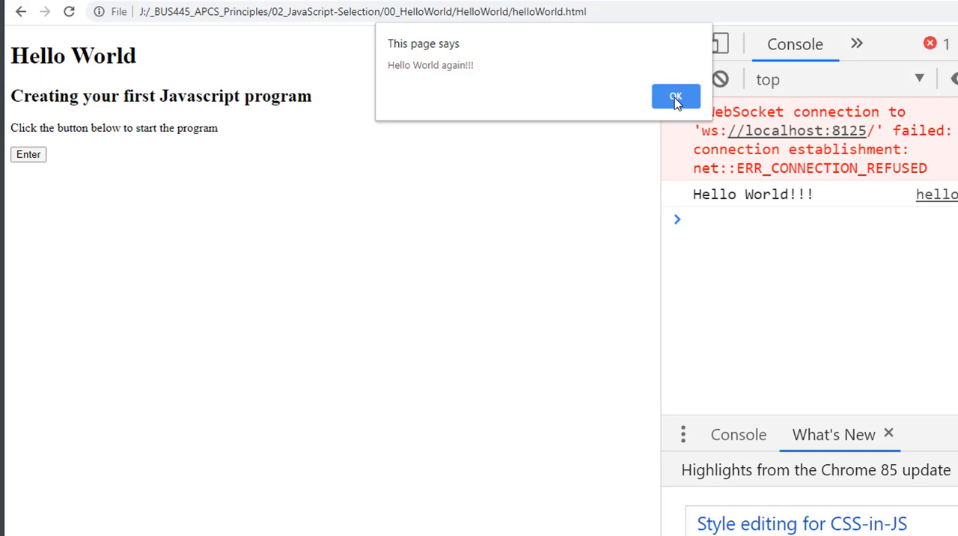
- Click OK on the "Hello World again!!!" alert
{"action": "left_click", "coordinate": [675, 98]}
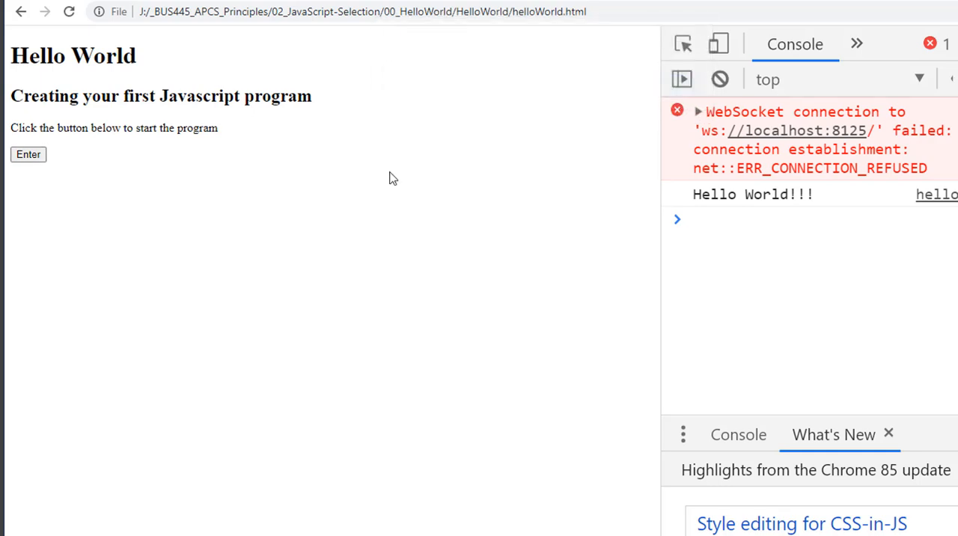
{"action": "mouse_move", "coordinate": [436, 108]}
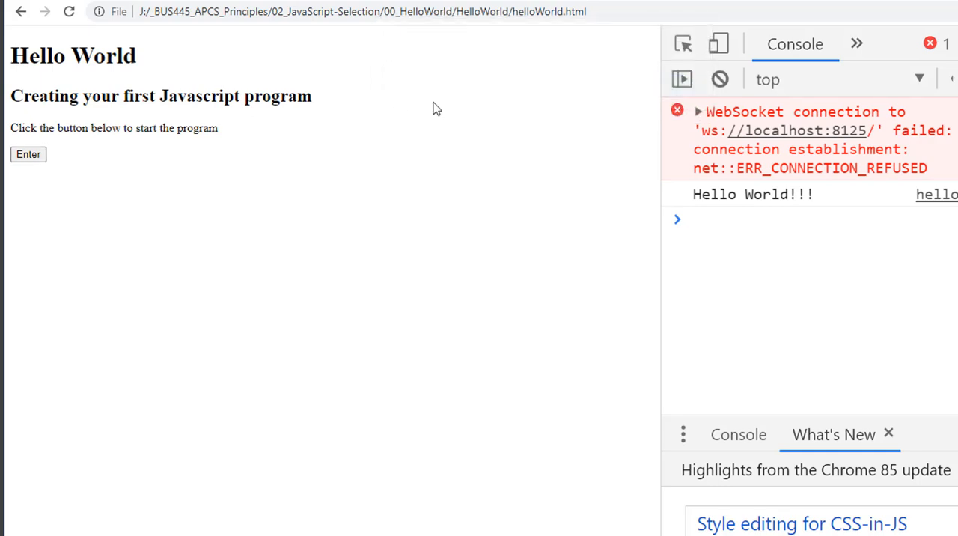
{"action": "mouse_move", "coordinate": [307, 88]}
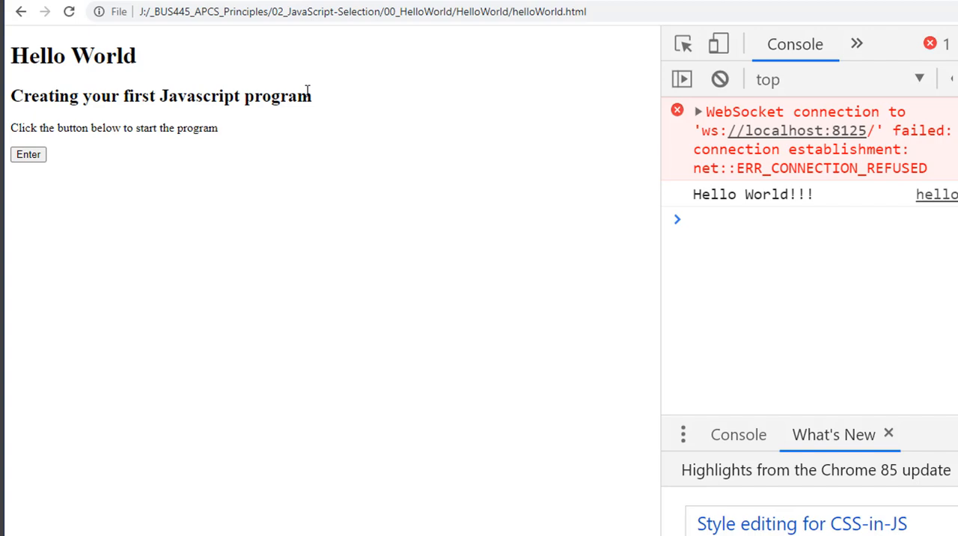
{"action": "mouse_move", "coordinate": [280, 150]}
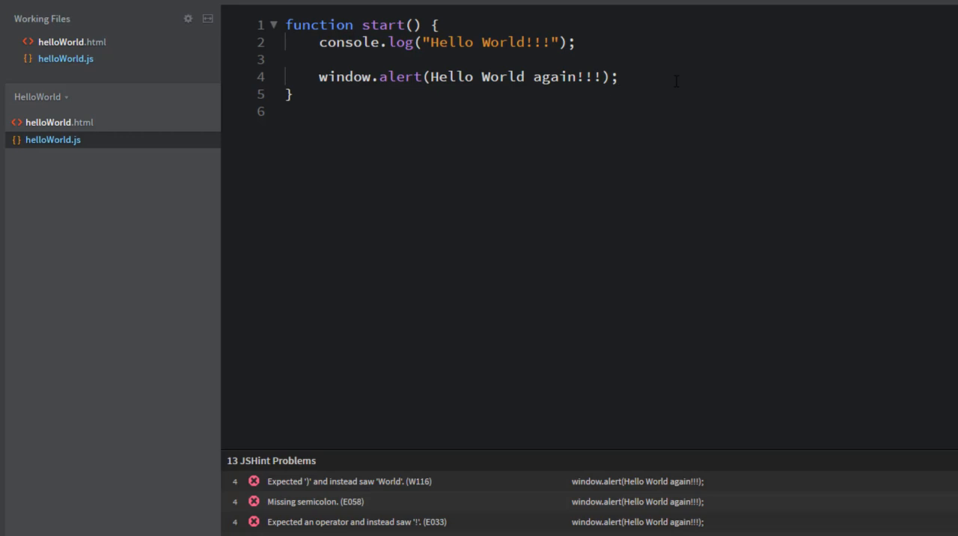
{"action": "mouse_move", "coordinate": [760, 167]}
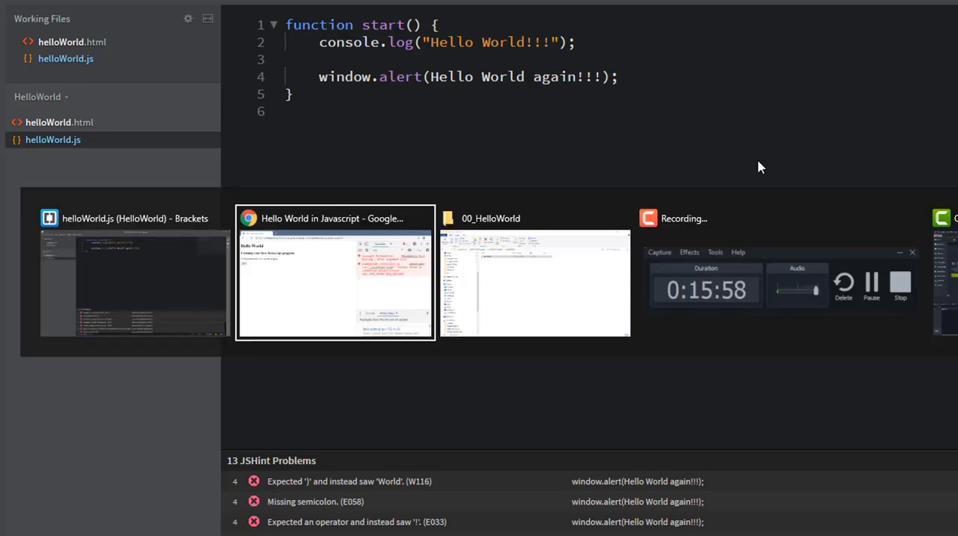
- Bring up the Hello World page to see the line-4 "missing )" error
{"action": "left_click", "coordinate": [334, 270]}
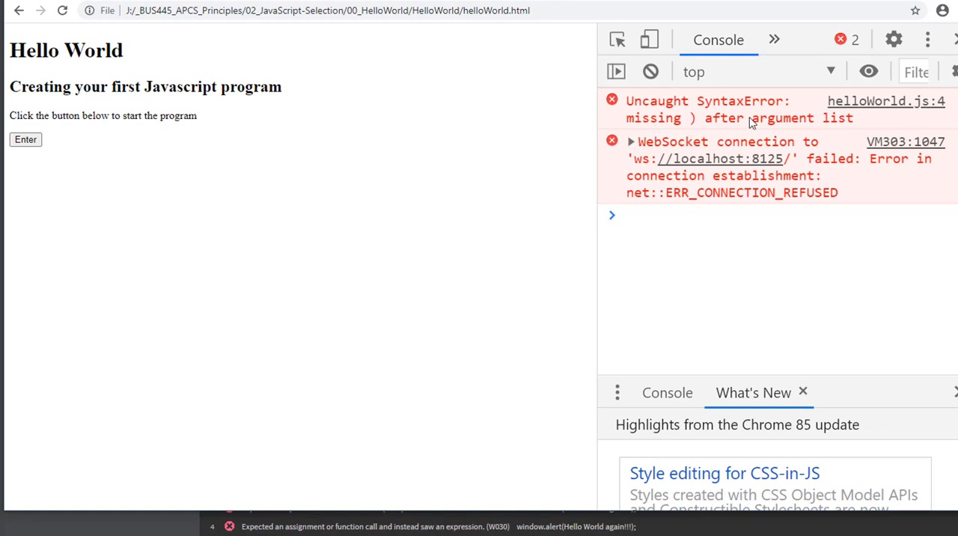
{"action": "mouse_move", "coordinate": [886, 100]}
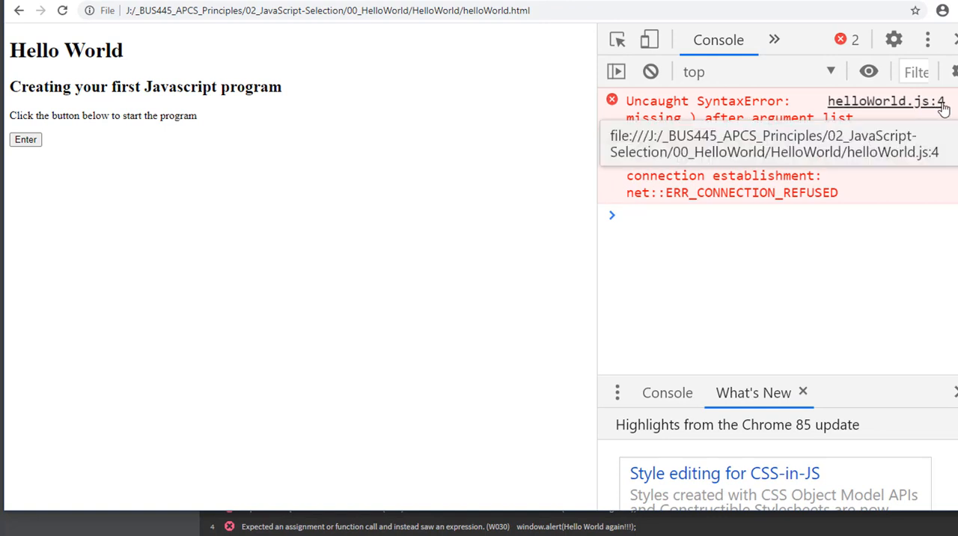
{"action": "mouse_move", "coordinate": [676, 216]}
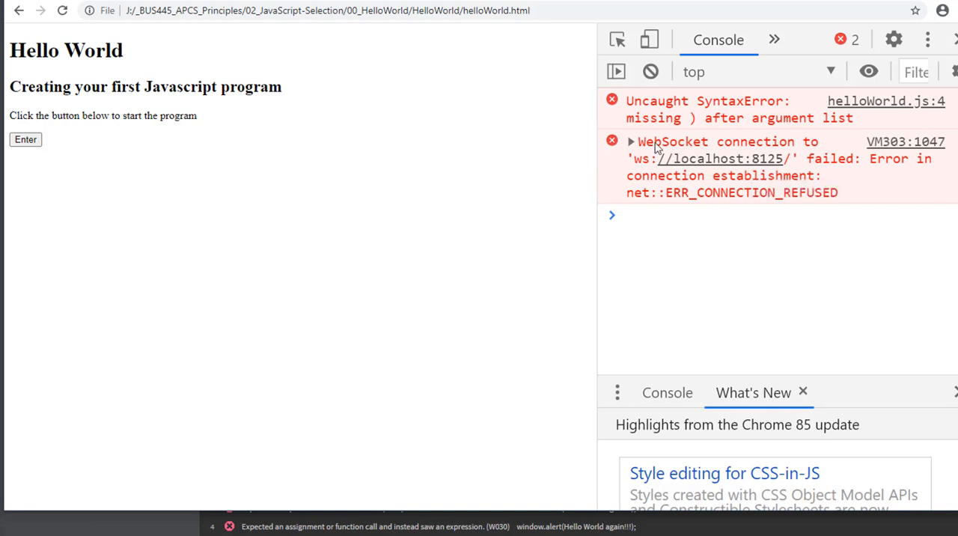
{"action": "mouse_move", "coordinate": [896, 173]}
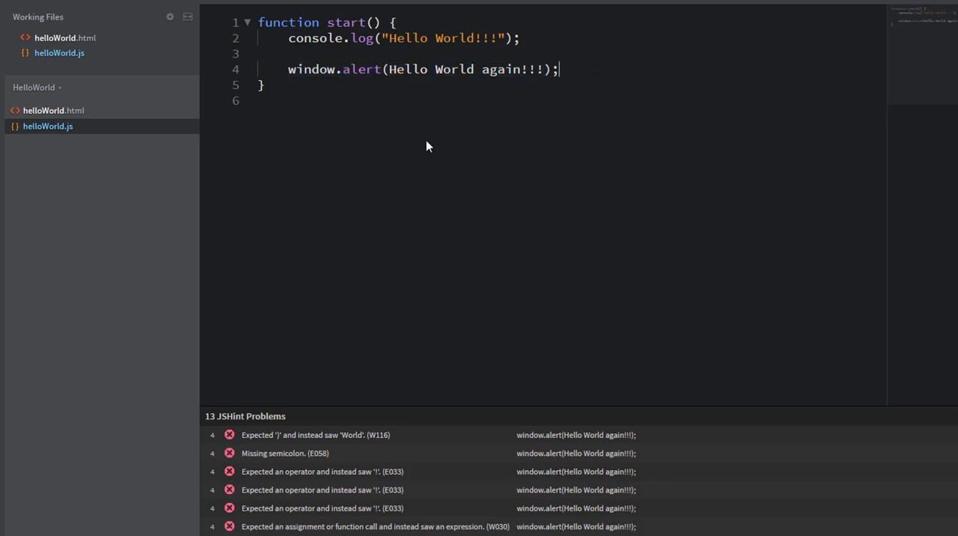
- Restore the quotes around Hello World again!!! on line 4 and retest in Chrome
{"action": "left_click", "coordinate": [284, 453]}
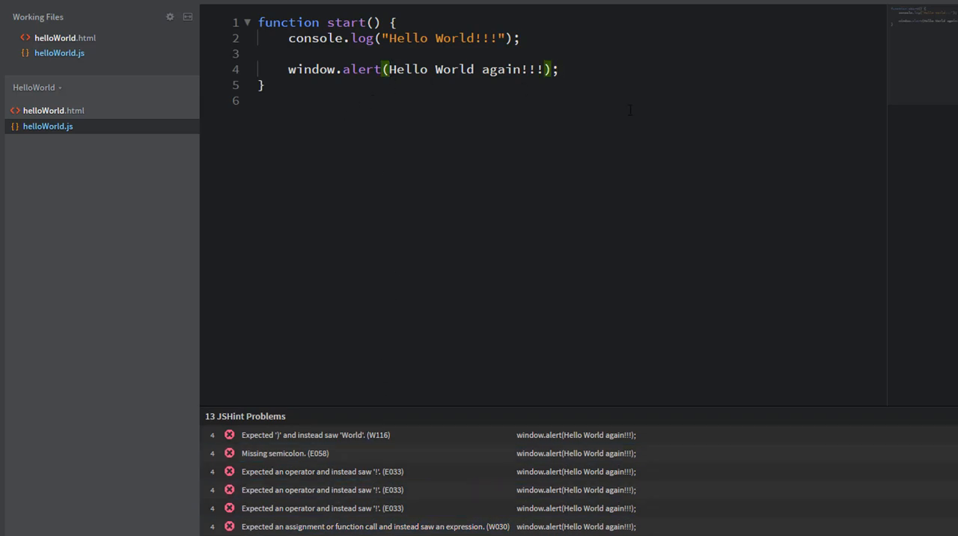
{"action": "type", "text": "\""}
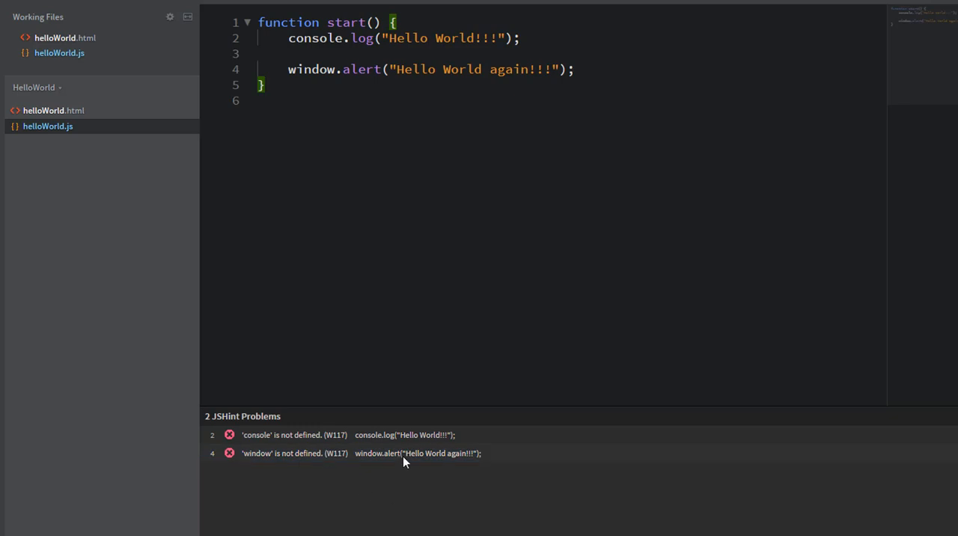
{"action": "left_click", "coordinate": [576, 69]}
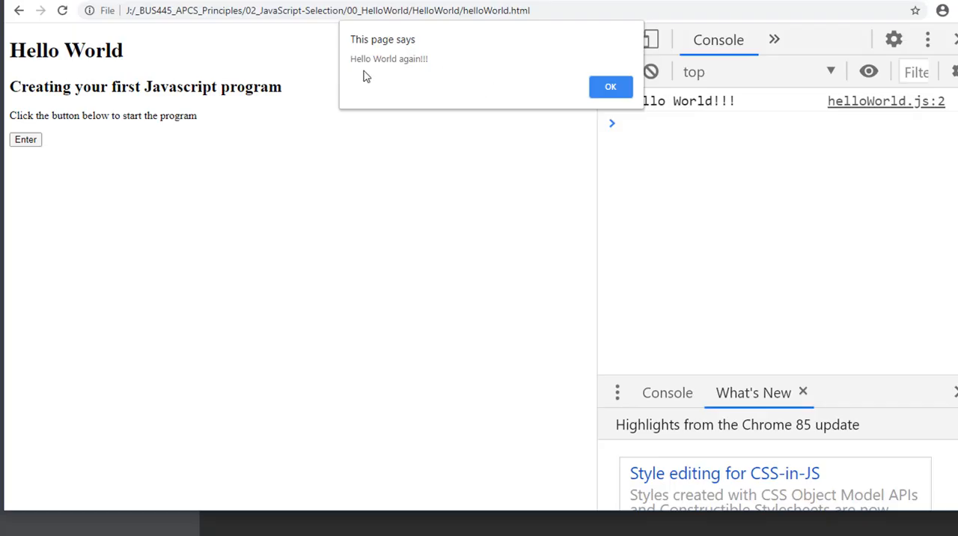
{"action": "mouse_move", "coordinate": [552, 41]}
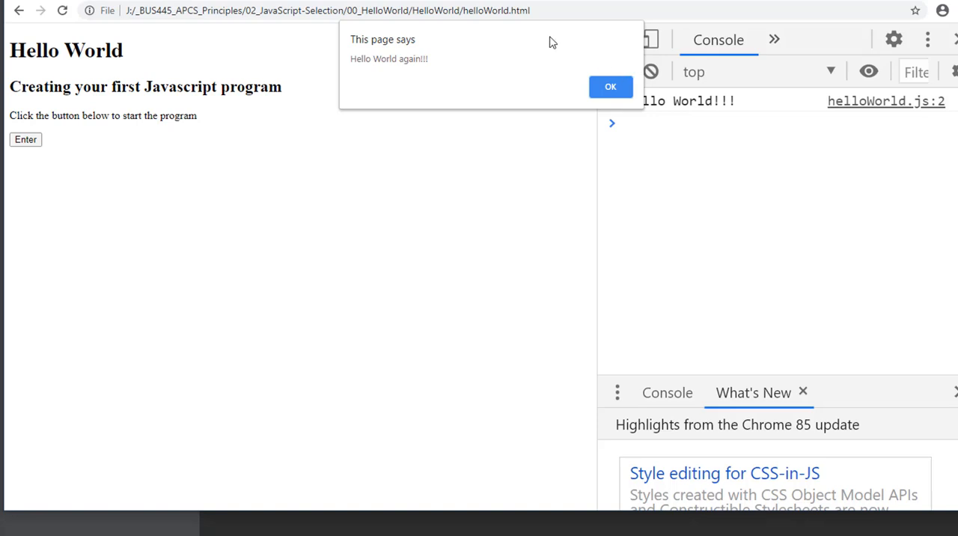
{"action": "mouse_move", "coordinate": [506, 96]}
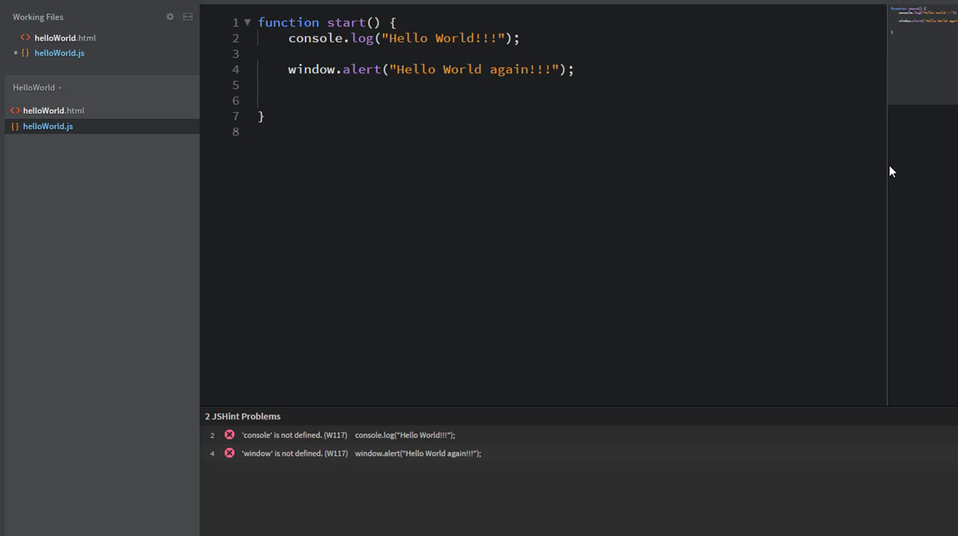
- Declare var firstName; and lastName, then begin a firstName assignment below
{"action": "type", "text": "var"}
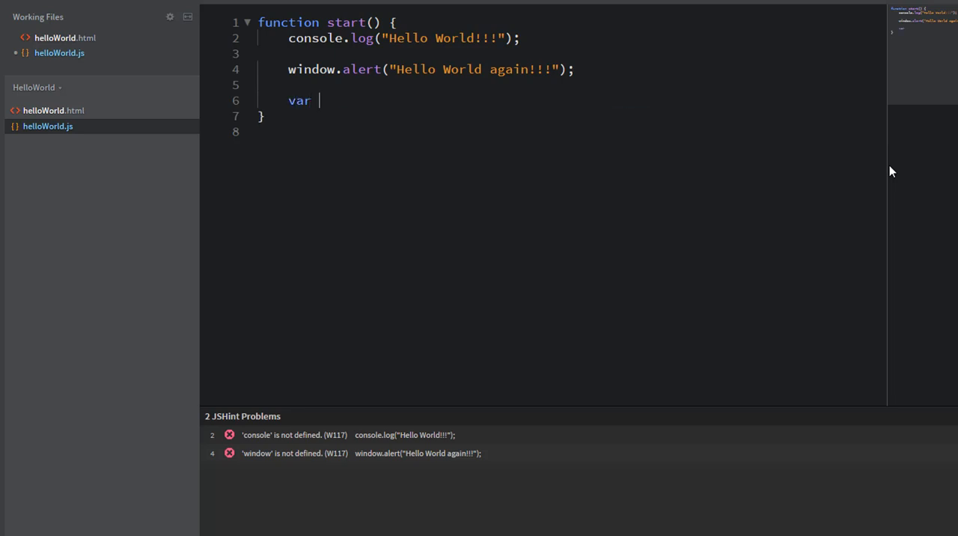
{"action": "type", "text": "f"}
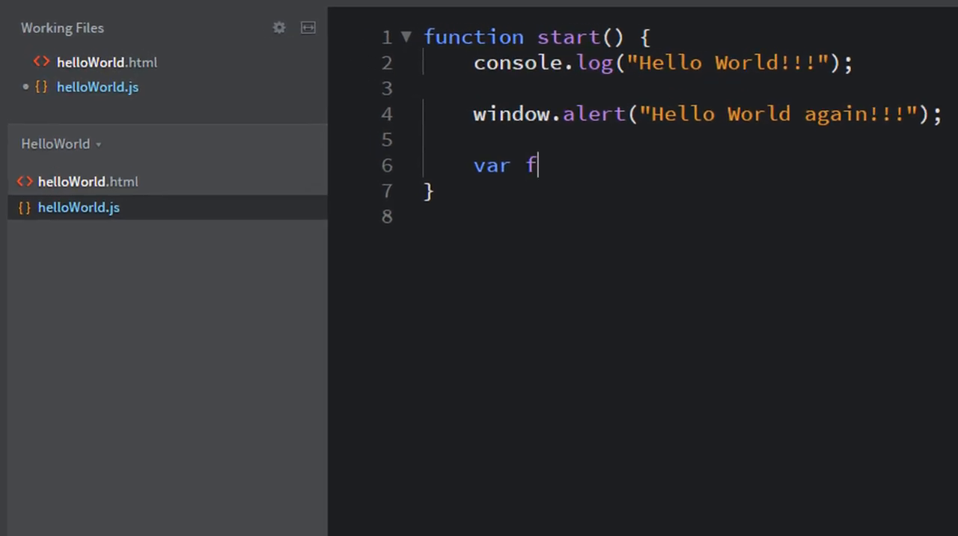
{"action": "type", "text": "irstName"}
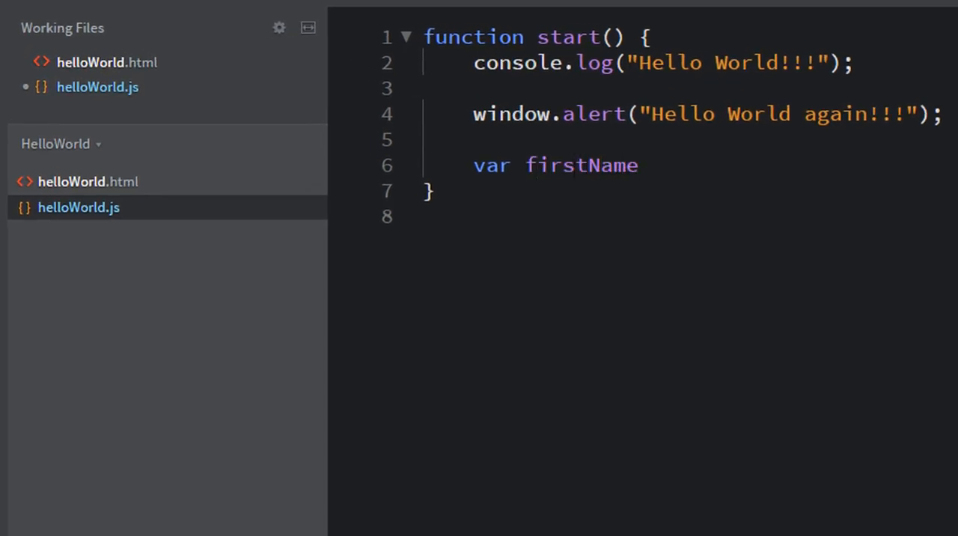
{"action": "type", "text": ";"}
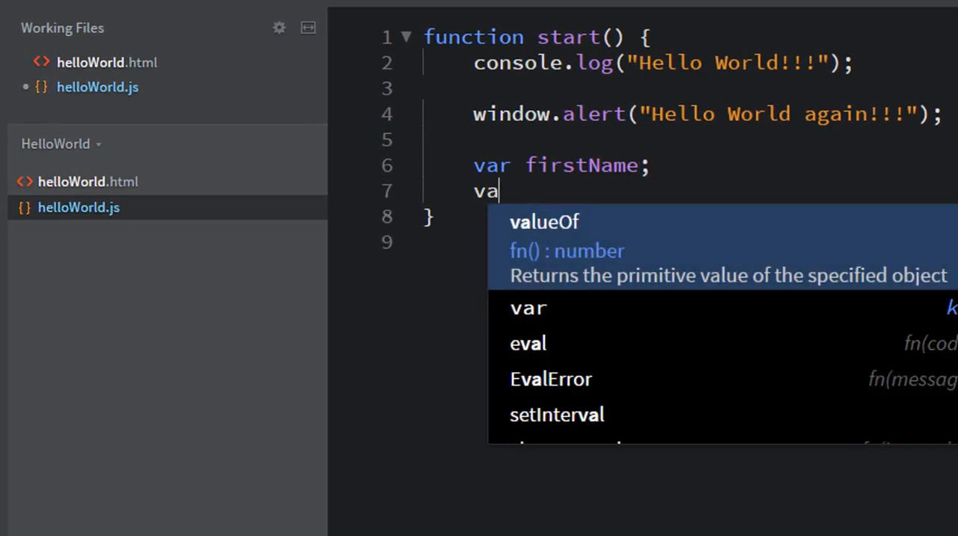
{"action": "type", "text": "lastName;"}
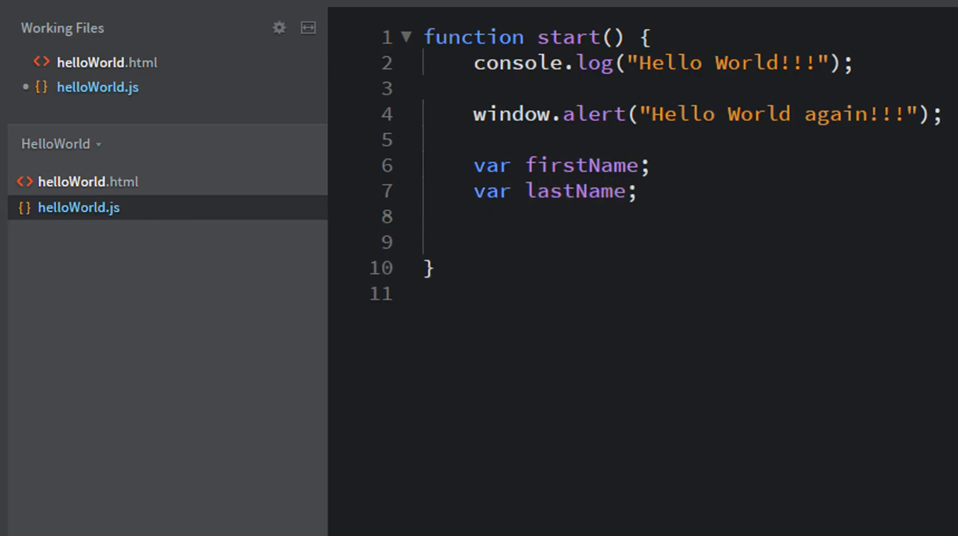
{"action": "left_click", "coordinate": [474, 241]}
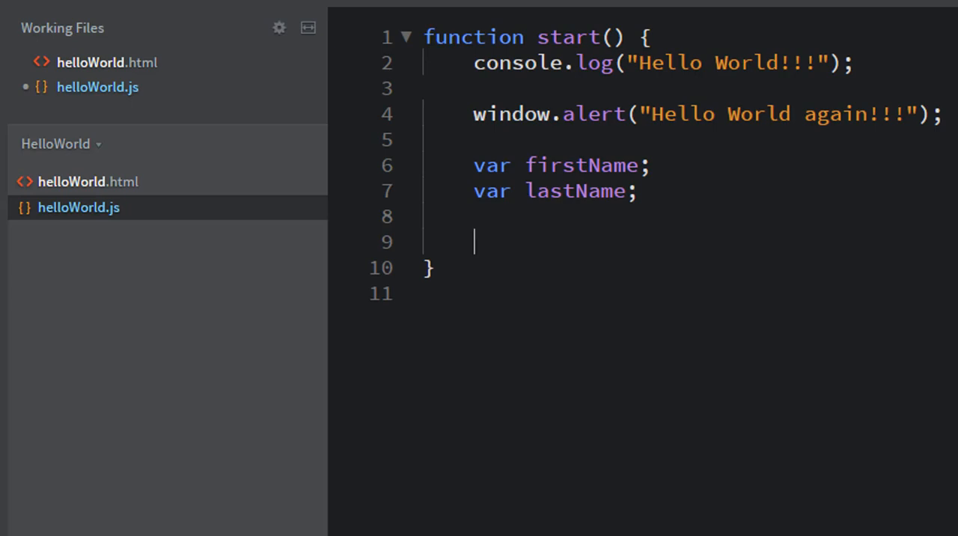
{"action": "type", "text": "firstName ="}
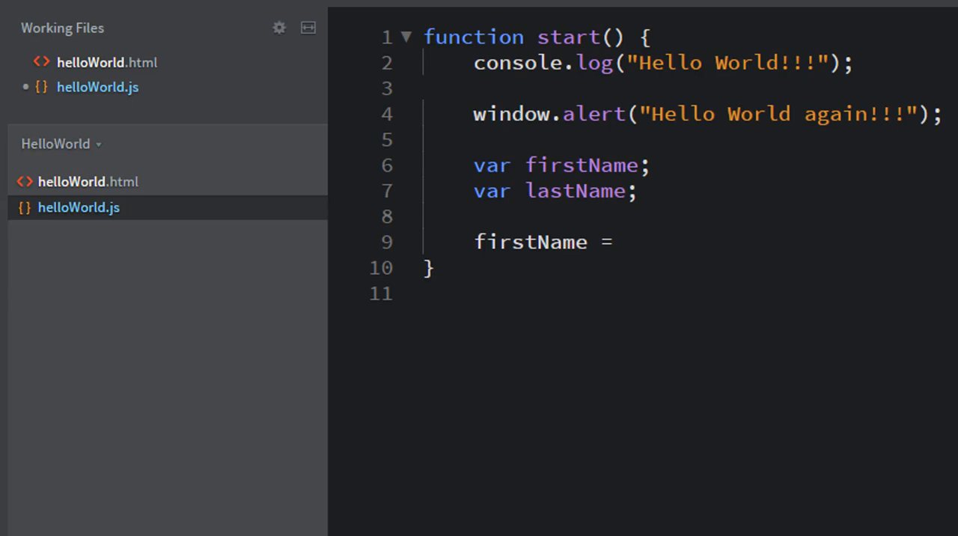
- Complete the line firstName = prompt("Please enter your first name:") and start a new line
{"action": "type", "text": "prompt"}
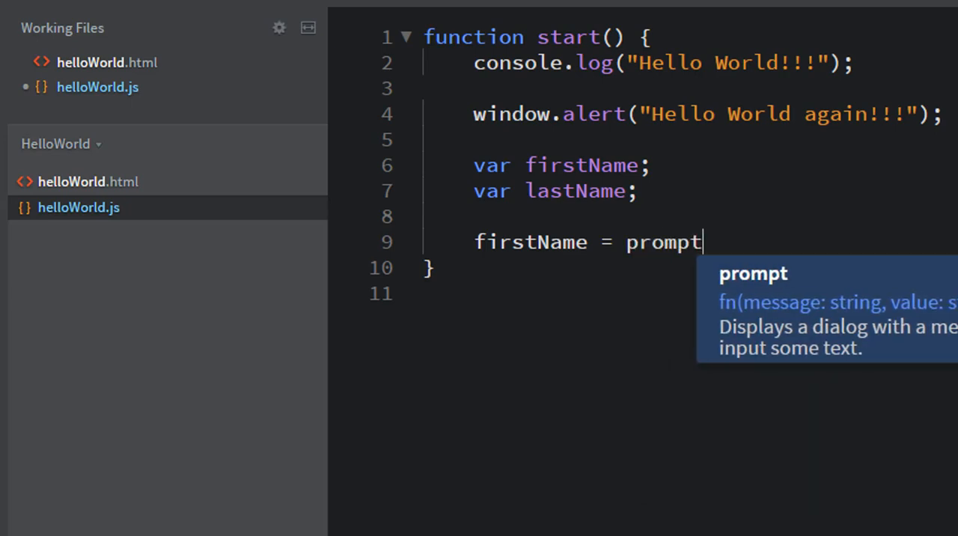
{"action": "type", "text": "()"}
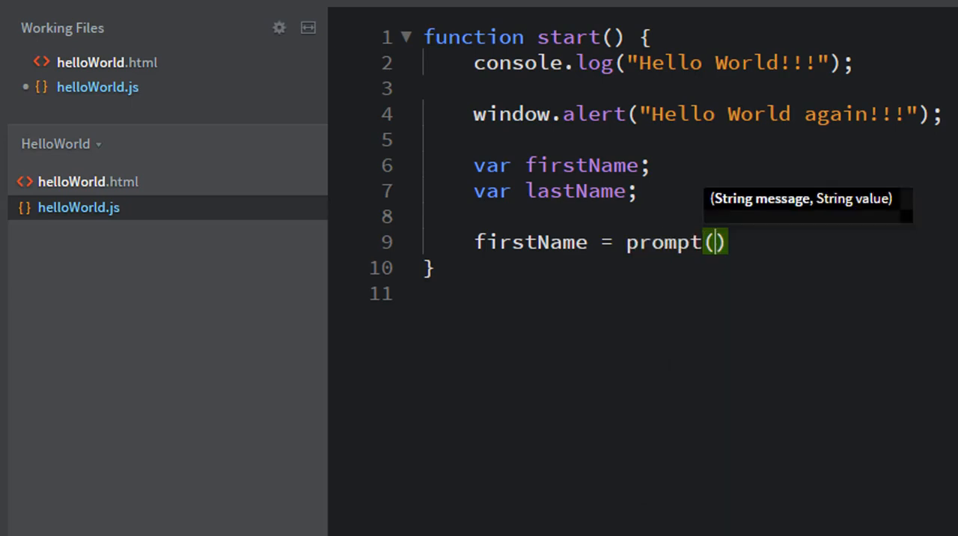
{"action": "type", "text": "\"\""}
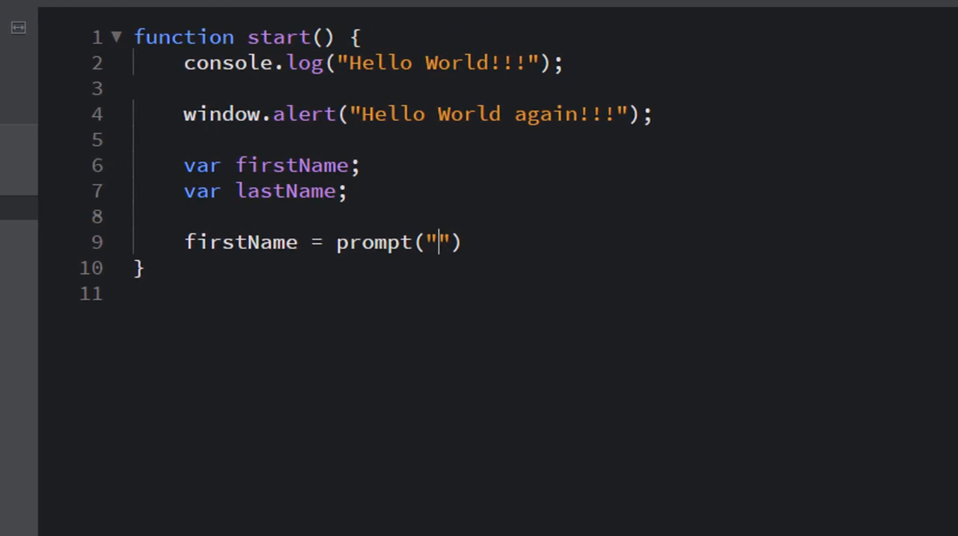
{"action": "type", "text": "Please enter yo"}
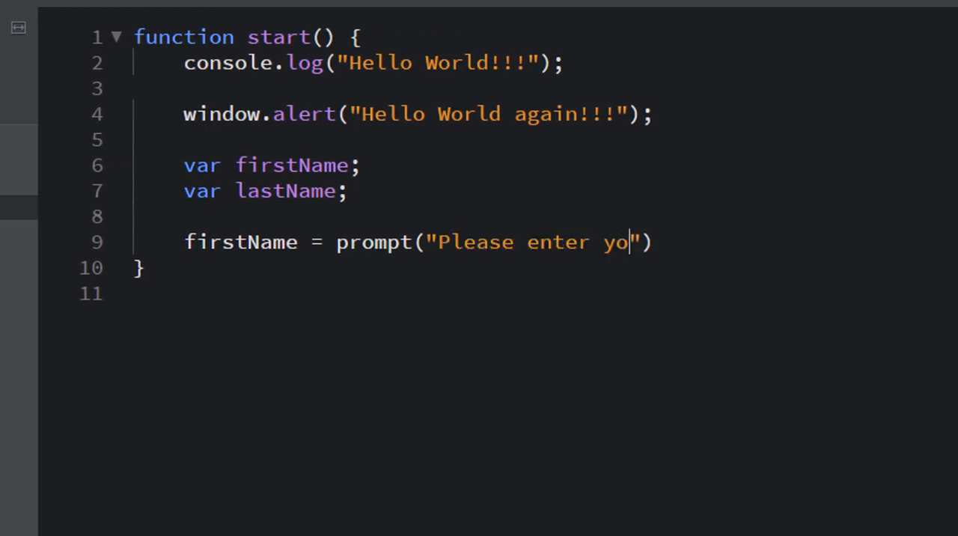
{"action": "type", "text": "ur fir"}
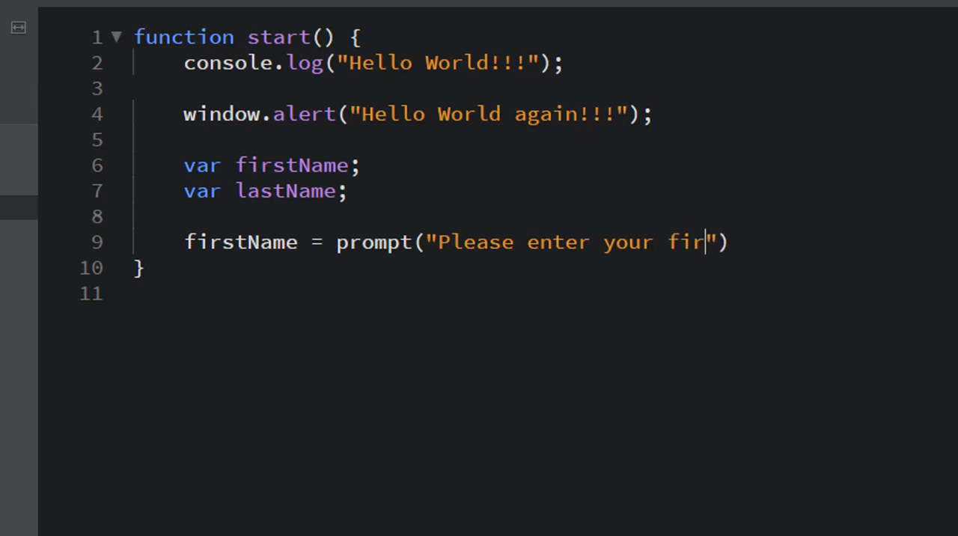
{"action": "type", "text": "st name:"}
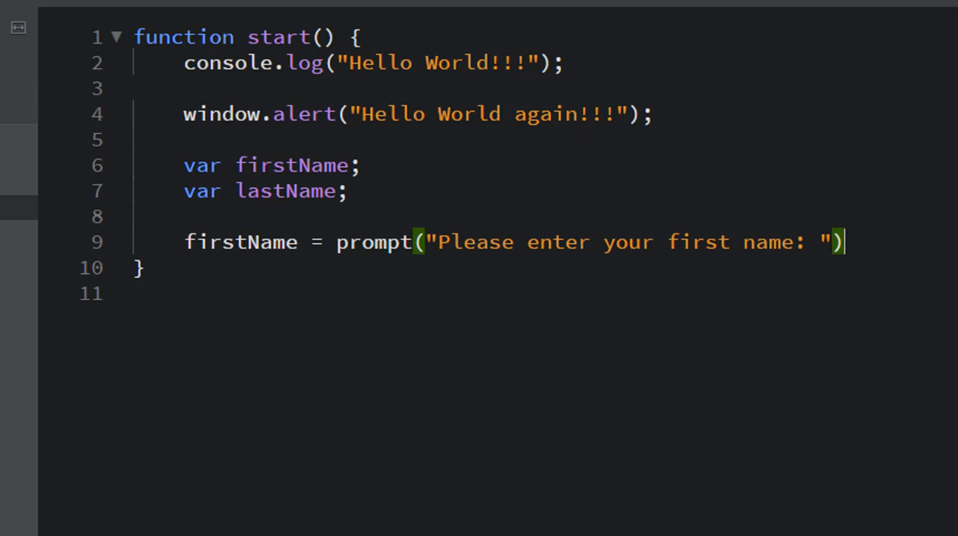
{"action": "type", "text": ";"}
{"action": "key", "text": "enter"}
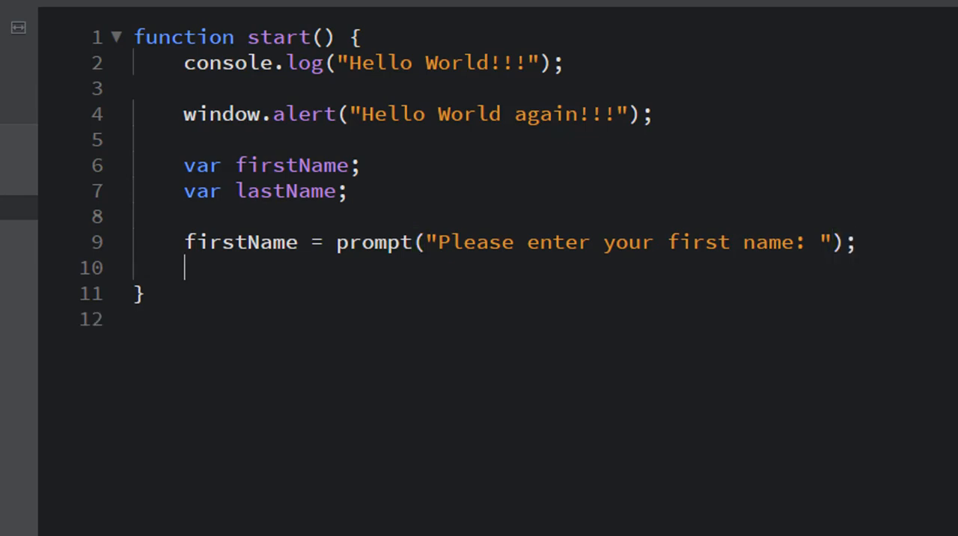
- Add the lastName prompt line, then begin a window.alert call on the empty line below
{"action": "type", "text": "lastName = prompt(\"Please enter your last name: \");"}
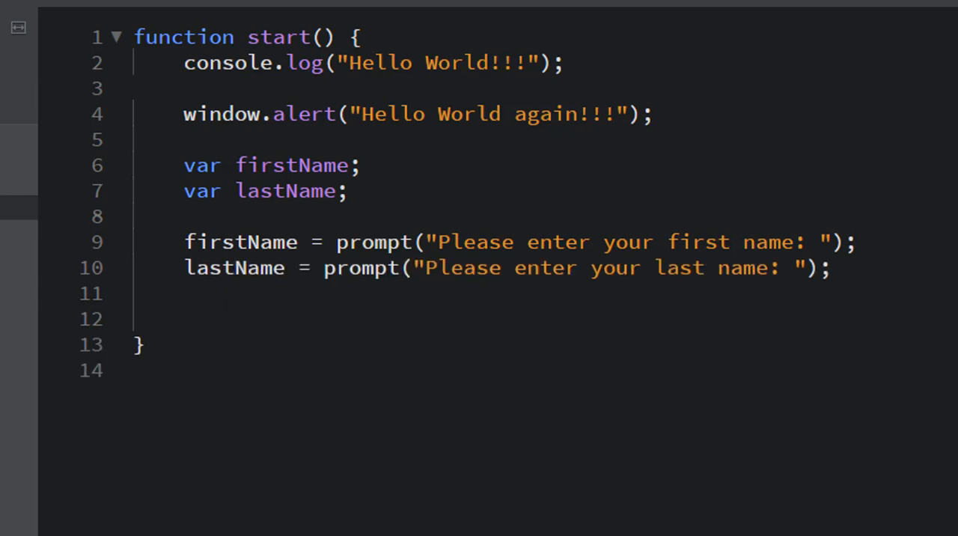
{"action": "left_click", "coordinate": [185, 318]}
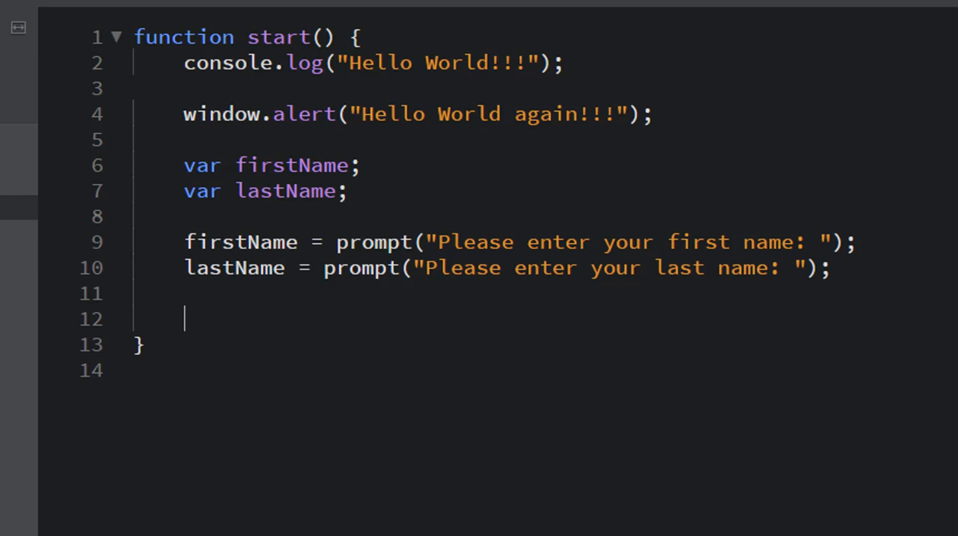
{"action": "type", "text": "window.alert("}
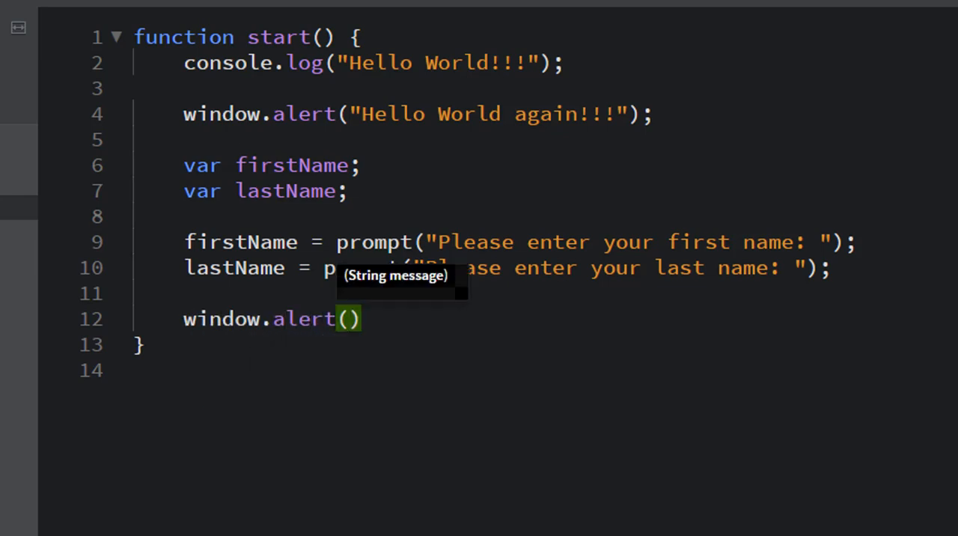
- Finish the first alert: window.alert("You entered " + firstName);
{"action": "type", "text": "\"You"}
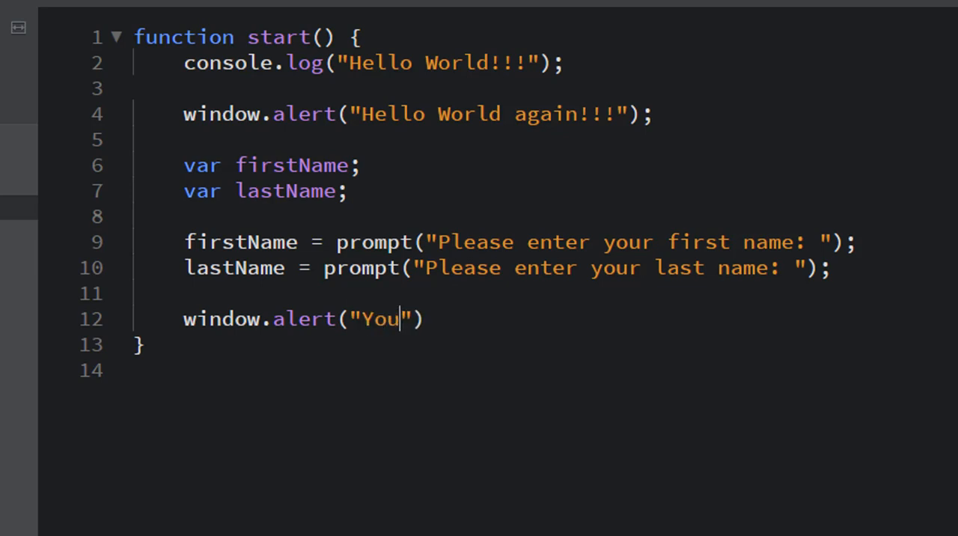
{"action": "type", "text": "entered"}
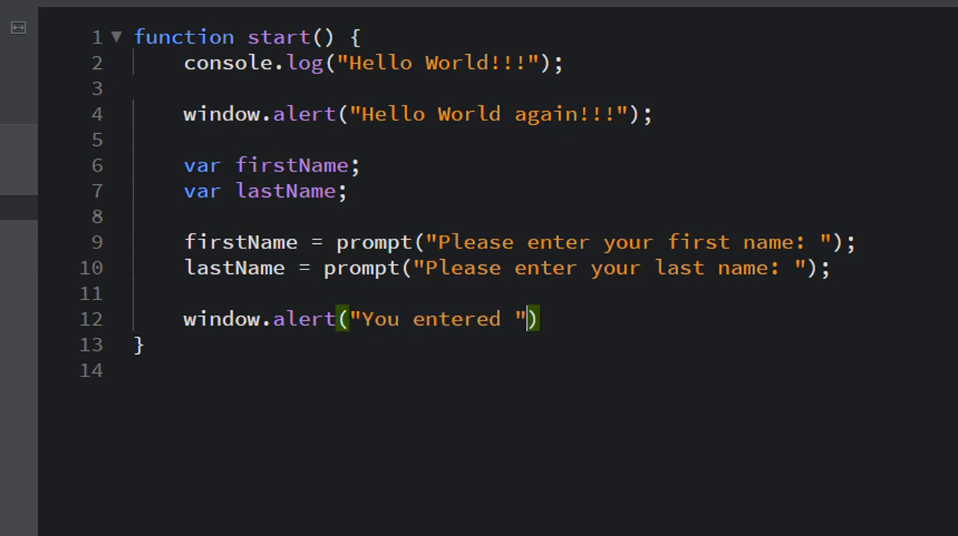
{"action": "type", "text": "+"}
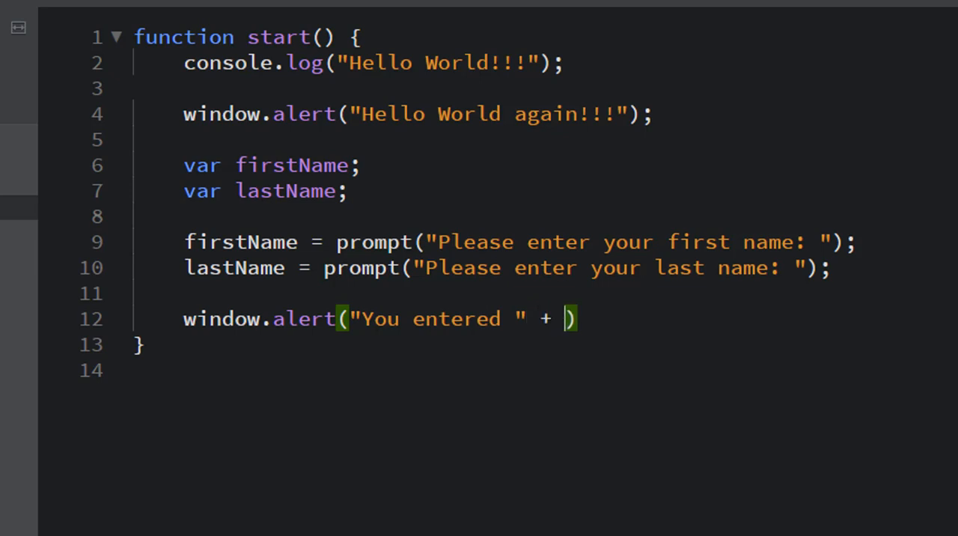
{"action": "type", "text": "firstName"}
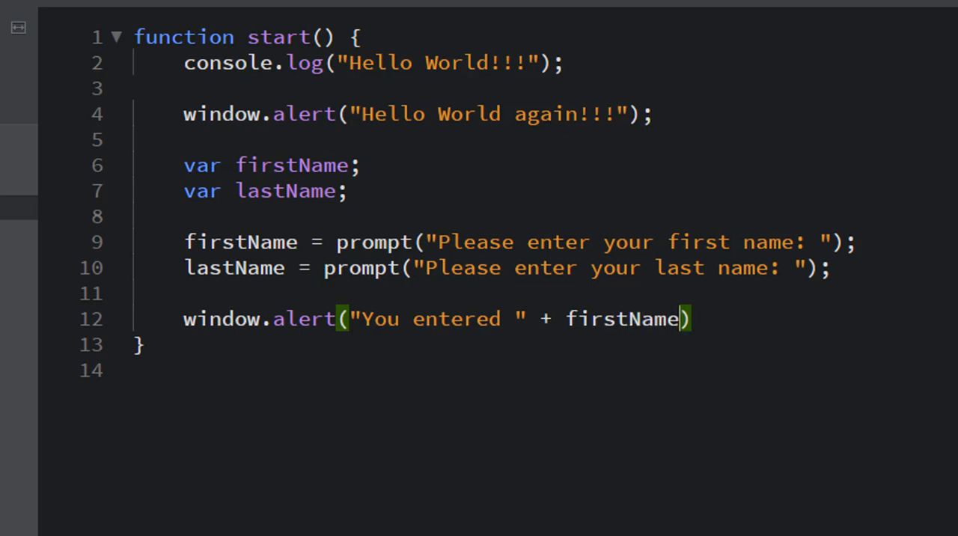
{"action": "type", "text": ";"}
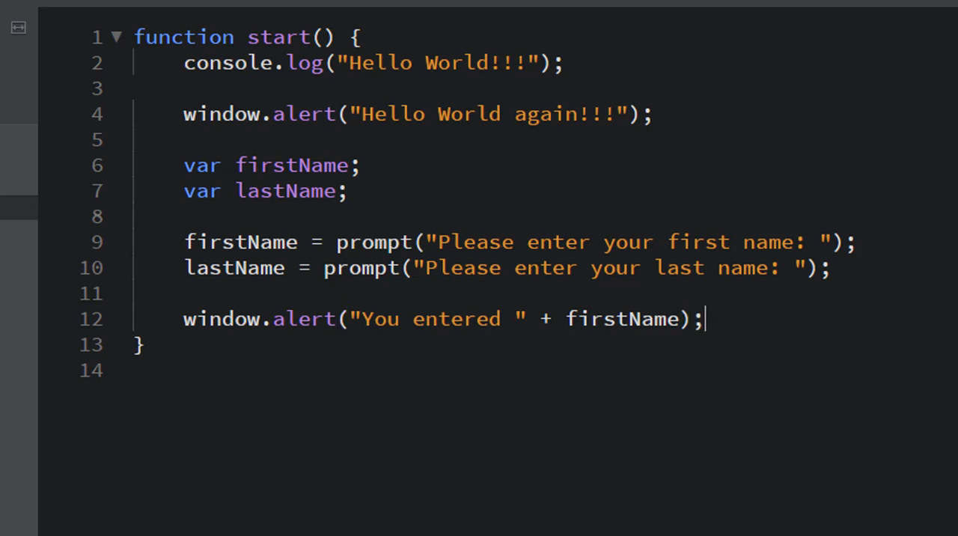
- Add the second alert: window.alert("You entered " + lastName);
{"action": "type", "text": "window.alert("}
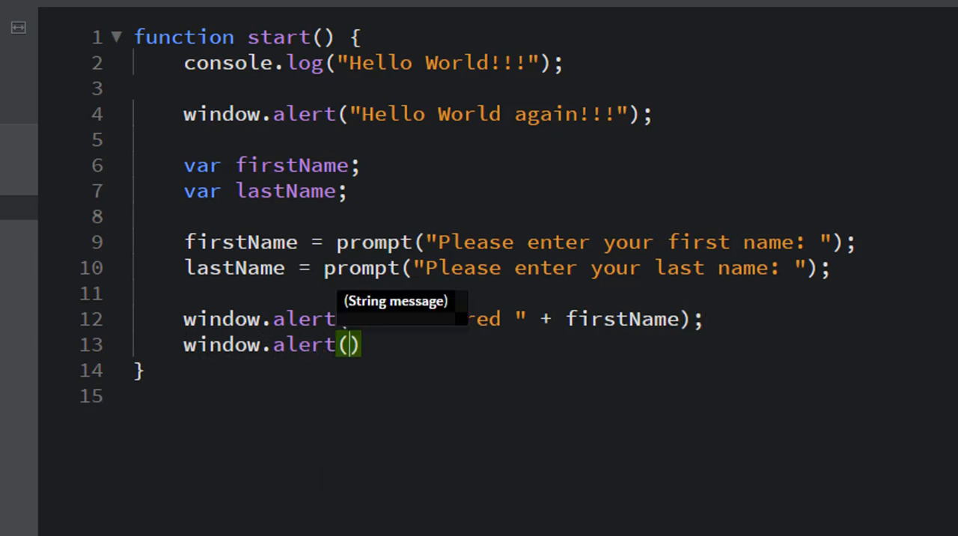
{"action": "type", "text": "\"You e\""}
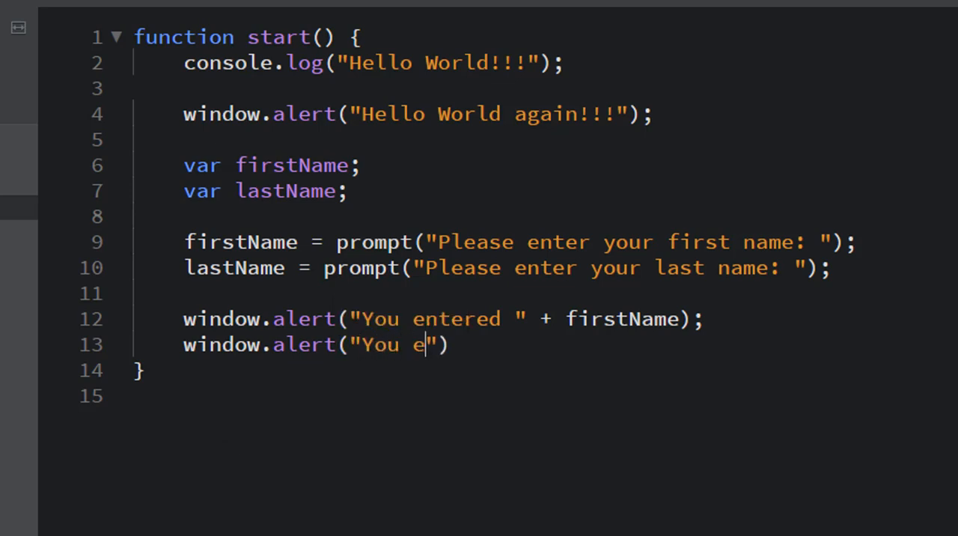
{"action": "type", "text": "ntered"}
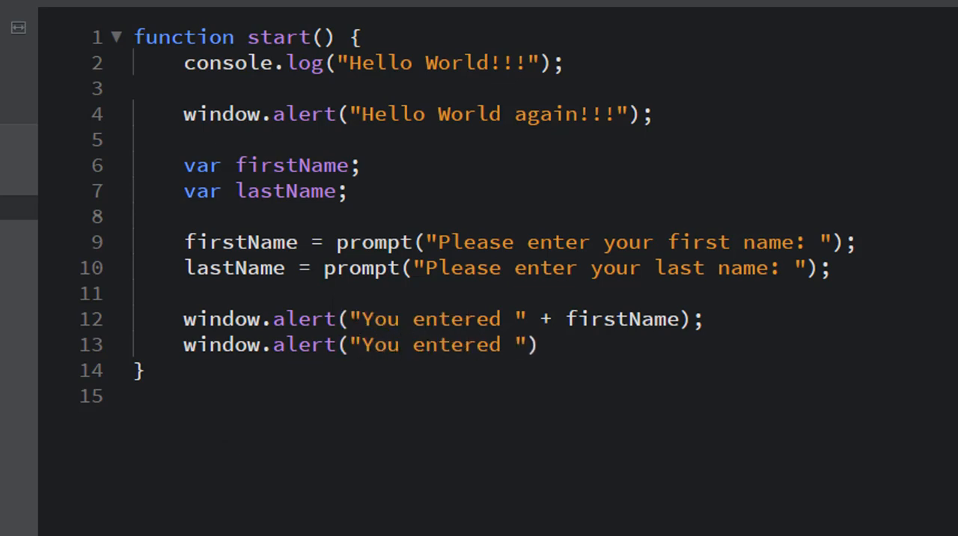
{"action": "type", "text": "+"}
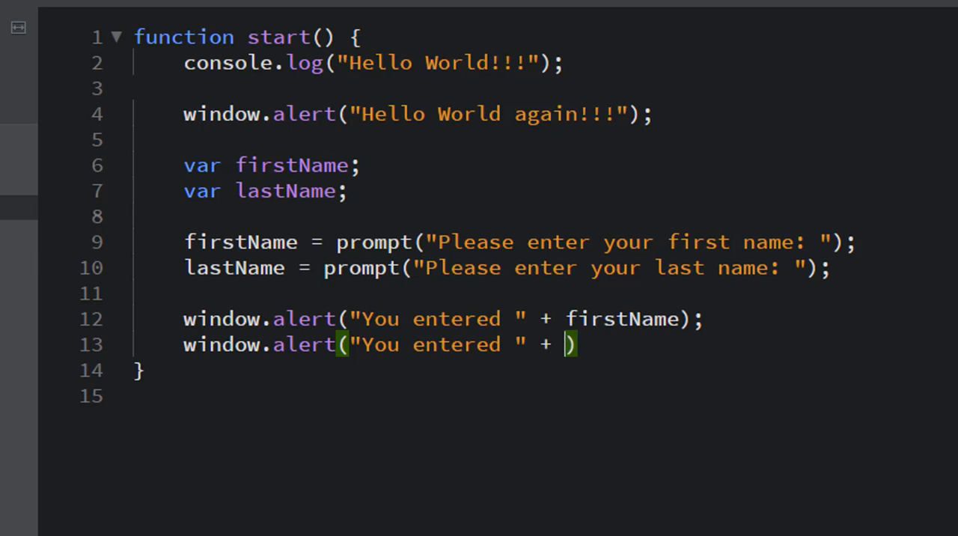
{"action": "type", "text": "lastName"}
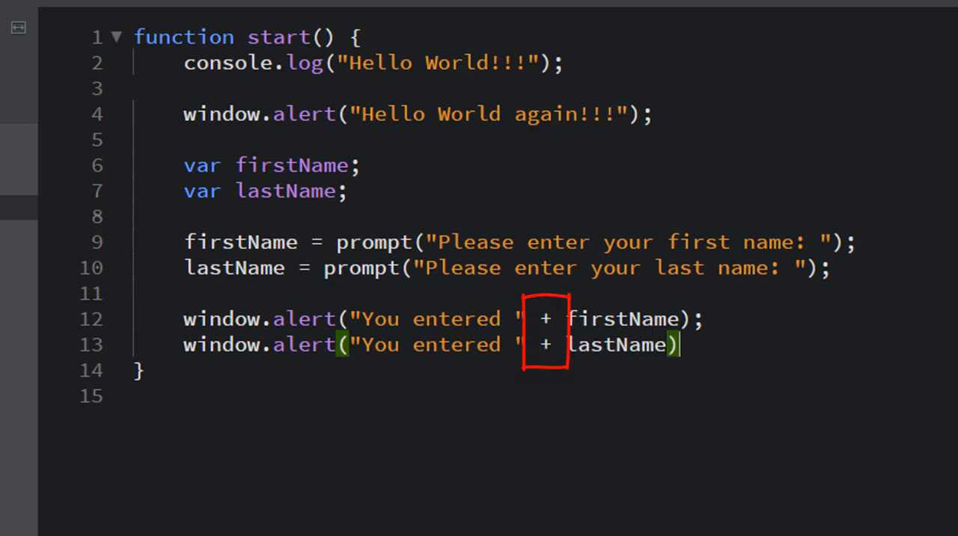
{"action": "type", "text": ";"}
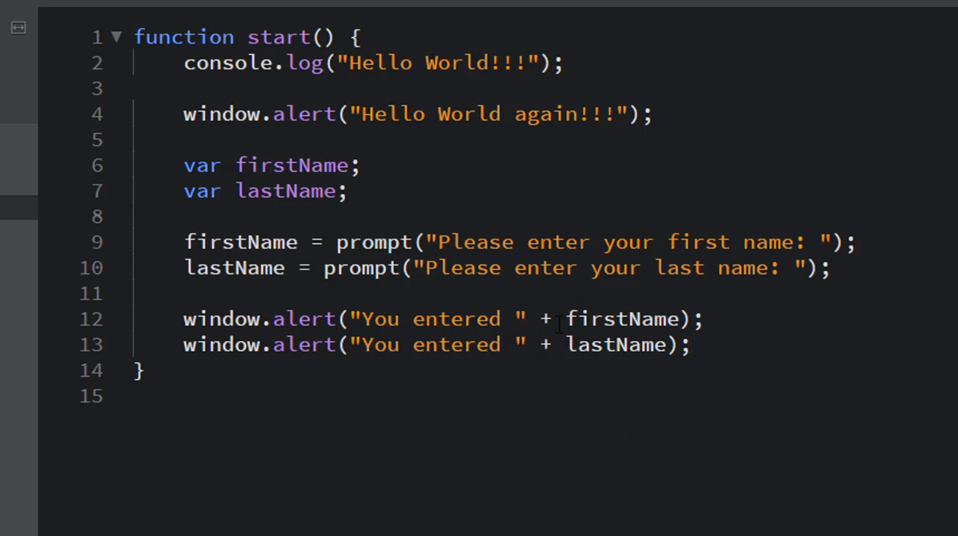
- Select the plus and firstName in the first alert to review the code, then deselect
{"action": "left_click", "coordinate": [692, 345]}
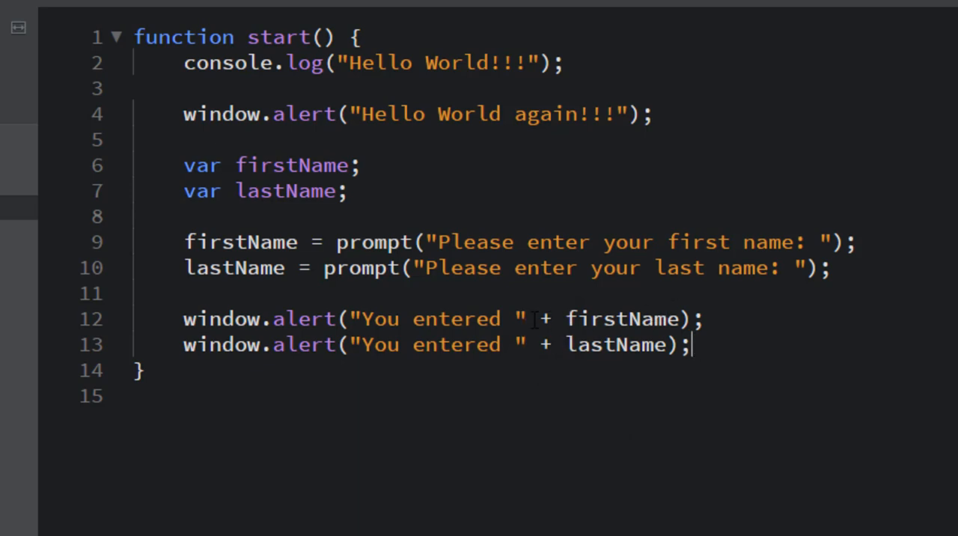
{"action": "double_click", "coordinate": [543, 318]}
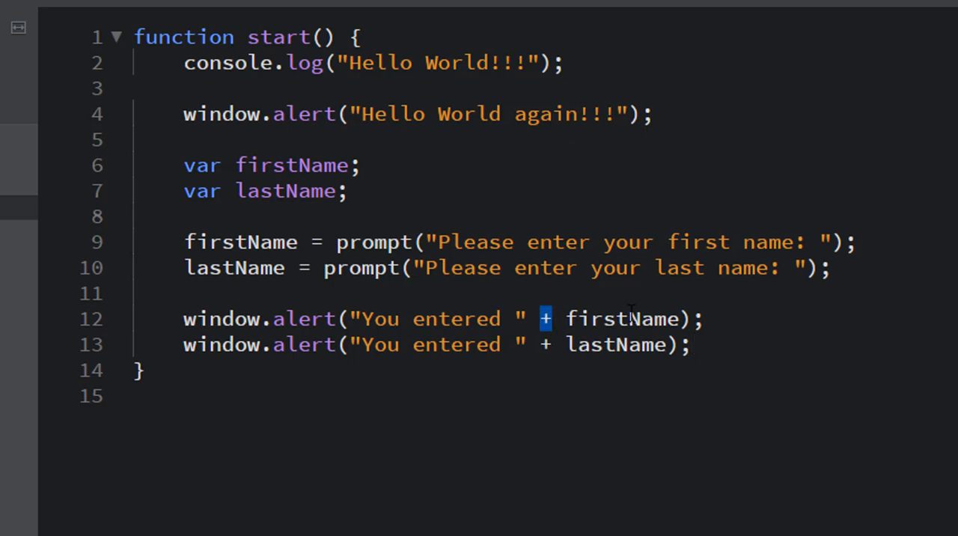
{"action": "double_click", "coordinate": [622, 319]}
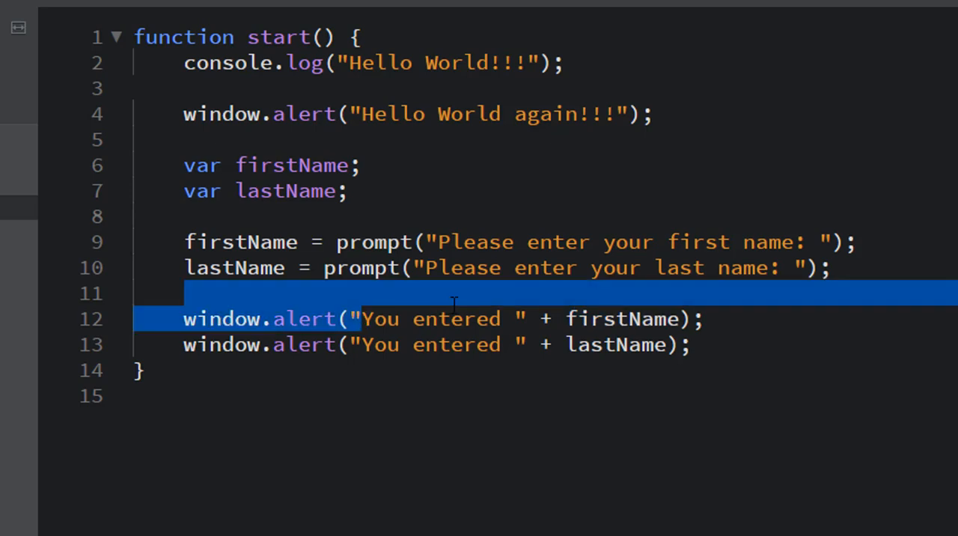
{"action": "left_click", "coordinate": [707, 318]}
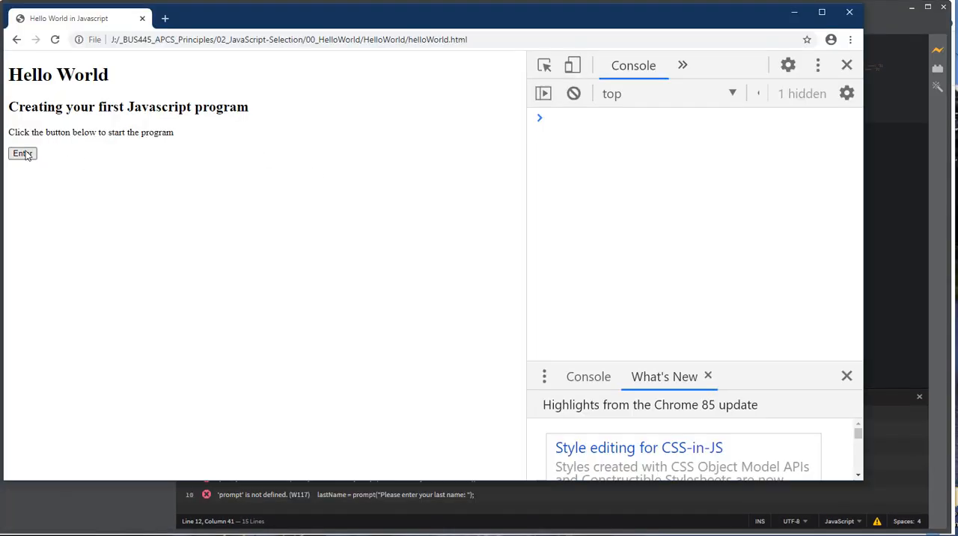
- Run the page's program, answer both name prompts (first name 'Kr...') and dismiss the alerts
{"action": "left_click", "coordinate": [22, 153]}
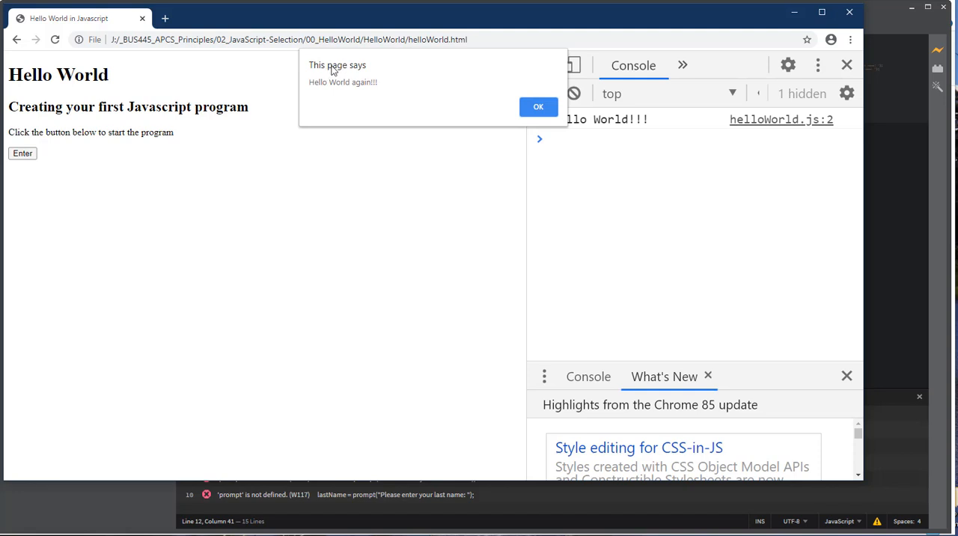
{"action": "left_click", "coordinate": [538, 106]}
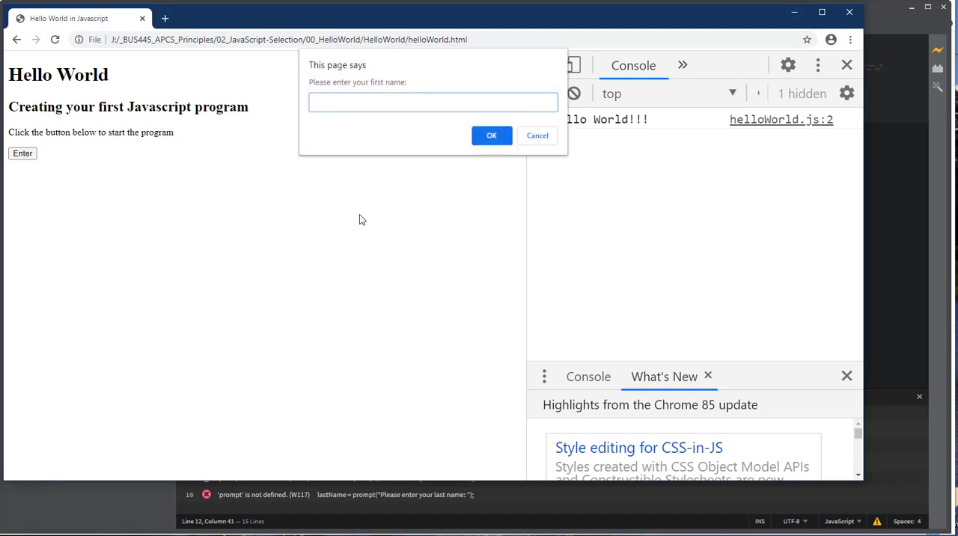
{"action": "type", "text": "Kr"}
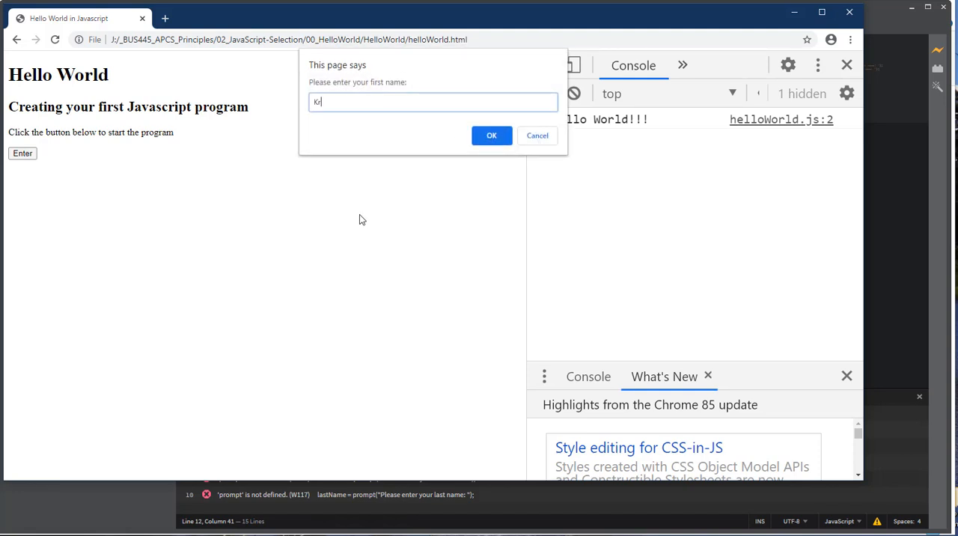
{"action": "left_click", "coordinate": [492, 136]}
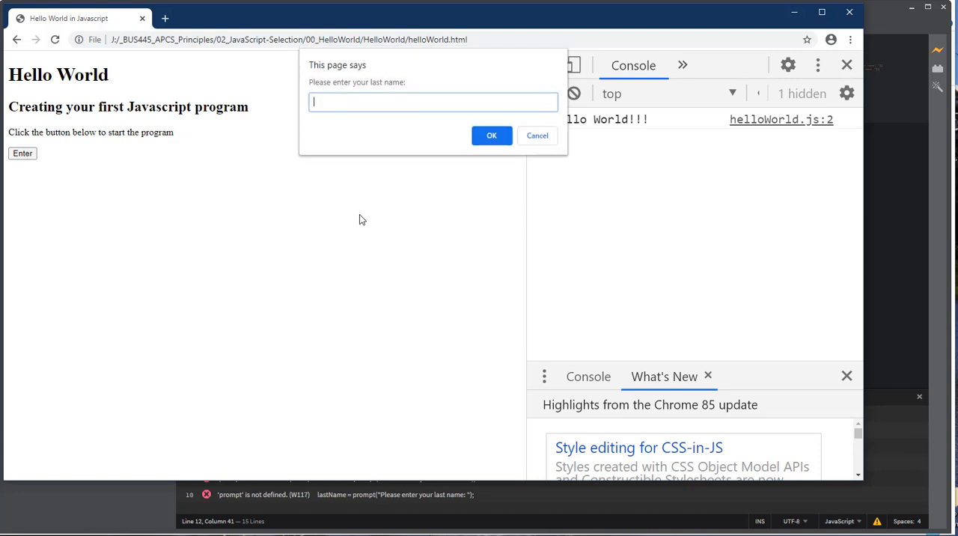
{"action": "left_click", "coordinate": [491, 135]}
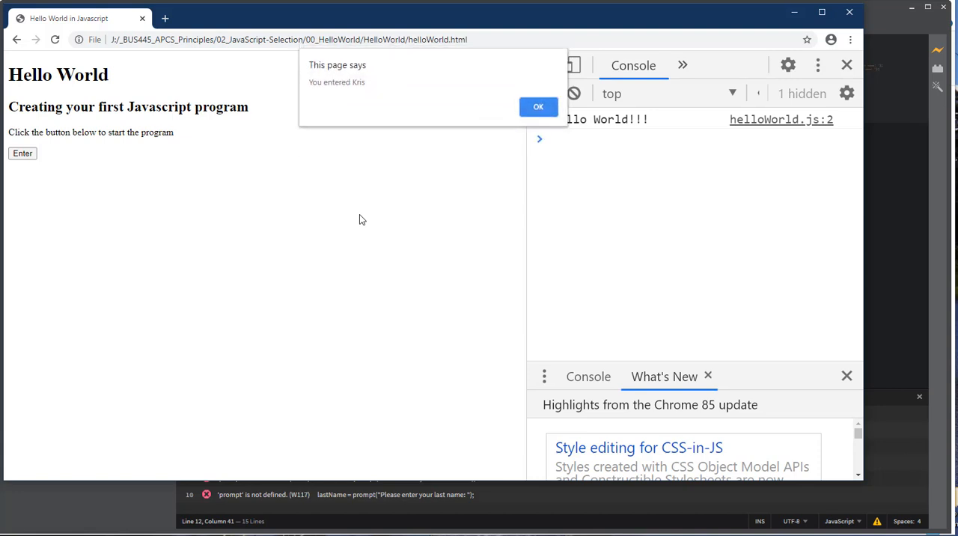
{"action": "mouse_move", "coordinate": [518, 87]}
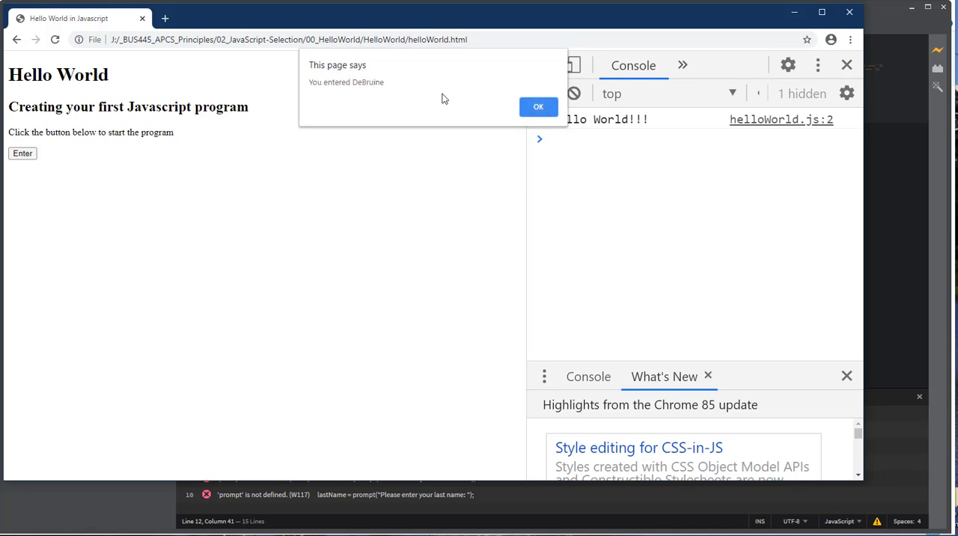
{"action": "left_click", "coordinate": [538, 106]}
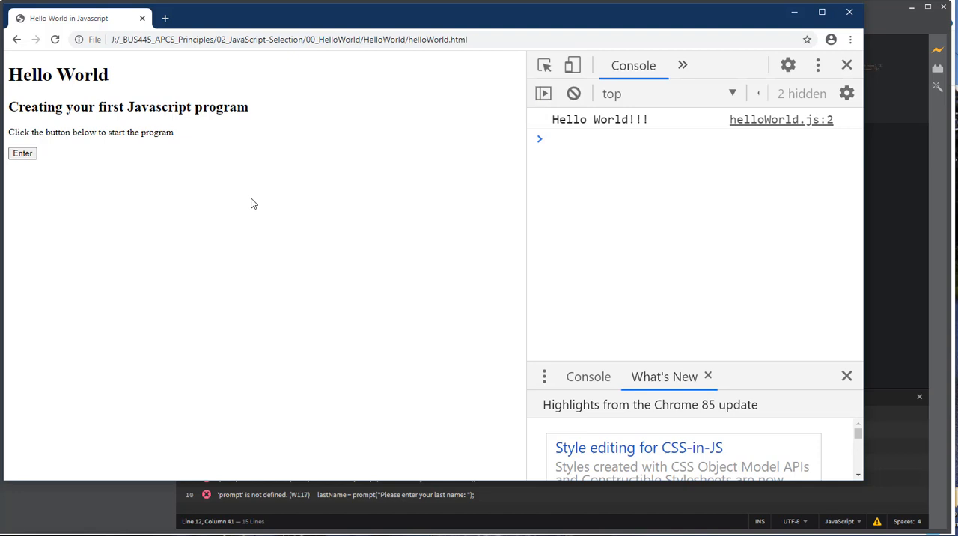